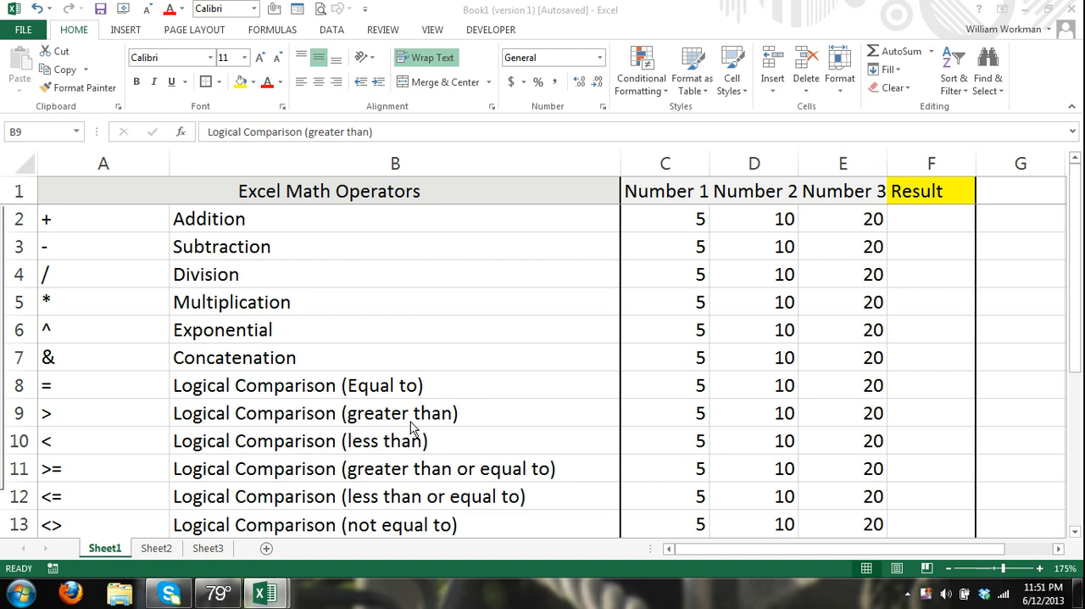
{"action": "mouse_move", "coordinate": [496, 333]}
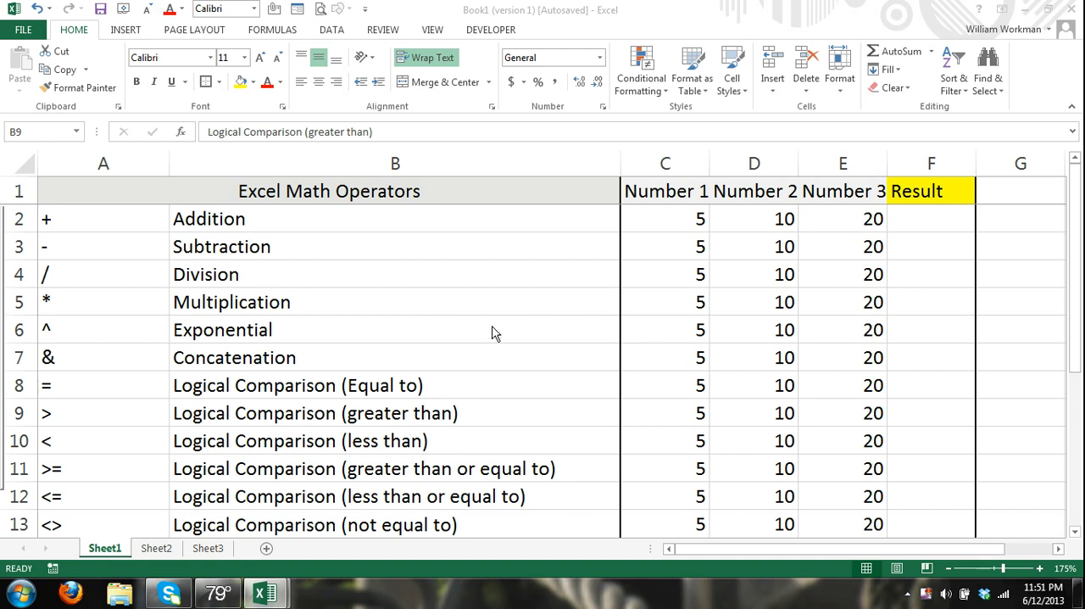
{"action": "mouse_move", "coordinate": [694, 252]}
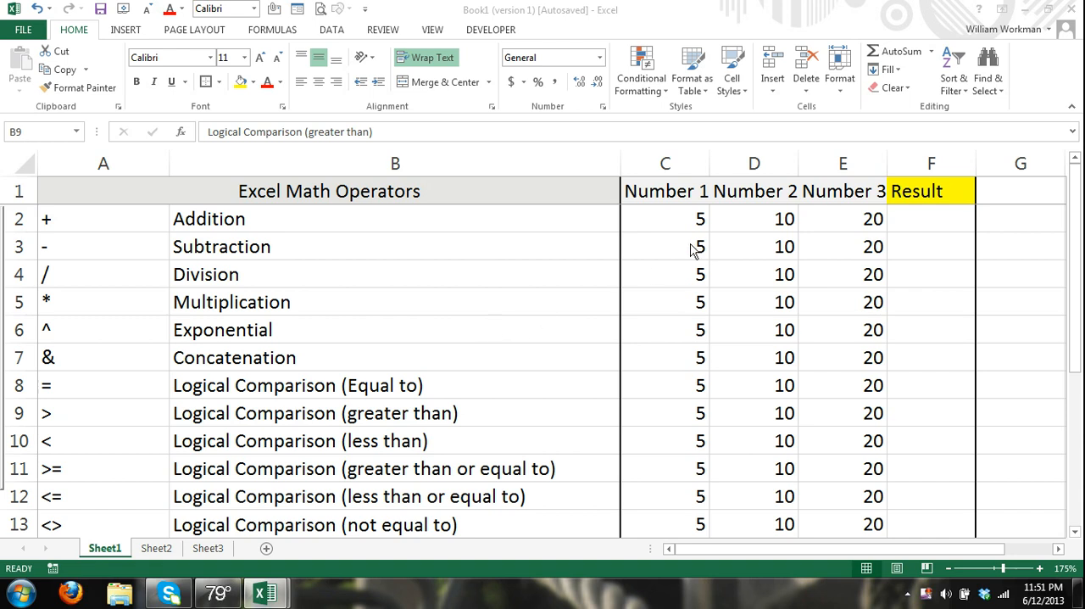
{"action": "mouse_move", "coordinate": [452, 286]}
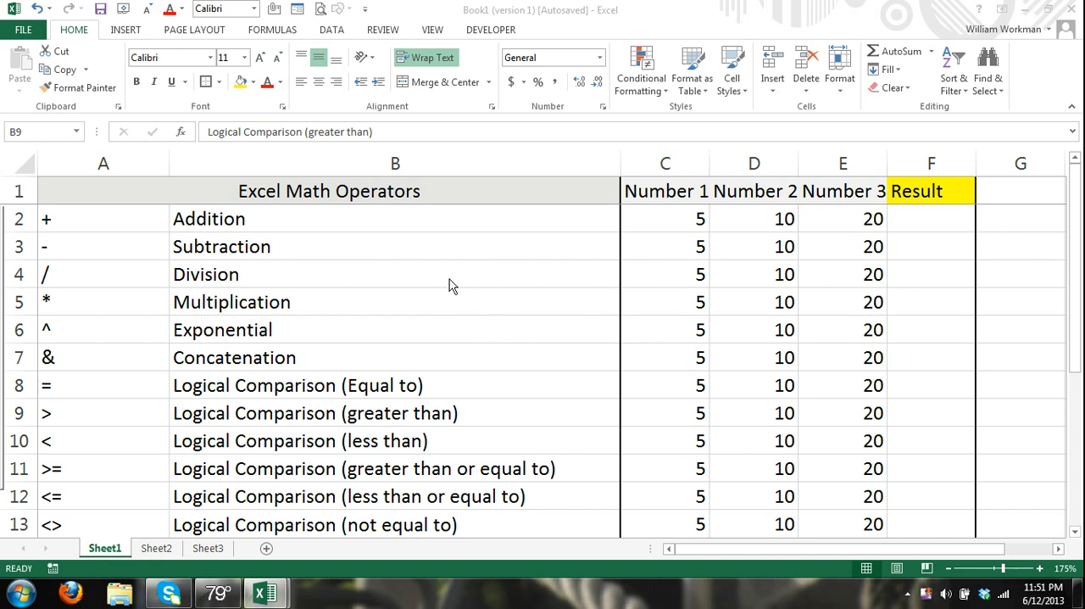
{"action": "mouse_move", "coordinate": [440, 284]}
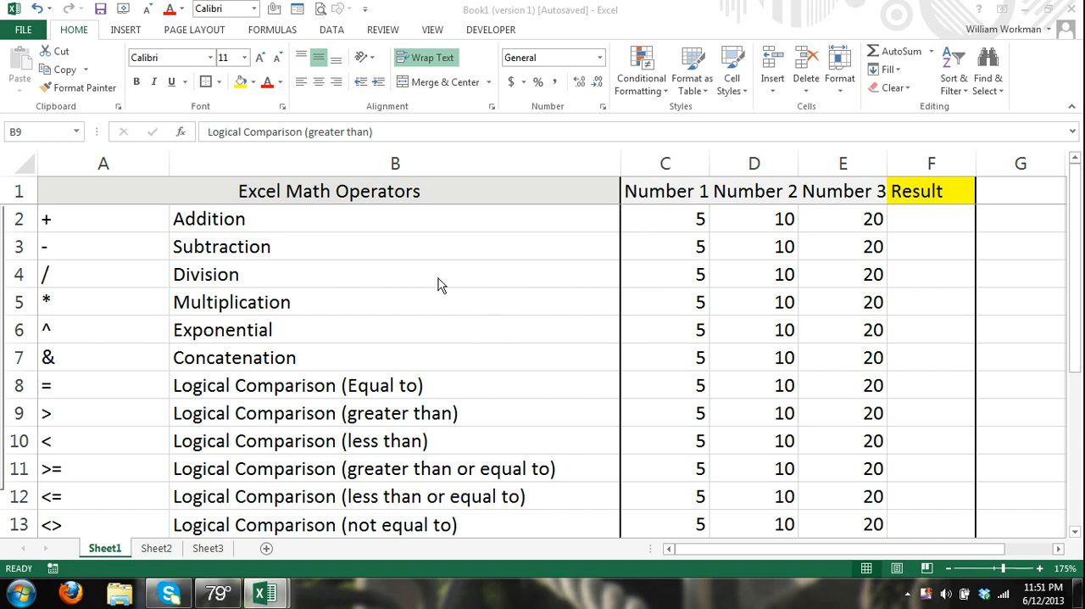
{"action": "mouse_move", "coordinate": [953, 228]}
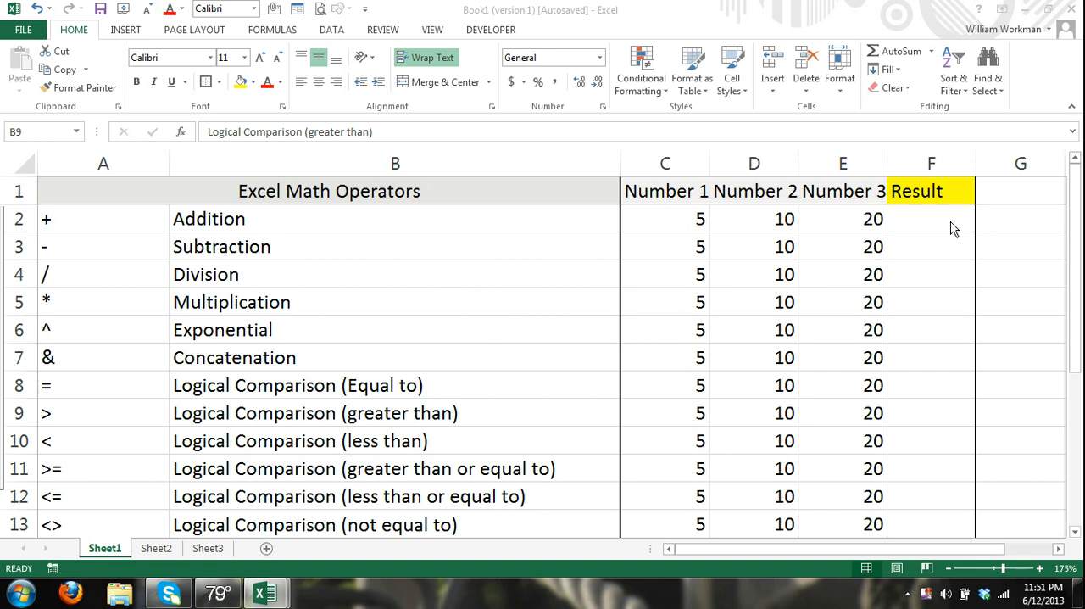
Start a formula in the Addition Result cell F2, then abandon it for the Division result.
{"action": "left_click", "coordinate": [931, 218]}
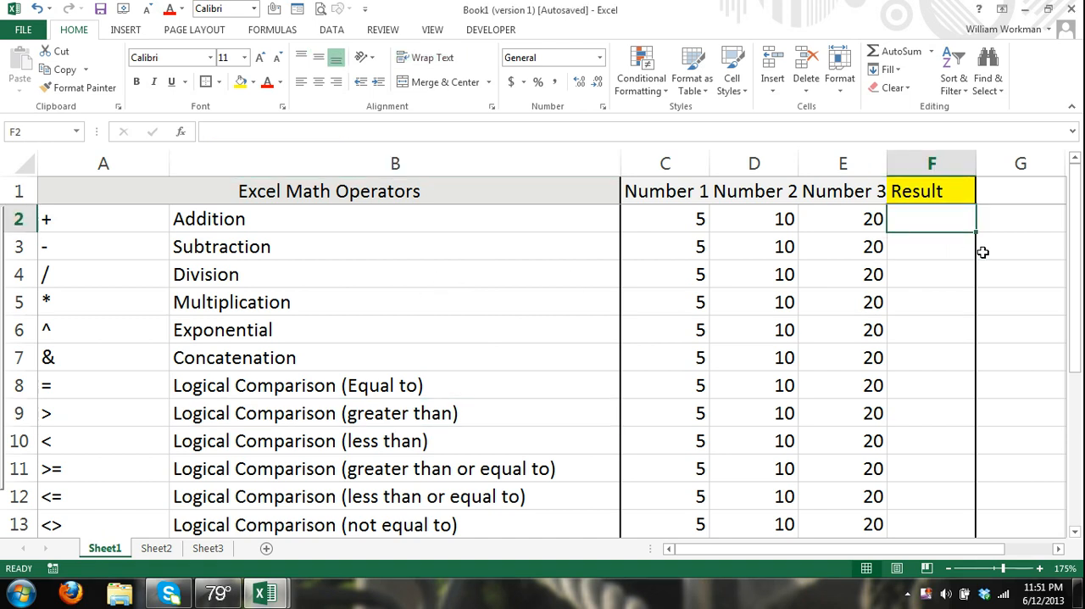
{"action": "type", "text": "="}
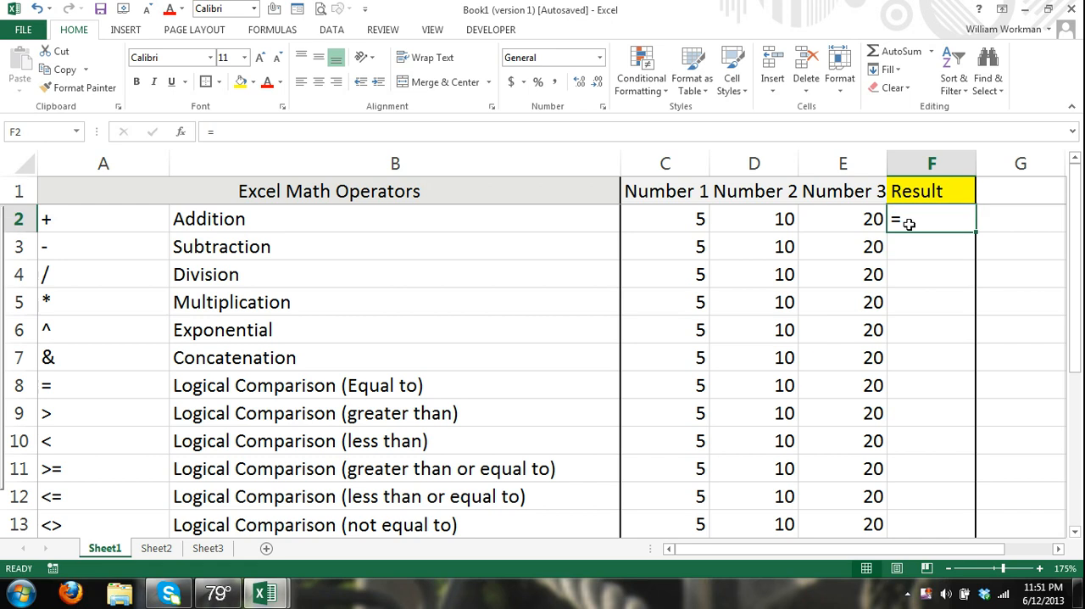
{"action": "left_click", "coordinate": [932, 274]}
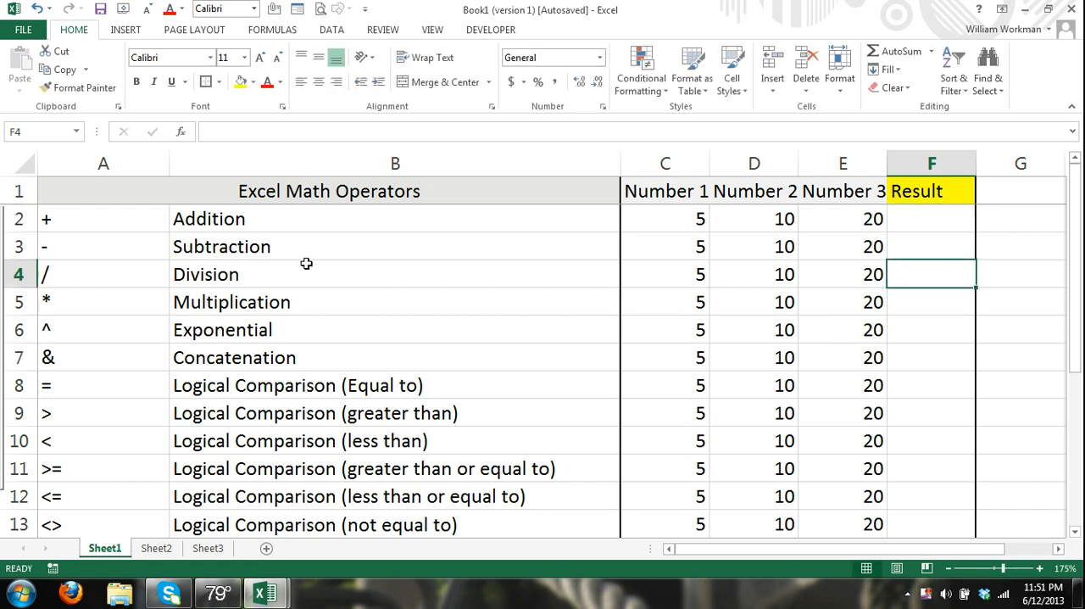
{"action": "mouse_move", "coordinate": [210, 258]}
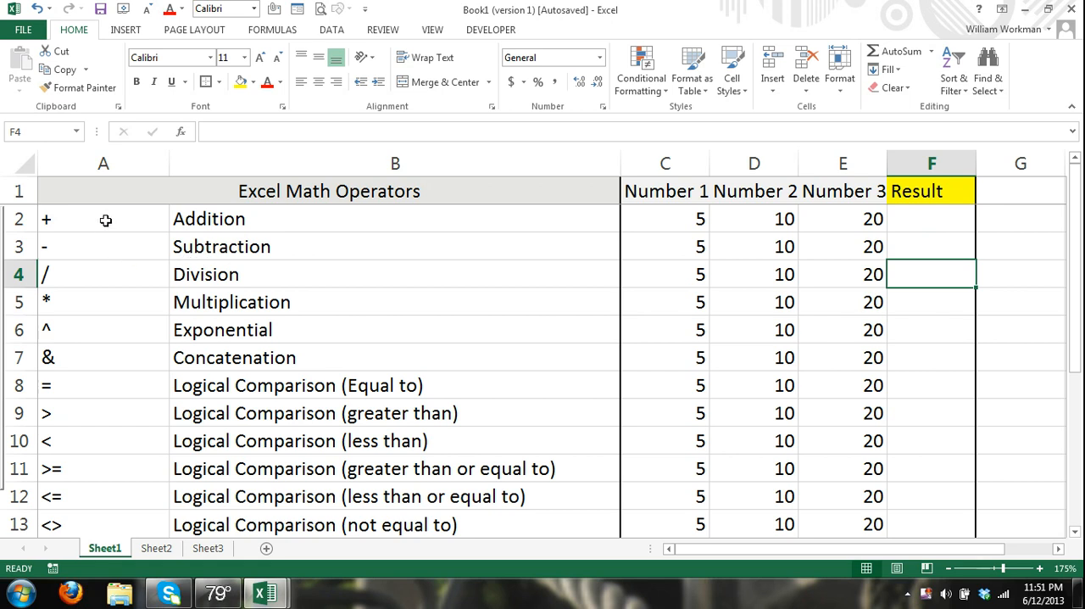
Point out the subtraction, multiplication, exponential, concatenation and comparison operator symbols.
{"action": "left_click", "coordinate": [104, 246]}
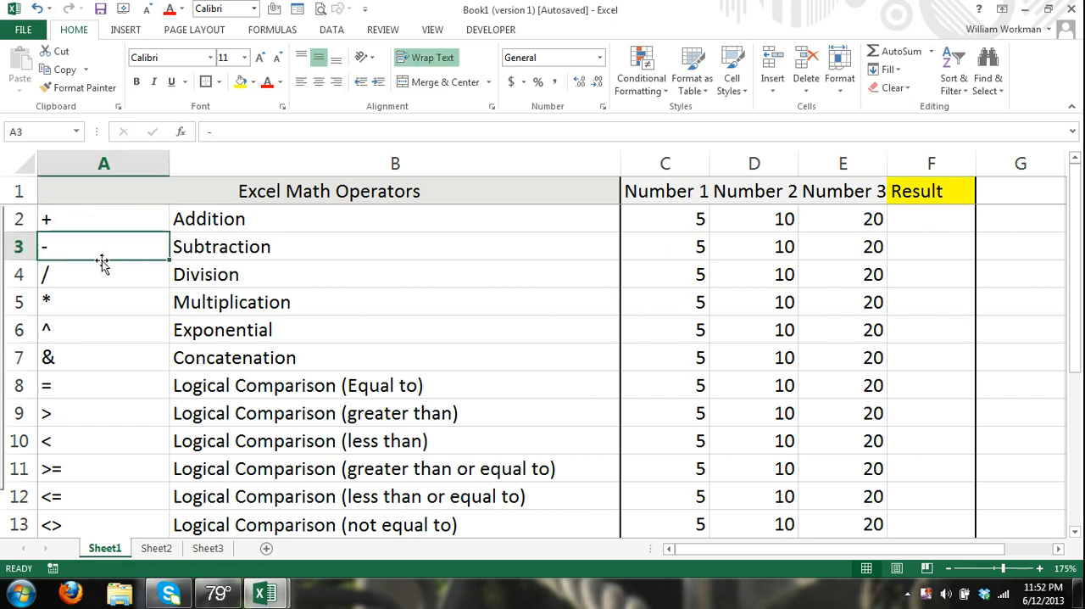
{"action": "mouse_move", "coordinate": [136, 302]}
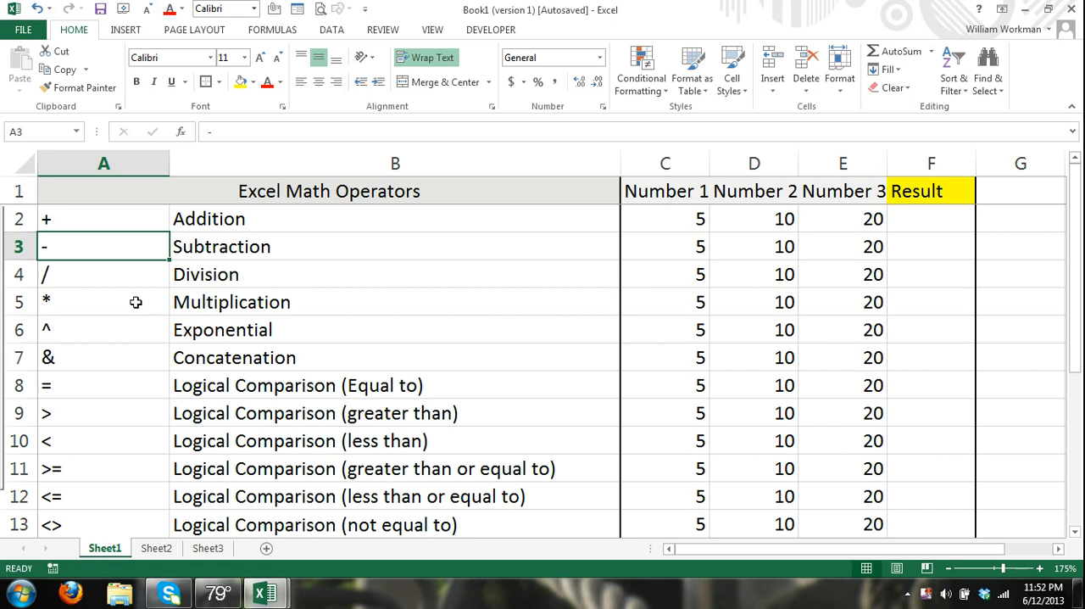
{"action": "left_click", "coordinate": [103, 273]}
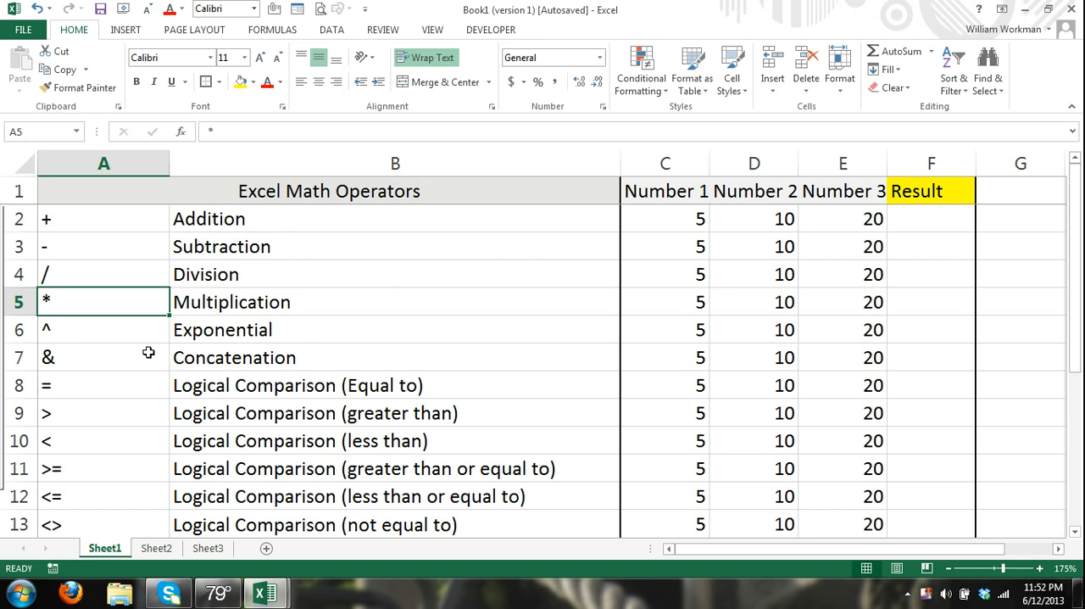
{"action": "left_click", "coordinate": [104, 329]}
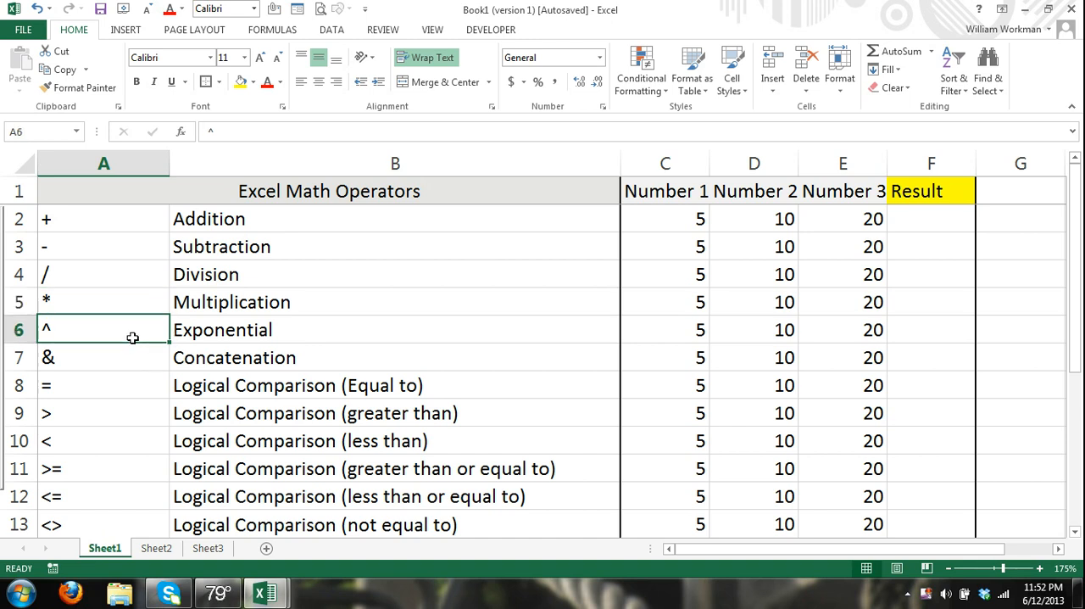
{"action": "mouse_move", "coordinate": [103, 392]}
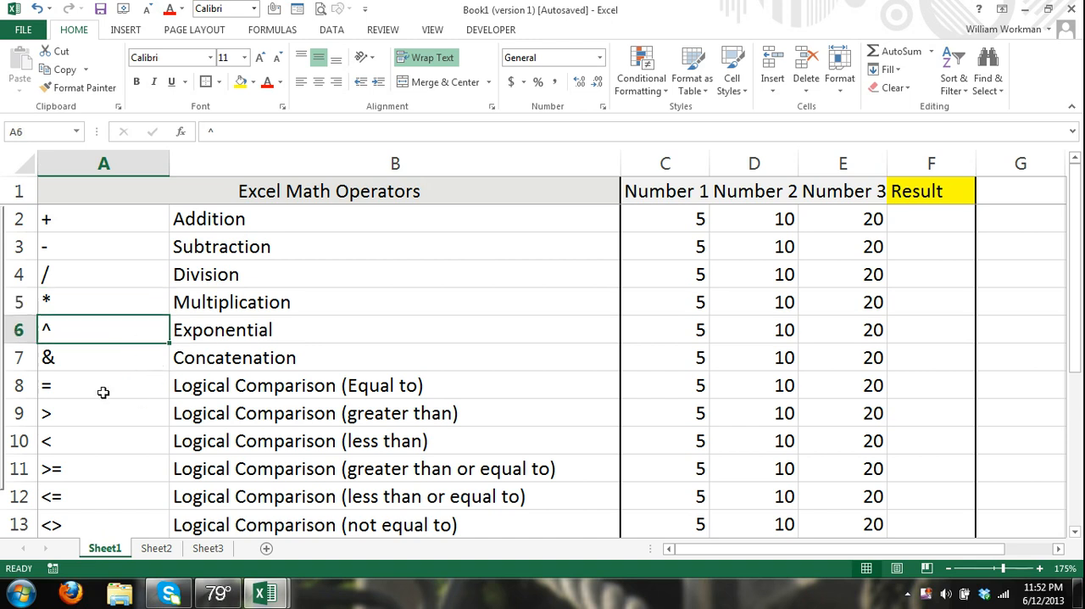
{"action": "left_click", "coordinate": [104, 357]}
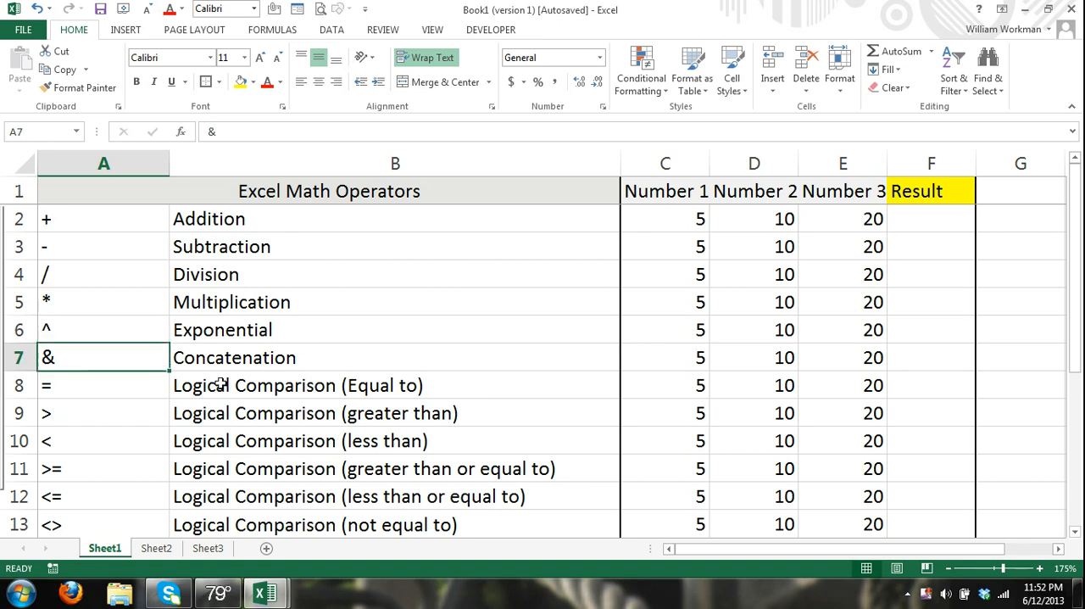
{"action": "mouse_move", "coordinate": [814, 374]}
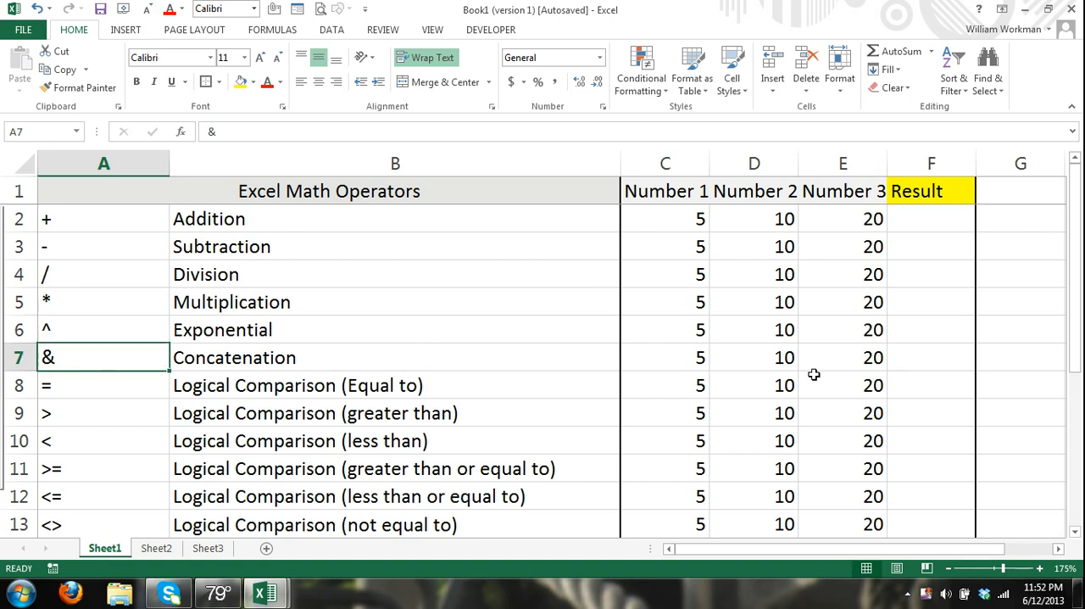
{"action": "left_click", "coordinate": [104, 385]}
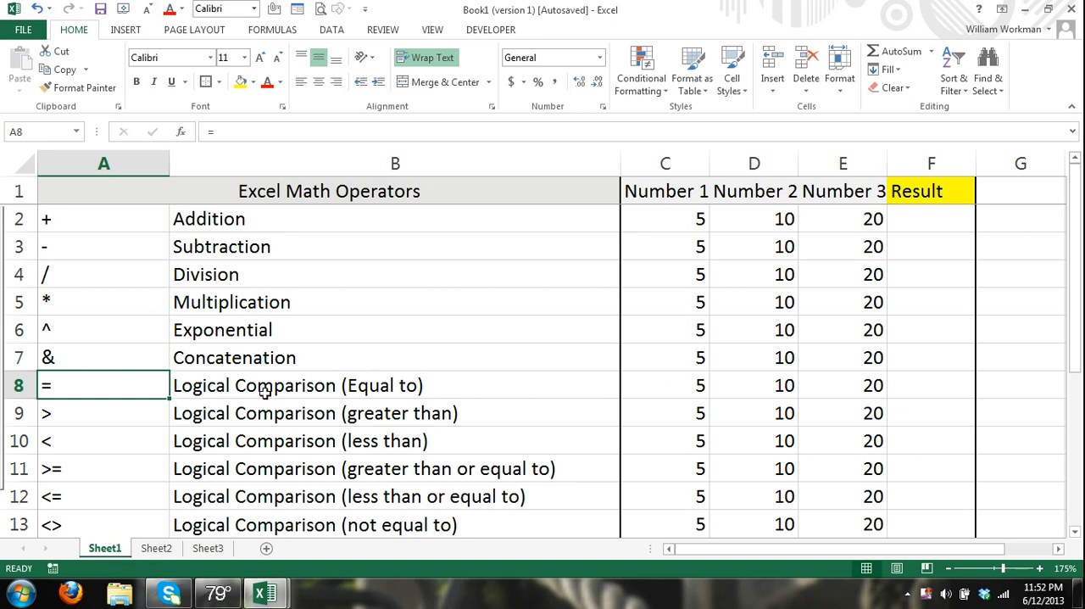
{"action": "mouse_move", "coordinate": [129, 417]}
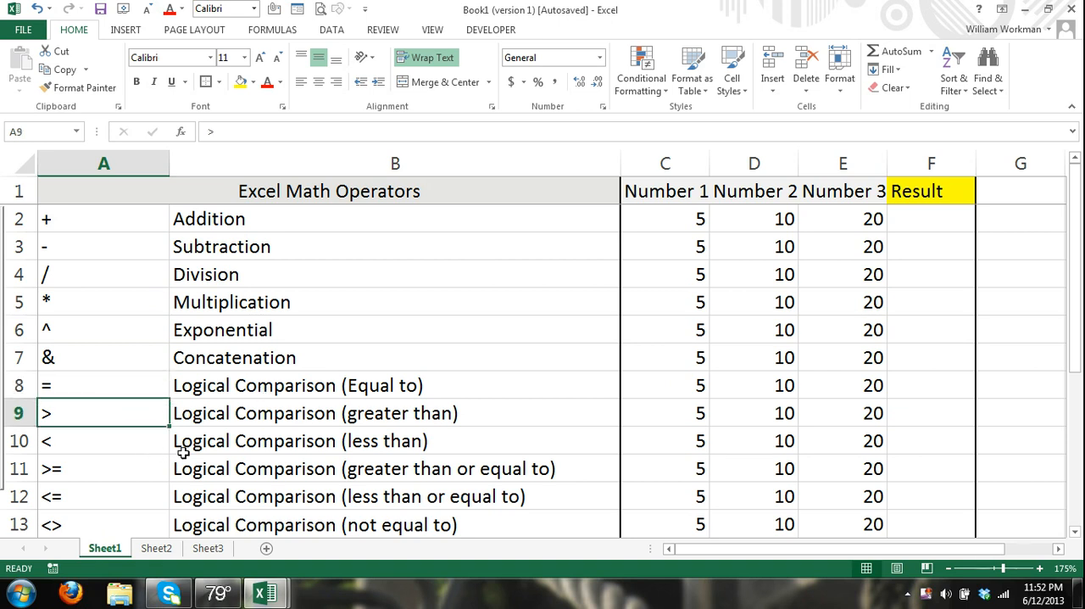
{"action": "scroll", "scroll_direction": "down", "scroll_amount": 3}
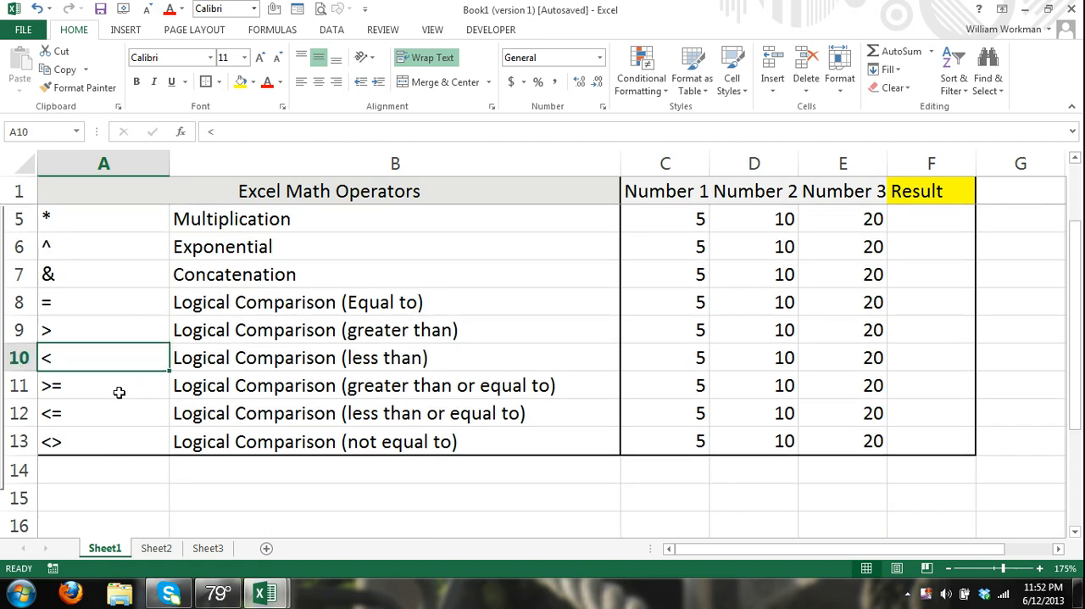
{"action": "left_click", "coordinate": [104, 385]}
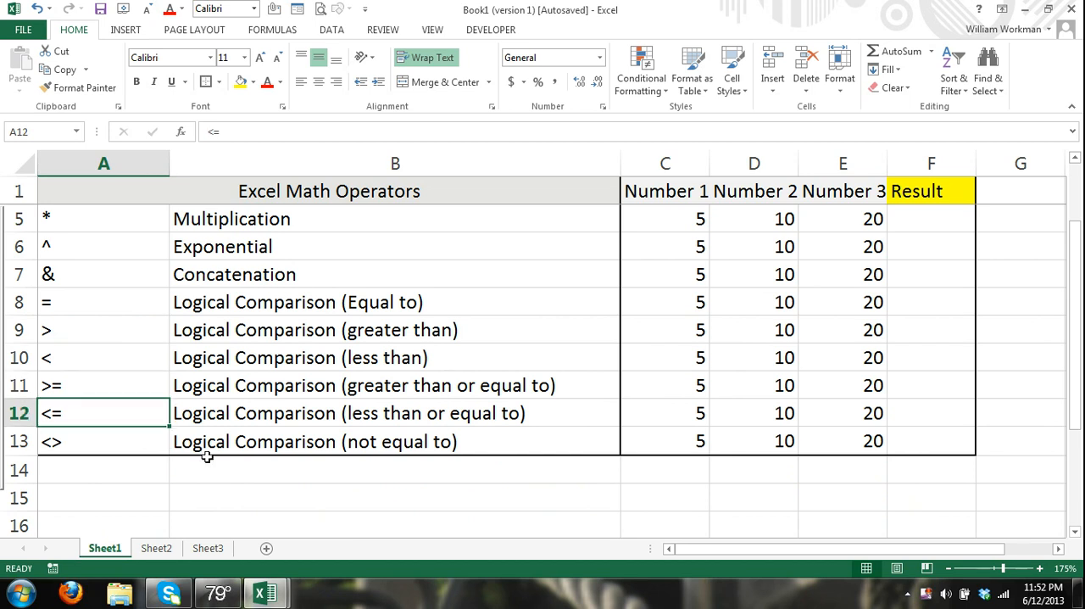
{"action": "mouse_move", "coordinate": [170, 456]}
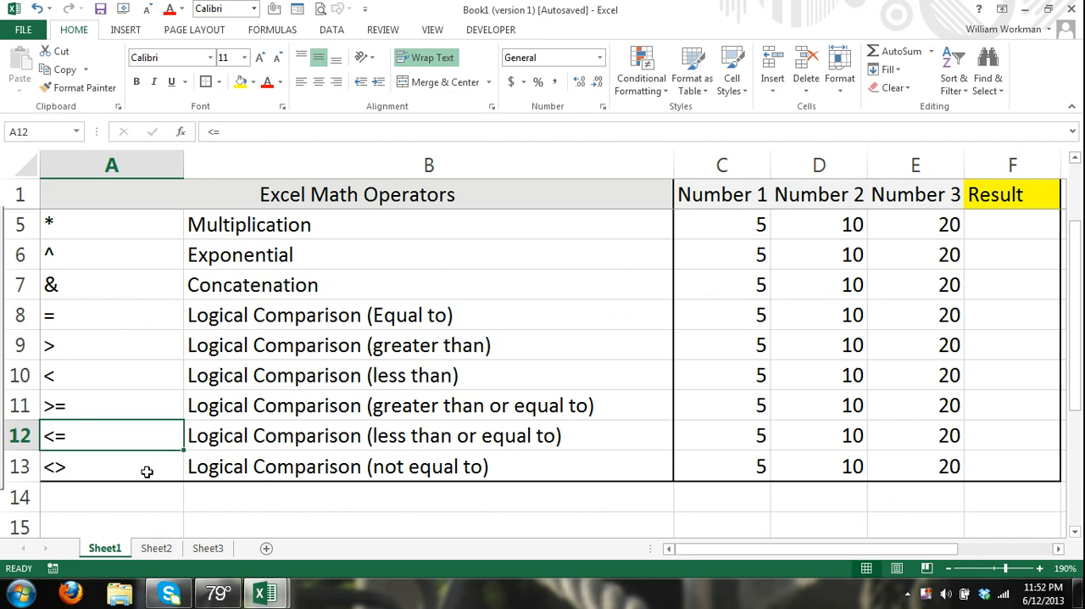
{"action": "left_click", "coordinate": [110, 467]}
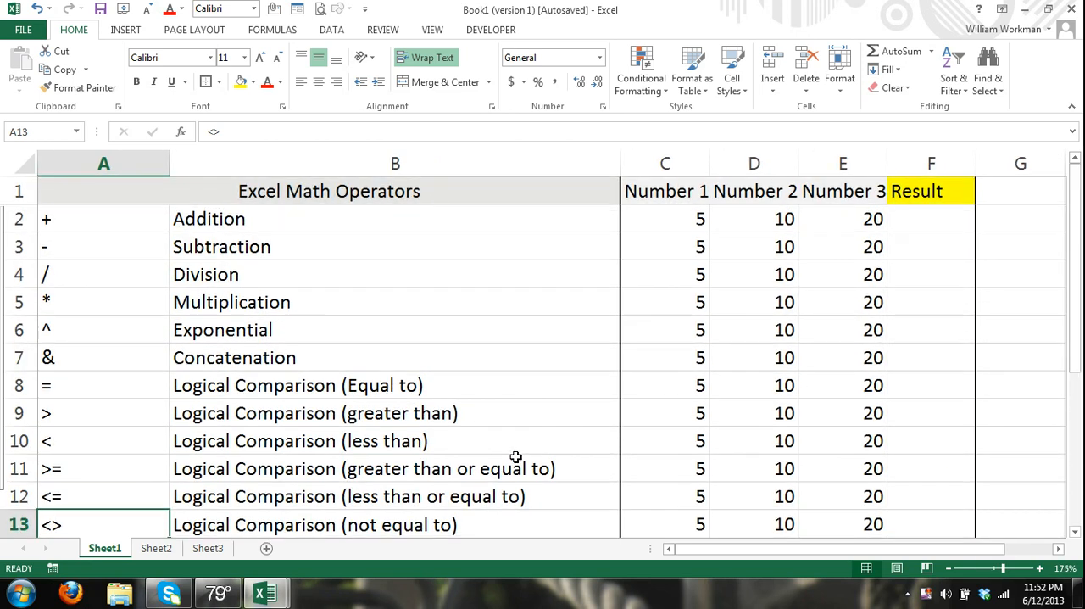
Try constant addition formulas such as =5+5 in the Addition Result cell.
{"action": "left_click", "coordinate": [931, 218]}
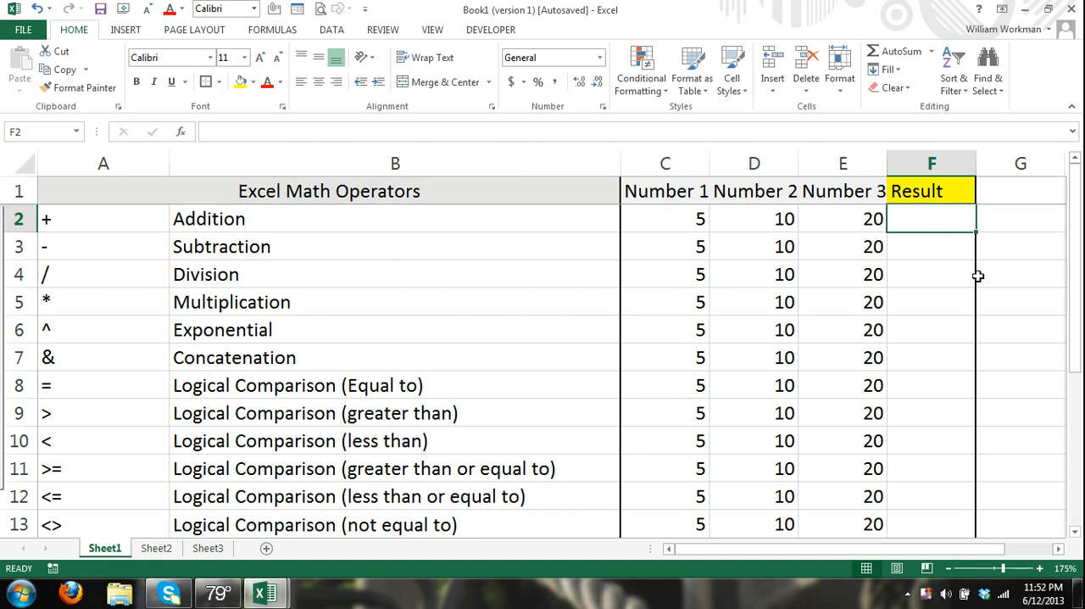
{"action": "type", "text": "=5"}
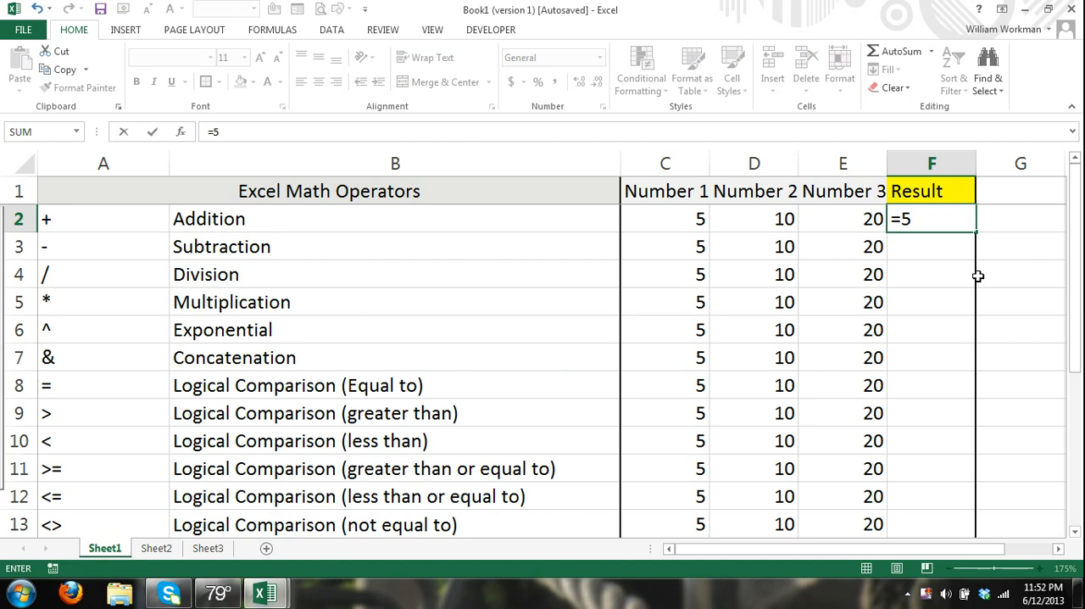
{"action": "type", "text": "+5"}
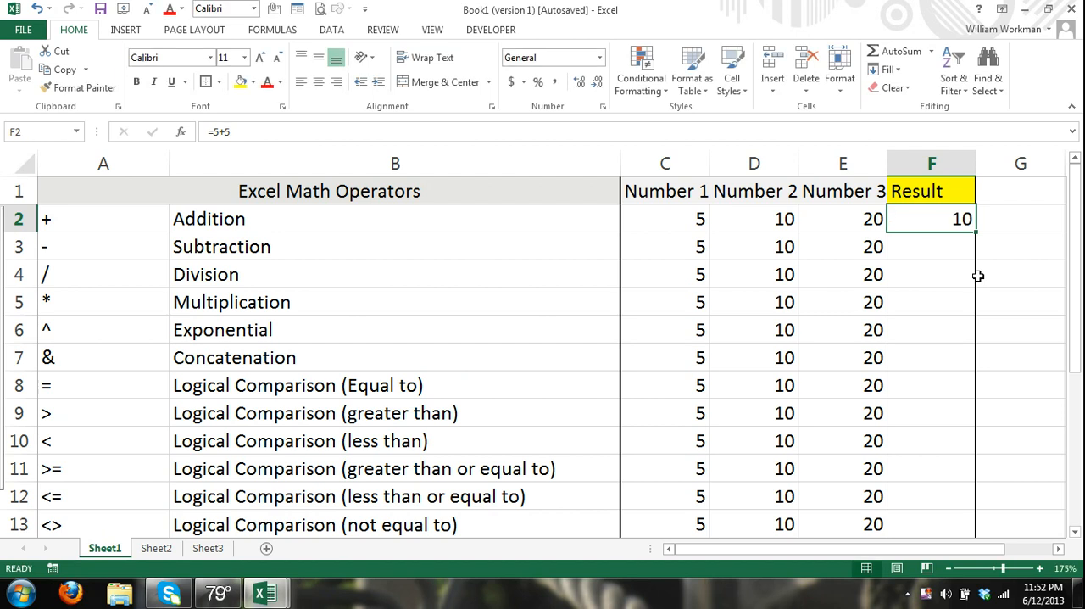
{"action": "mouse_move", "coordinate": [956, 218]}
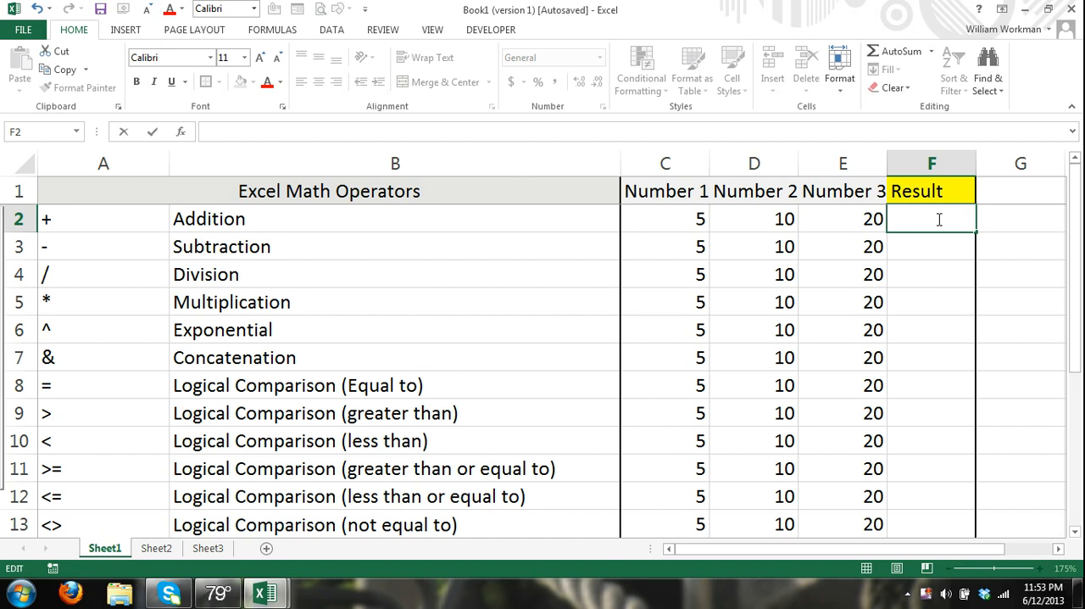
{"action": "type", "text": "=5"}
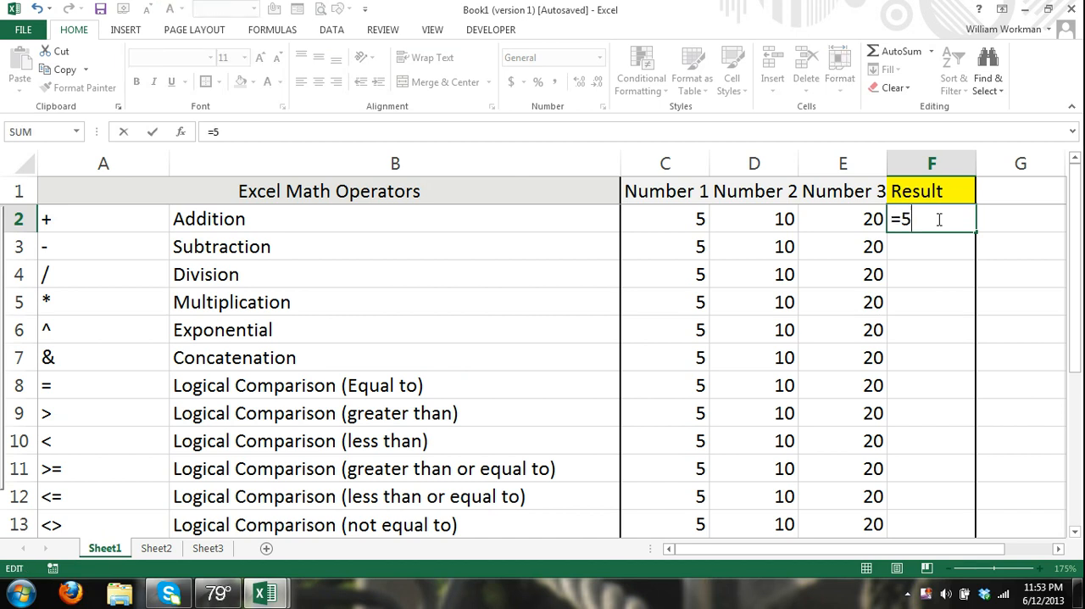
{"action": "type", "text": "+5+"}
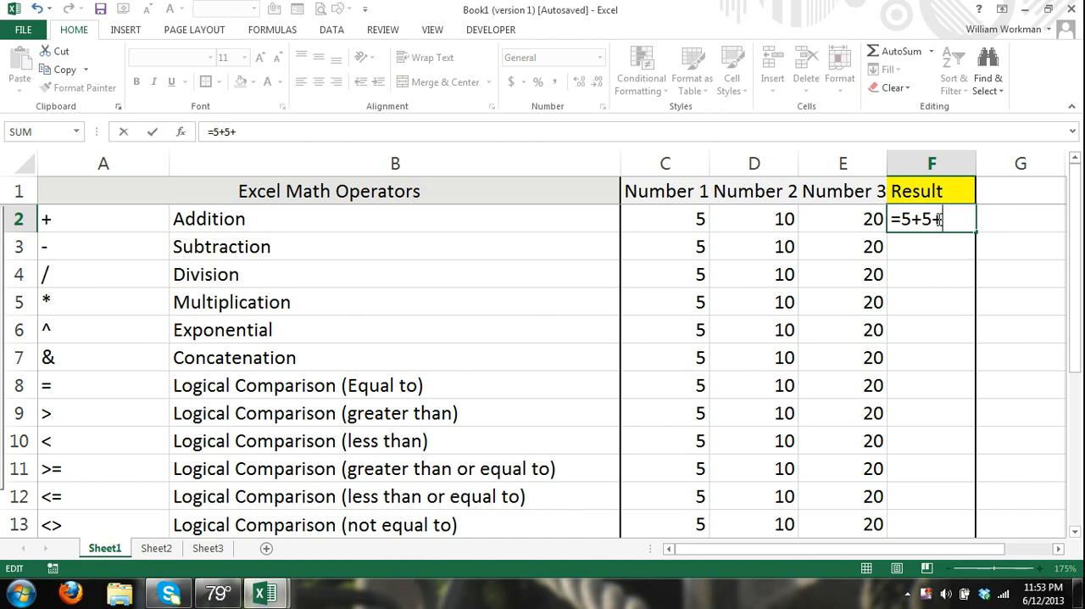
{"action": "type", "text": "5+10"}
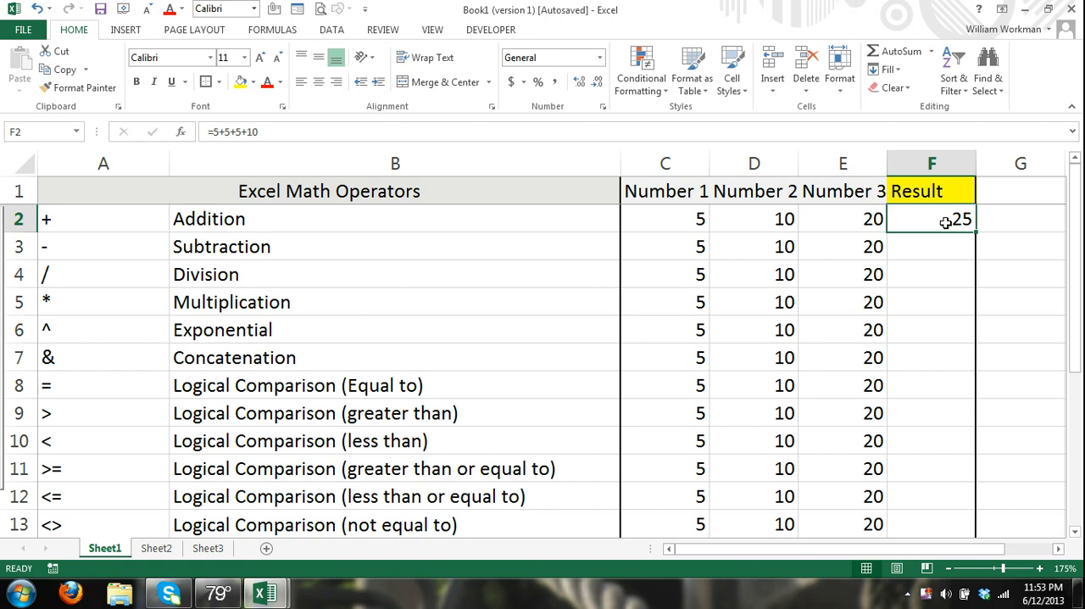
Build =C2+D2+E2 in F2 from the Number 1, 2 and 3 cells.
{"action": "left_click", "coordinate": [932, 274]}
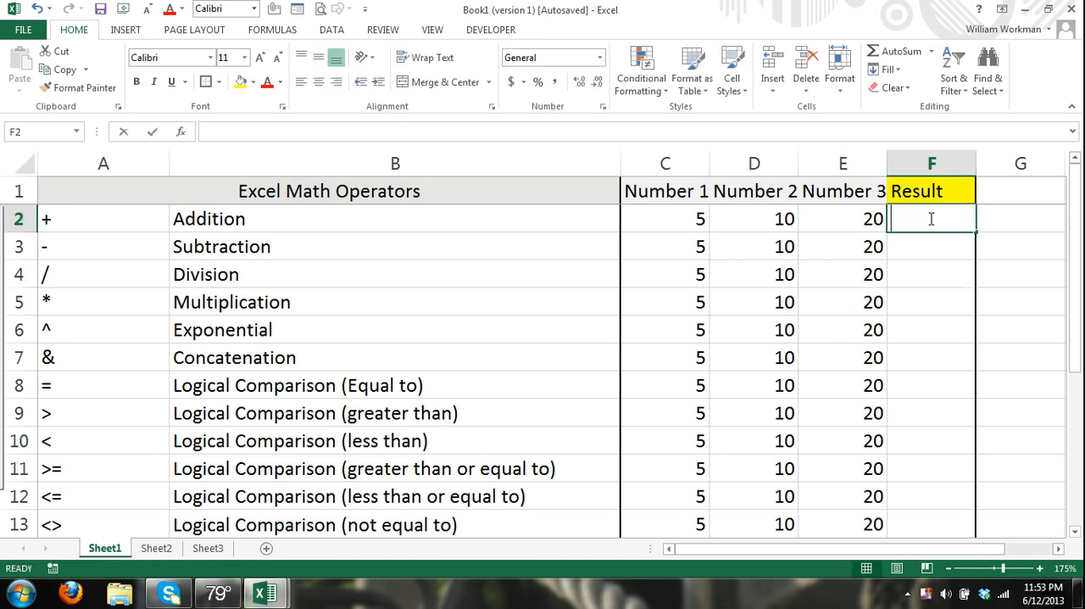
{"action": "type", "text": "="}
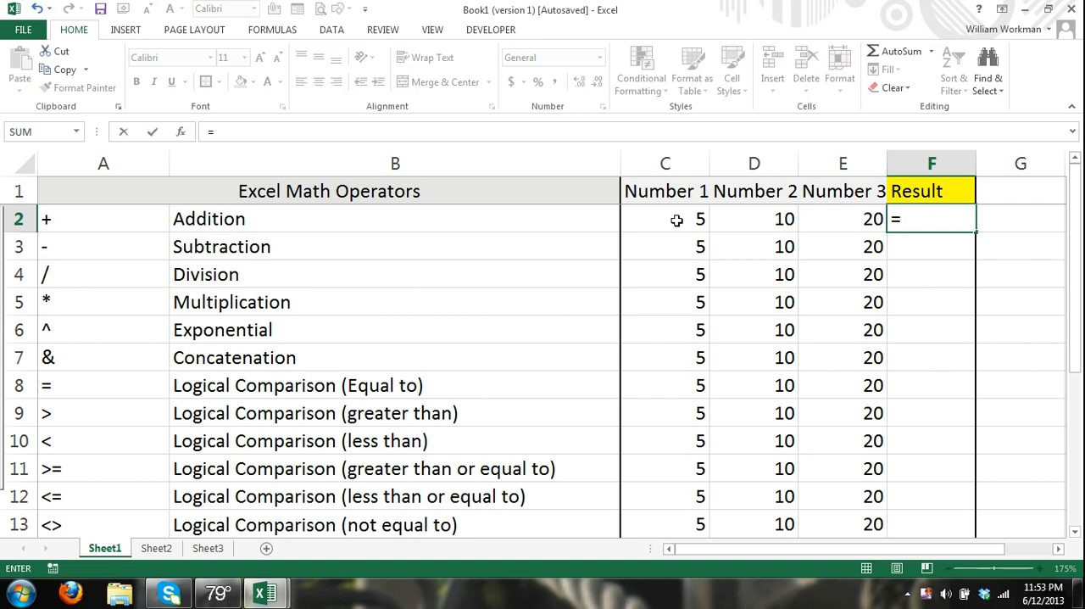
{"action": "left_click", "coordinate": [664, 218]}
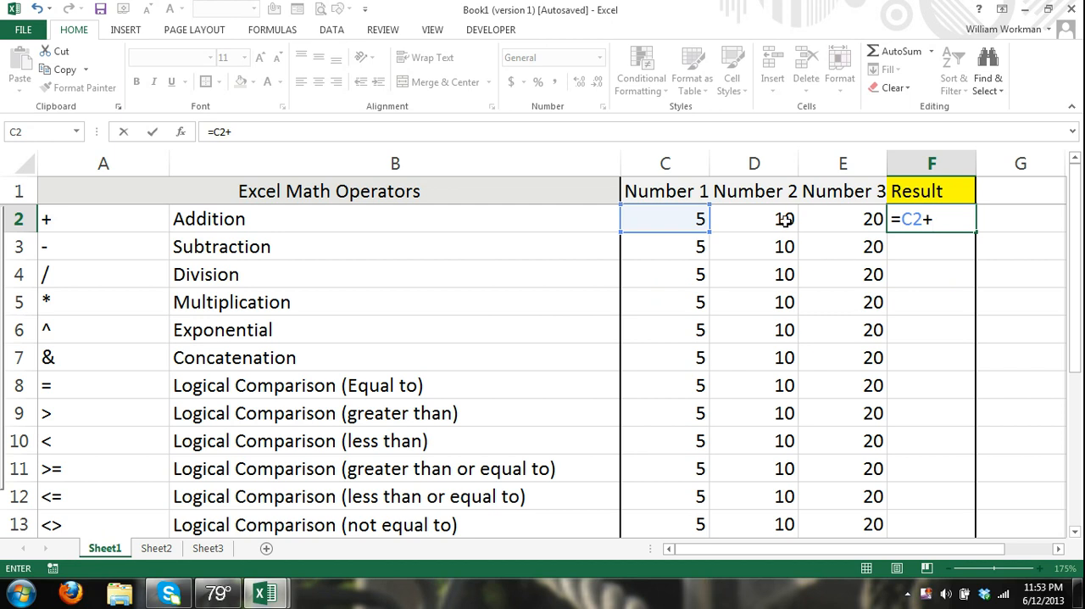
{"action": "left_click", "coordinate": [754, 219]}
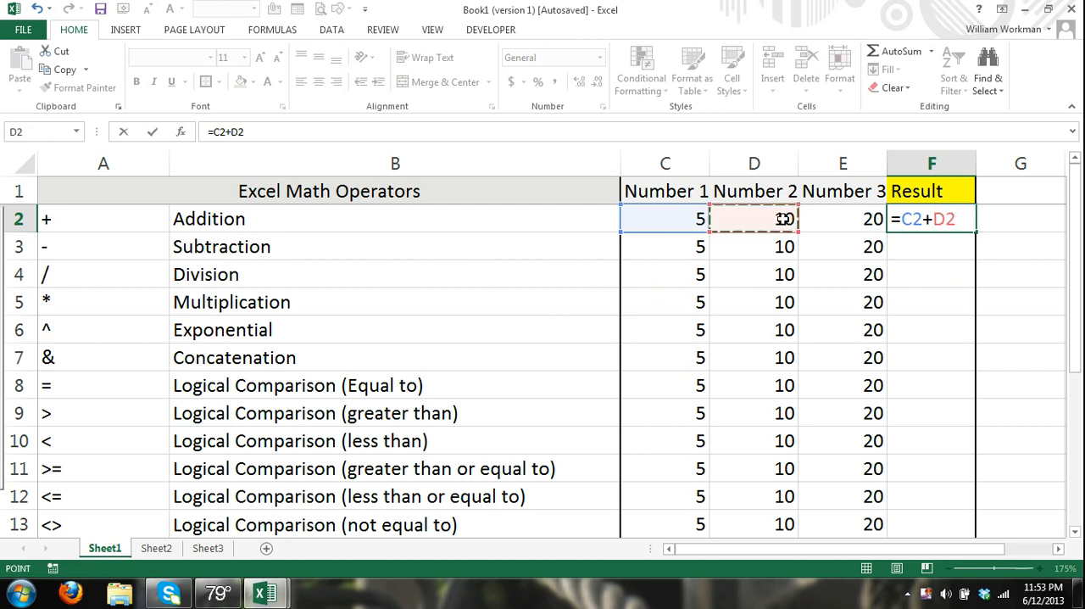
{"action": "left_click", "coordinate": [843, 219]}
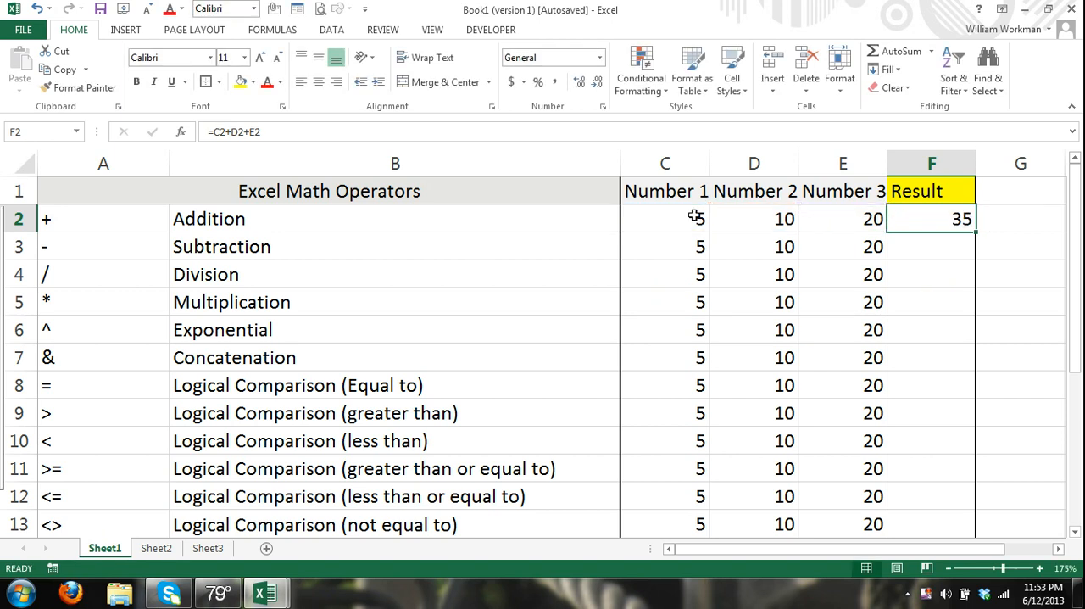
{"action": "mouse_move", "coordinate": [712, 223]}
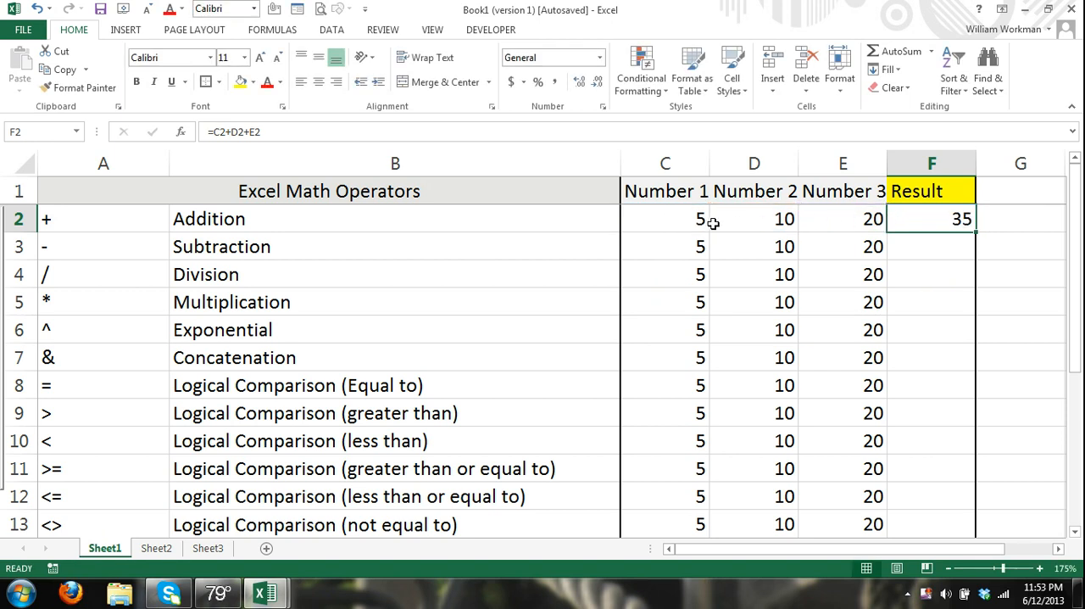
{"action": "mouse_move", "coordinate": [870, 218]}
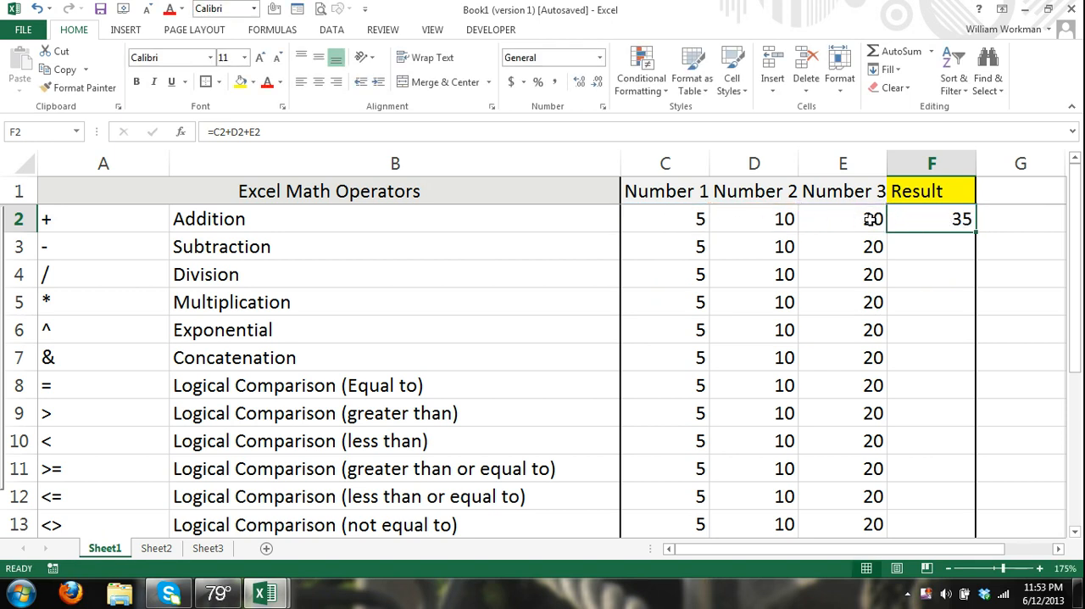
Change E2 from 20 to 10 and check that F2 recalculates to 25.
{"action": "left_click", "coordinate": [843, 218]}
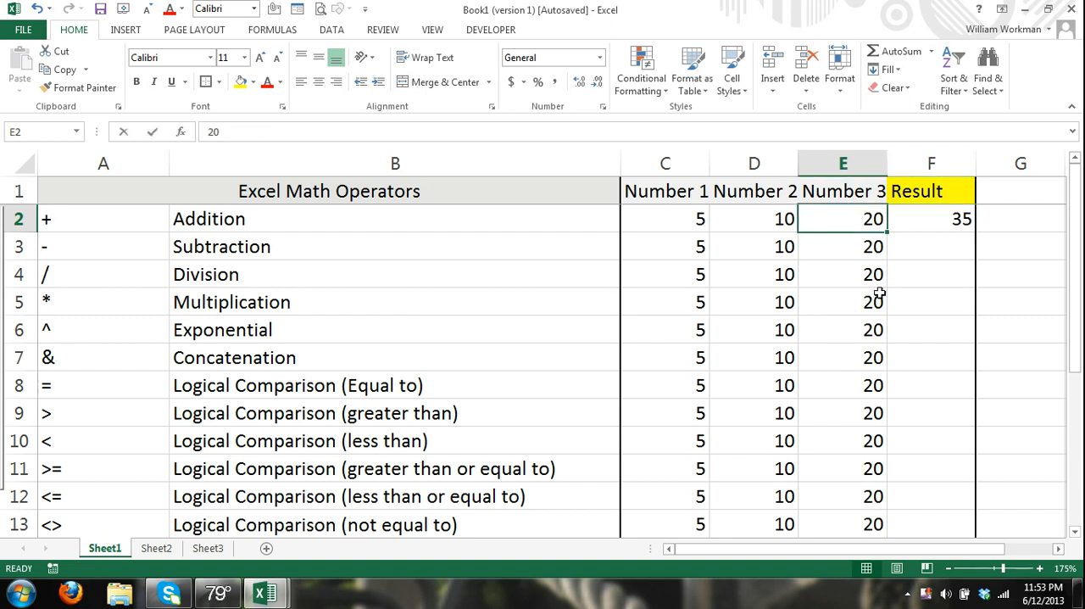
{"action": "type", "text": "10"}
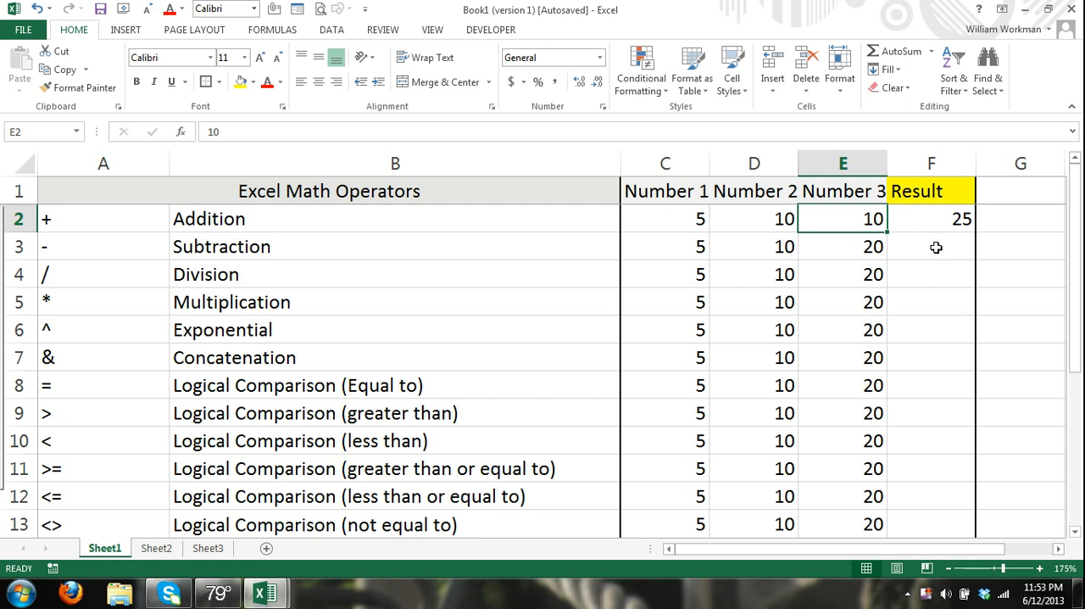
{"action": "left_click", "coordinate": [931, 218]}
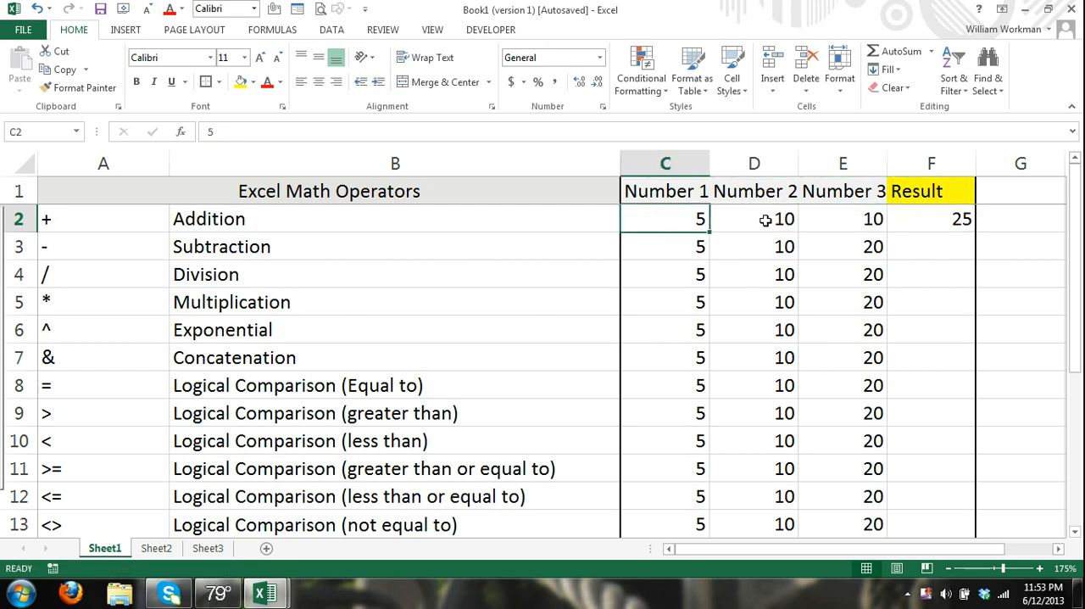
{"action": "left_click", "coordinate": [843, 218]}
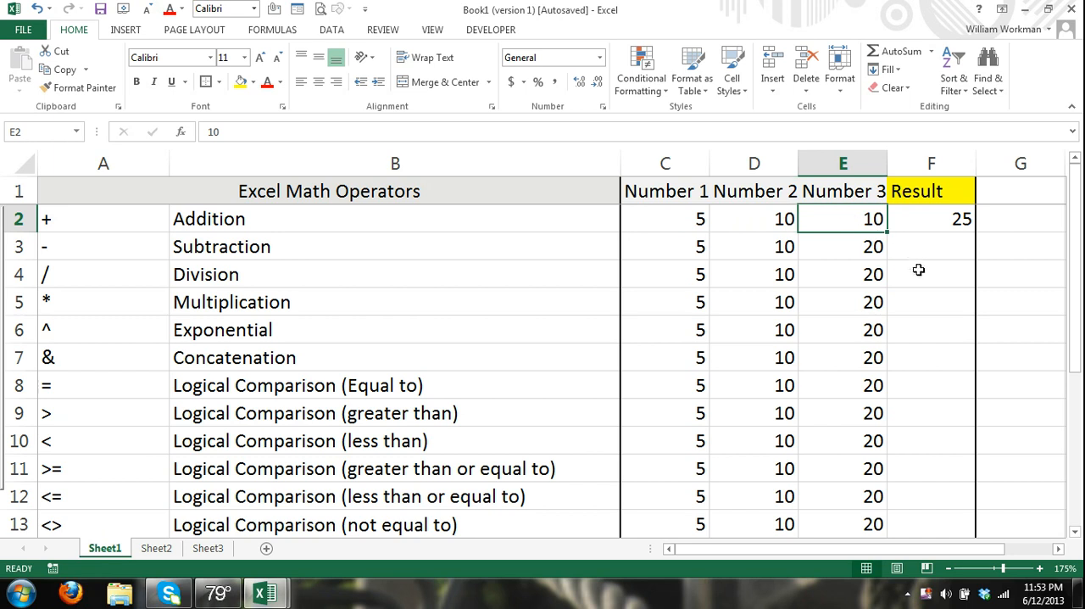
{"action": "mouse_move", "coordinate": [934, 232]}
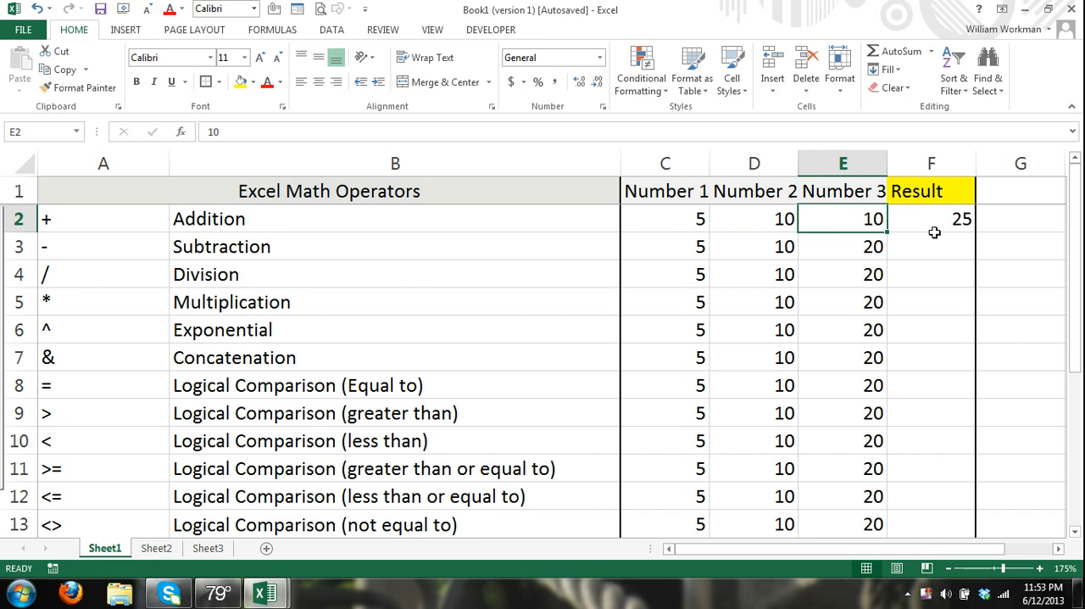
{"action": "mouse_move", "coordinate": [930, 236]}
{"action": "type", "text": "="}
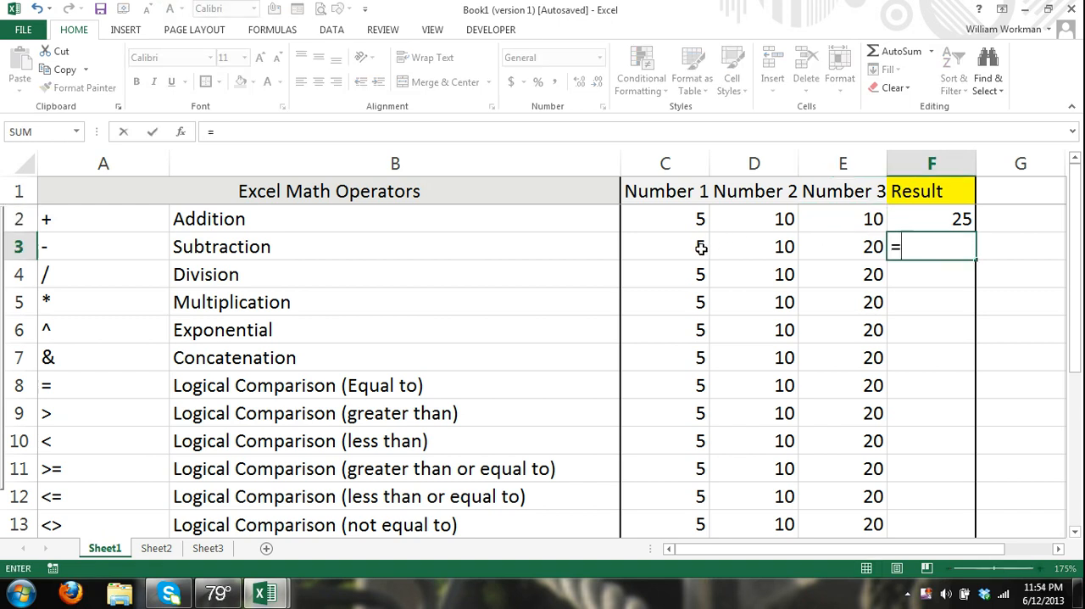
Enter the subtraction formula =E3-D3 in F3, showing 10.
{"action": "left_click", "coordinate": [665, 246]}
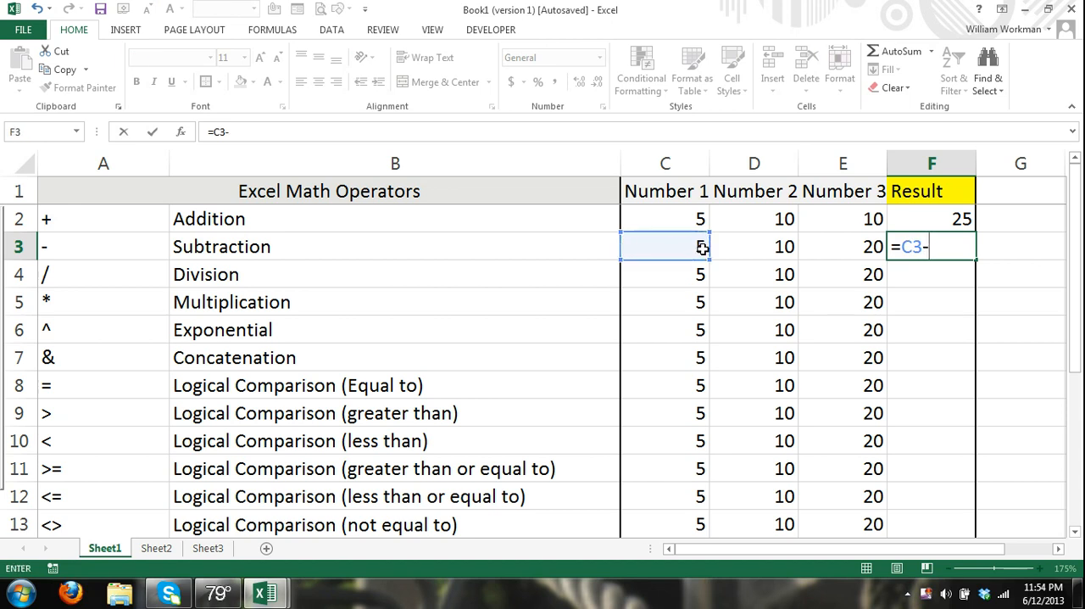
{"action": "left_click", "coordinate": [754, 246]}
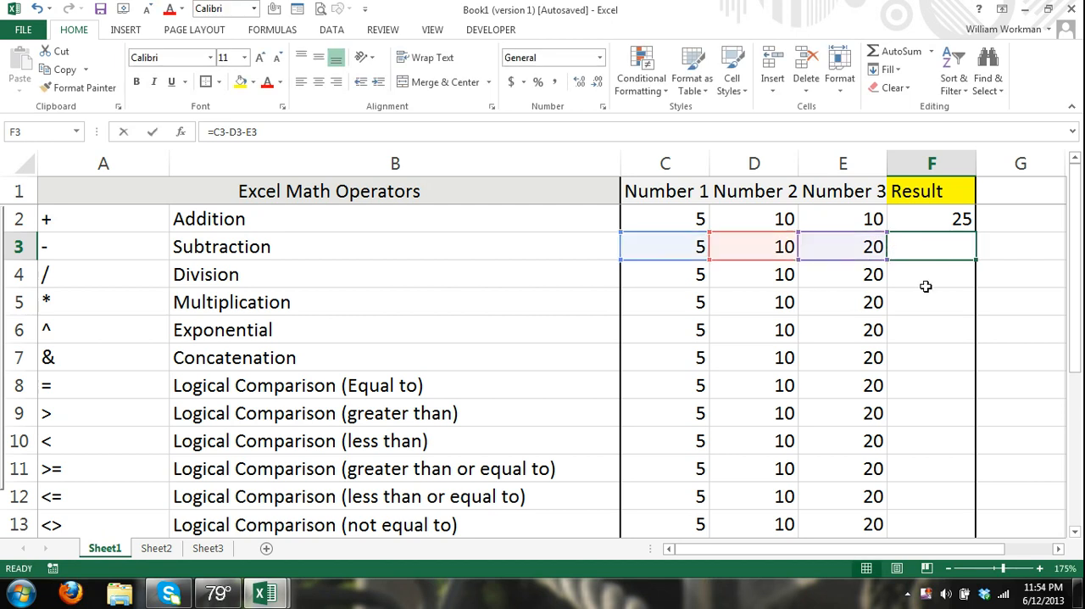
{"action": "type", "text": "=5-"}
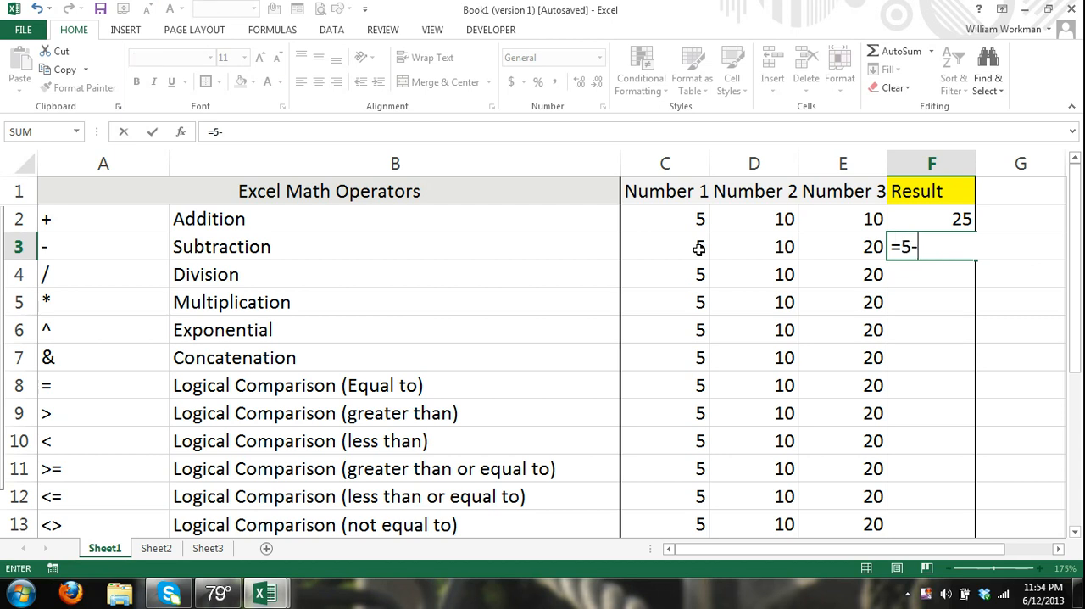
{"action": "type", "text": "5"}
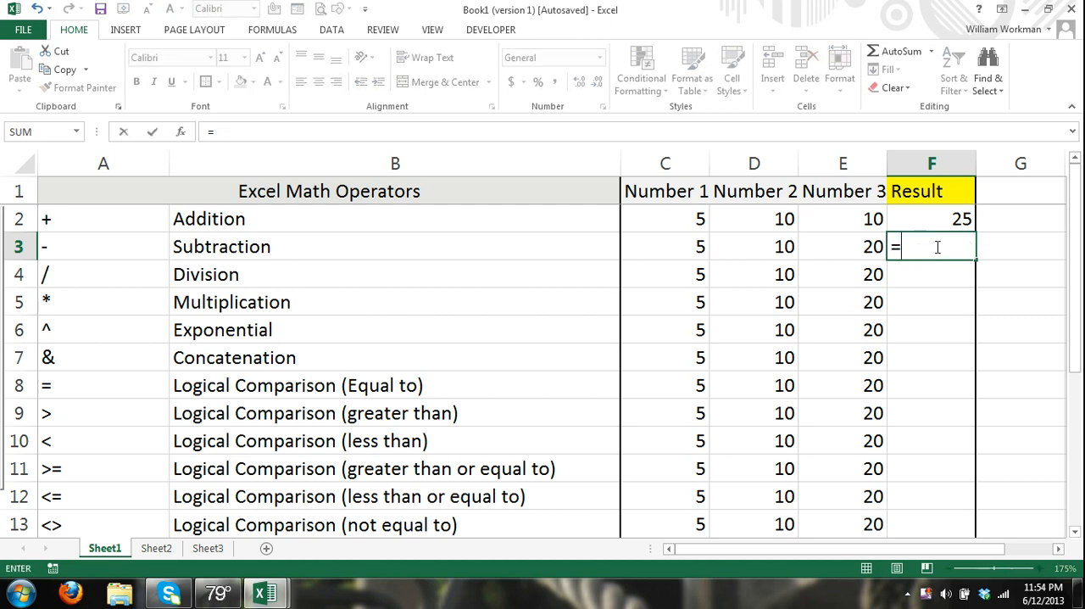
{"action": "left_click", "coordinate": [843, 246]}
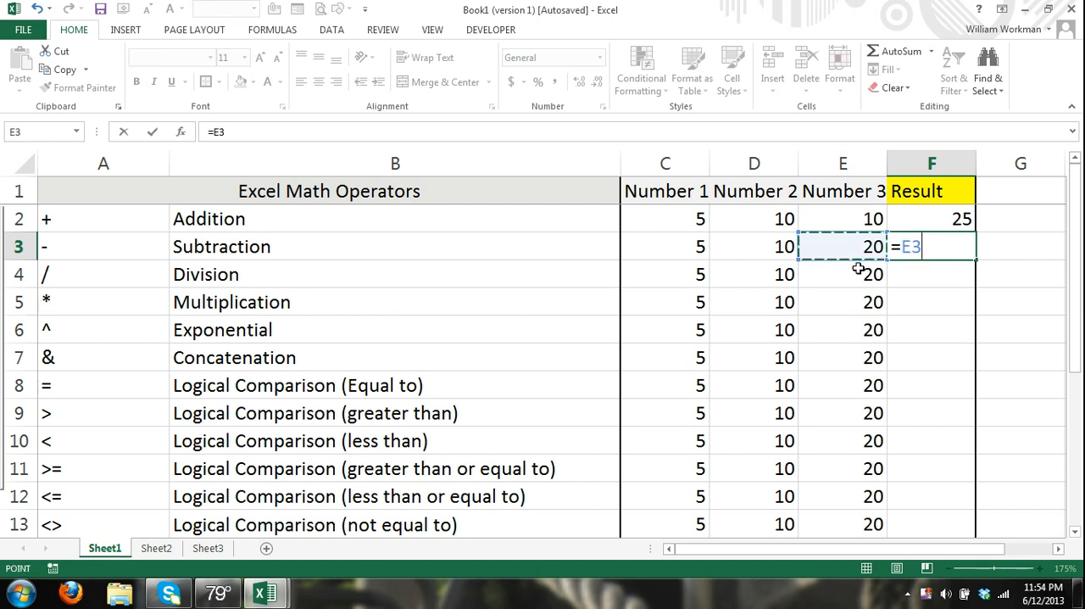
{"action": "left_click", "coordinate": [754, 246]}
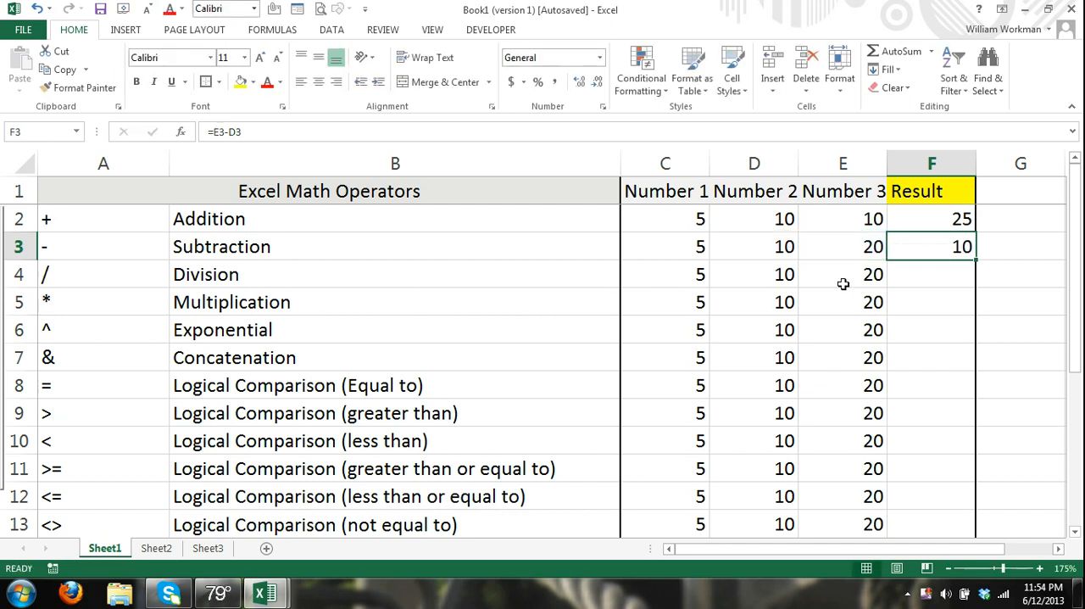
{"action": "mouse_move", "coordinate": [941, 289]}
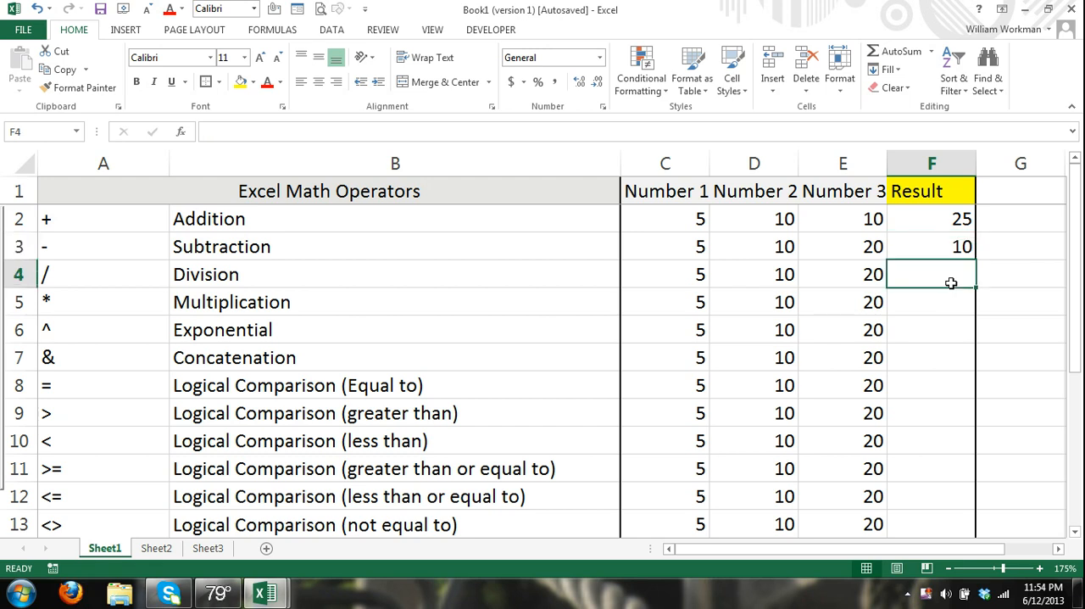
Enter =E4/D4 in F4 and change E4 to 40 so it shows 4.
{"action": "left_click", "coordinate": [843, 273]}
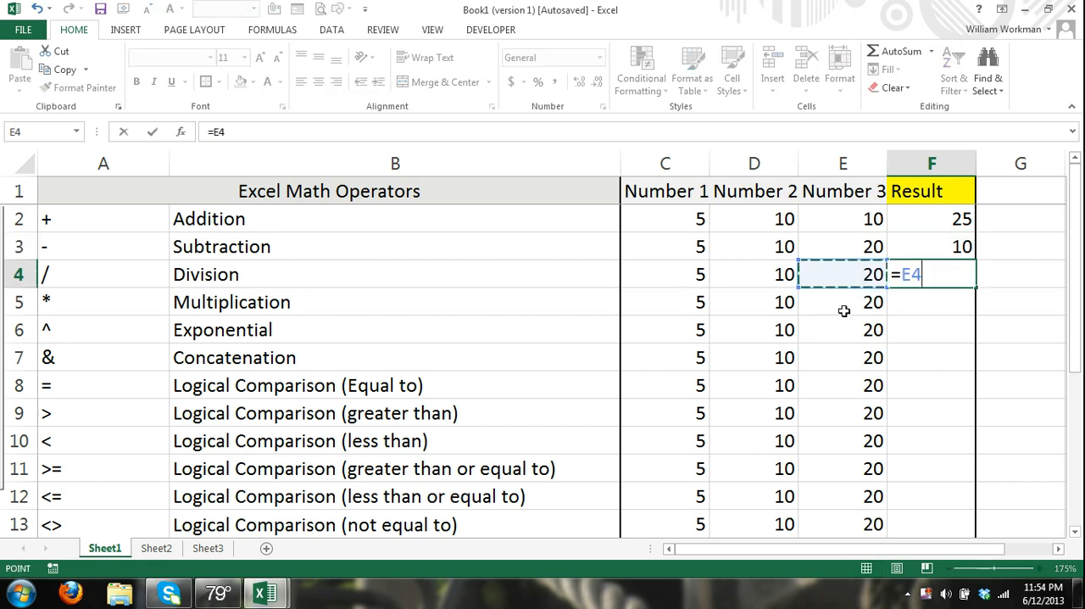
{"action": "left_click", "coordinate": [754, 274]}
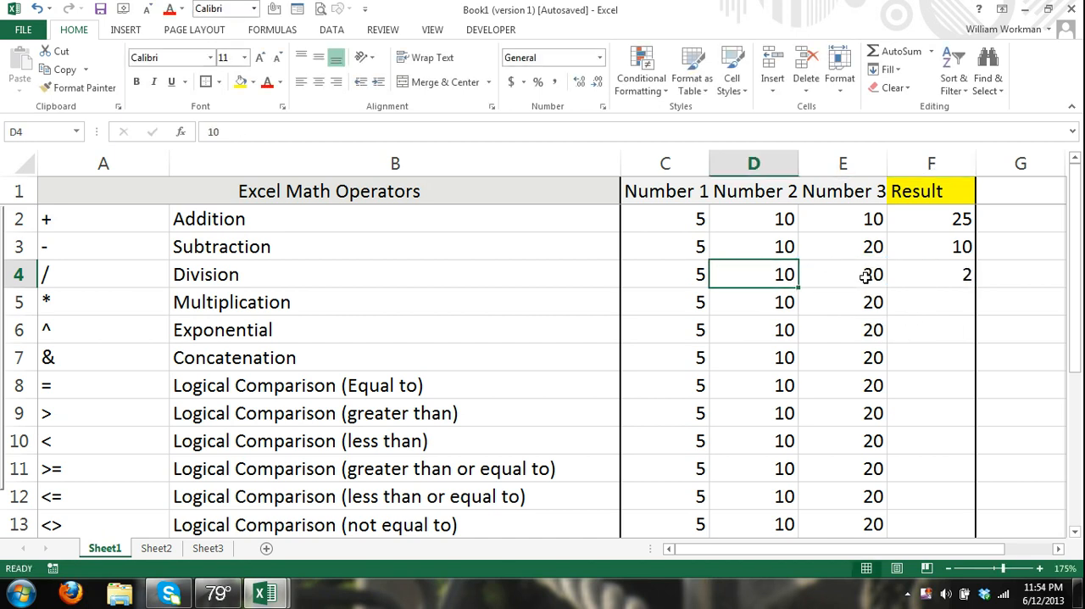
{"action": "left_click", "coordinate": [842, 274]}
{"action": "type", "text": "40"}
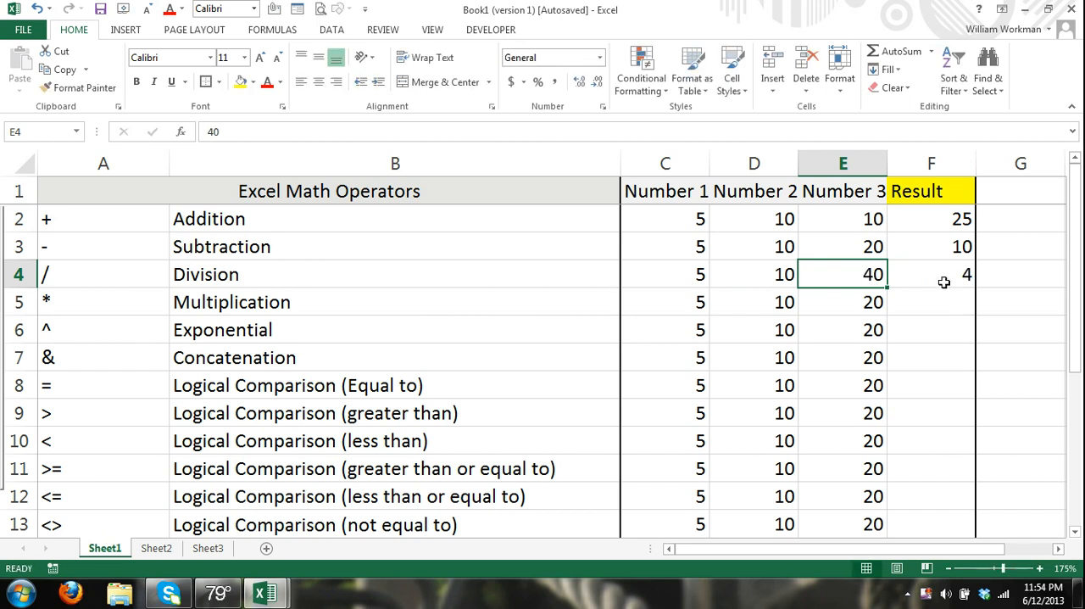
{"action": "left_click", "coordinate": [931, 274]}
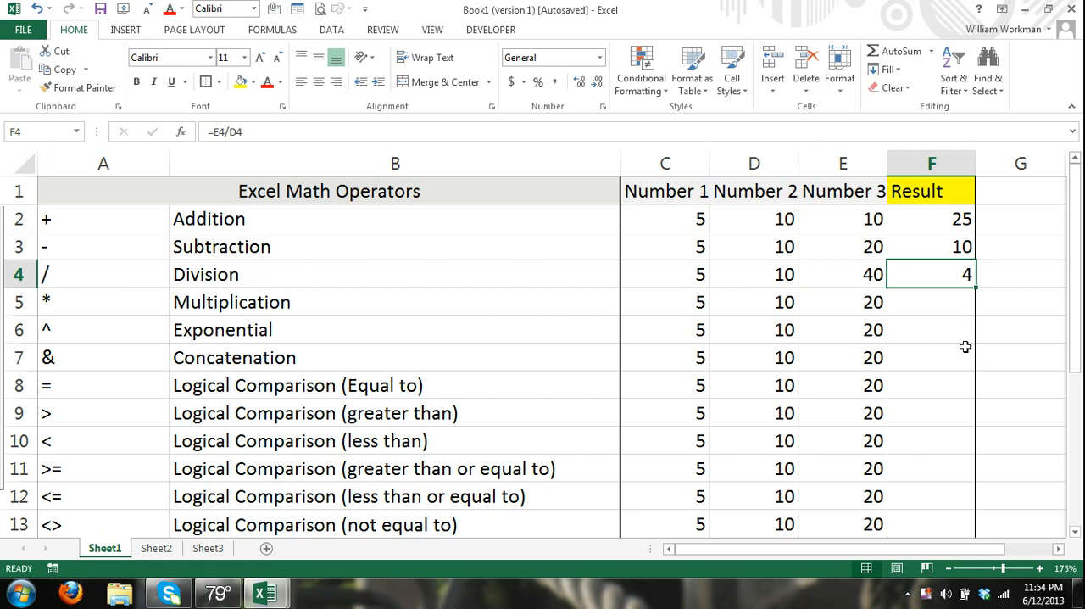
{"action": "mouse_move", "coordinate": [935, 320]}
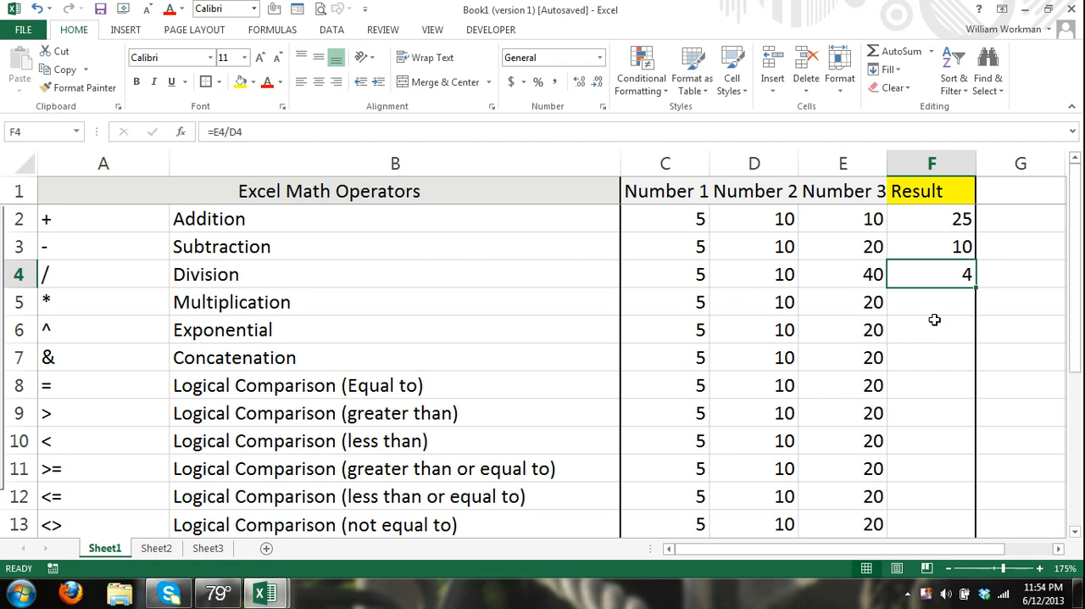
{"action": "mouse_move", "coordinate": [951, 307]}
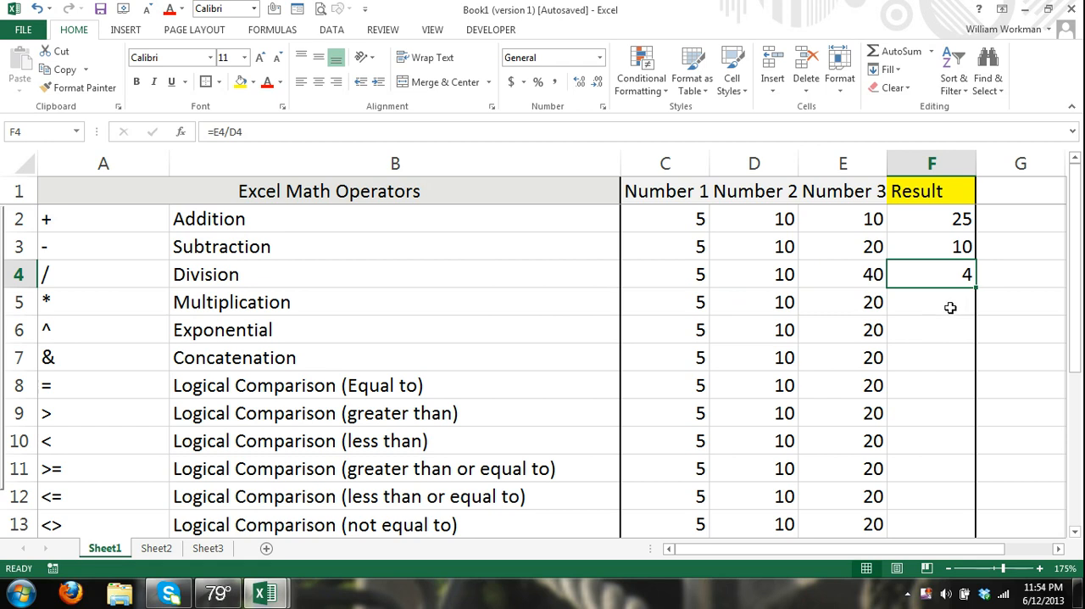
{"action": "left_click", "coordinate": [932, 302]}
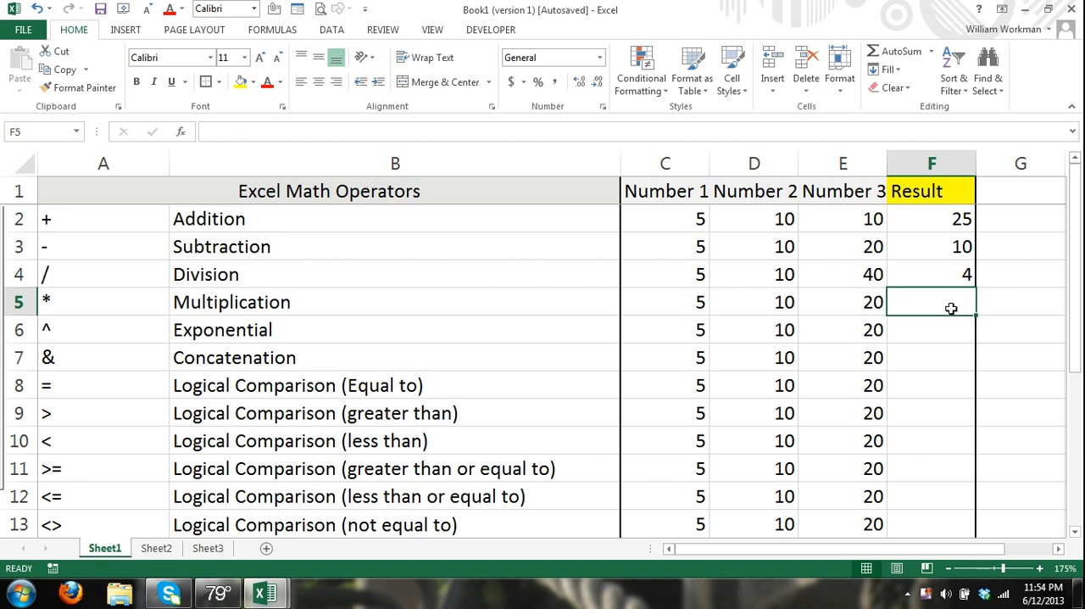
Replace a typed =5*5 with =C5*D5 in F5, giving 50.
{"action": "type", "text": "="}
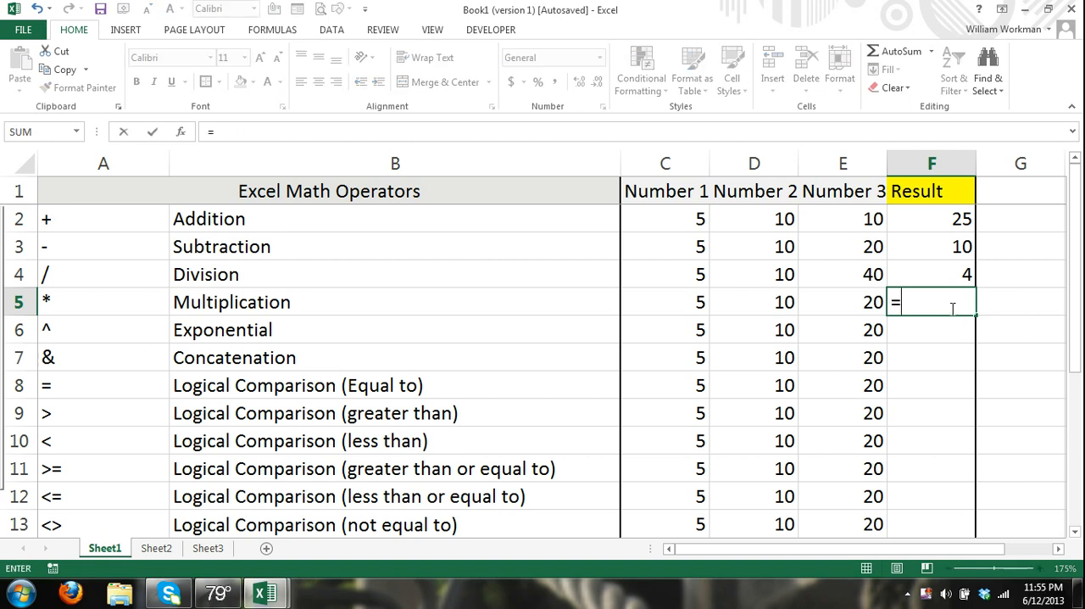
{"action": "type", "text": "5*5"}
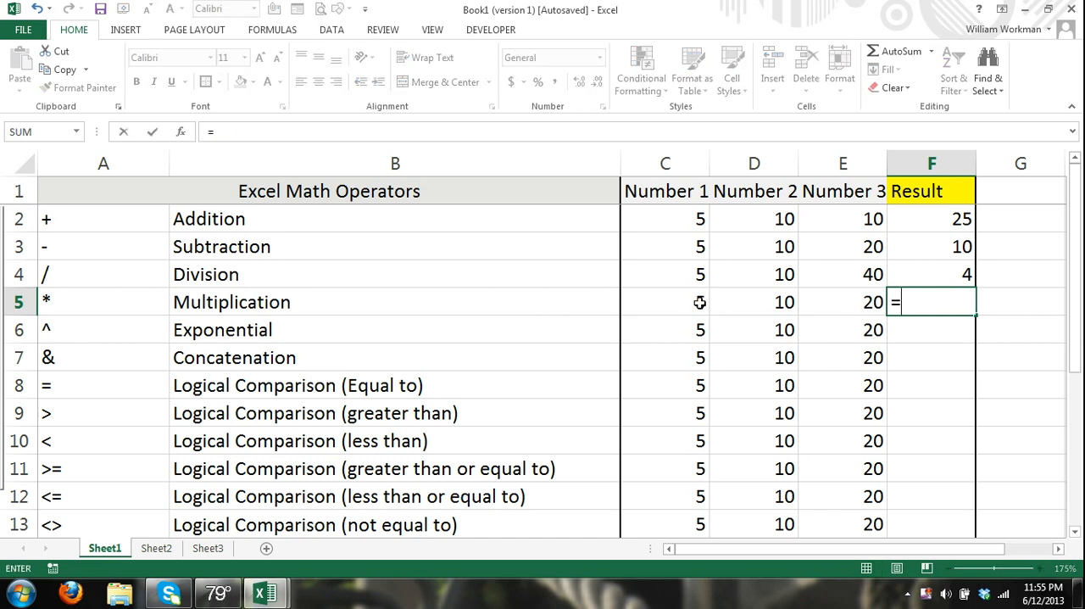
{"action": "left_click", "coordinate": [664, 301]}
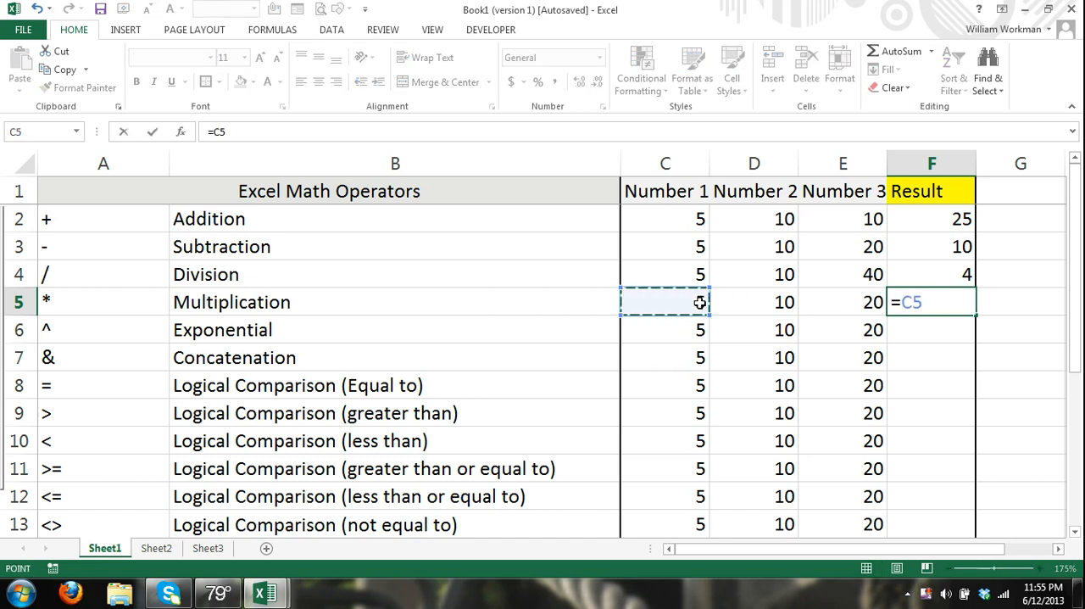
{"action": "type", "text": "*"}
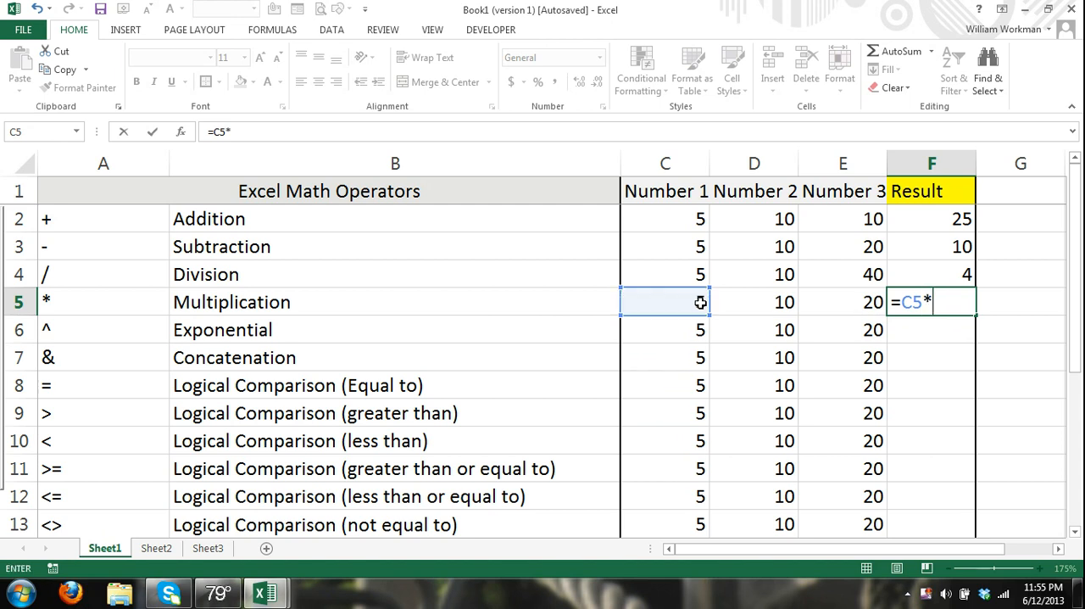
{"action": "left_click", "coordinate": [754, 302]}
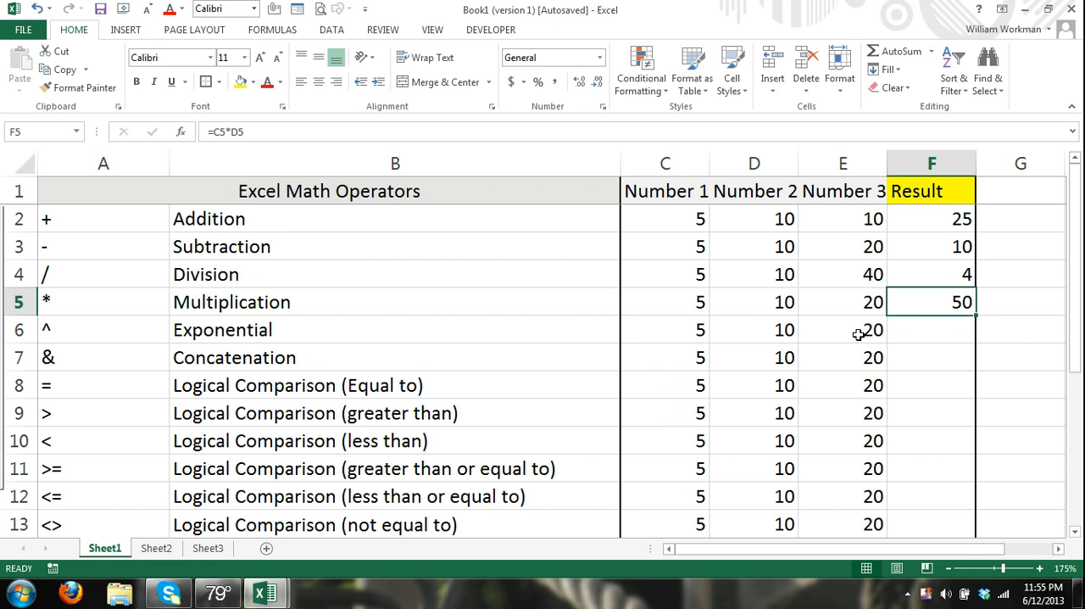
{"action": "left_click", "coordinate": [932, 329]}
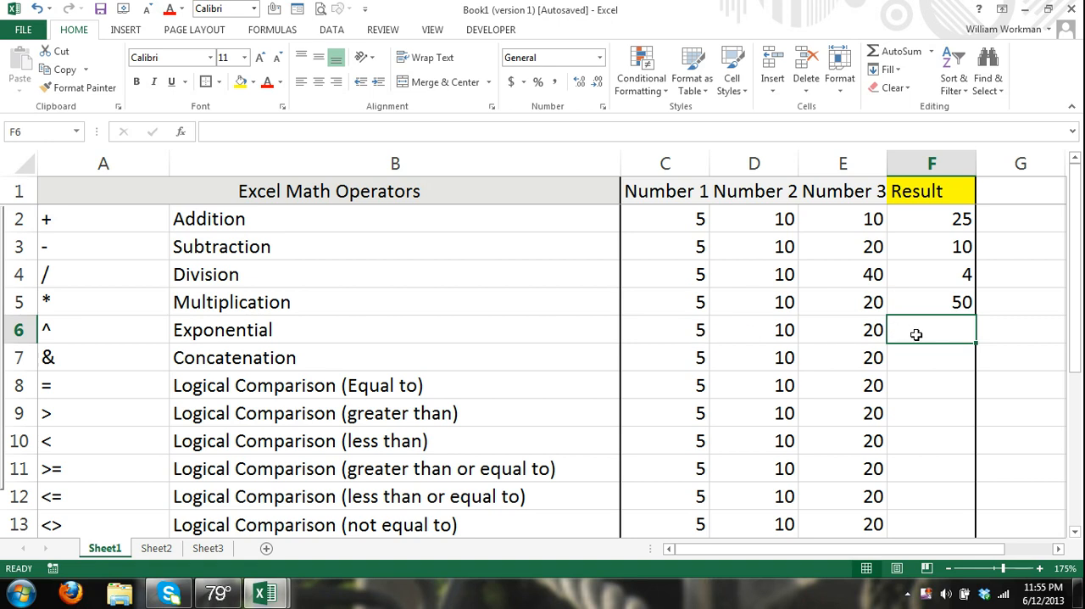
Enter =5^10 in F6 after trying a cell-reference power formula, giving 9765625.
{"action": "type", "text": "="}
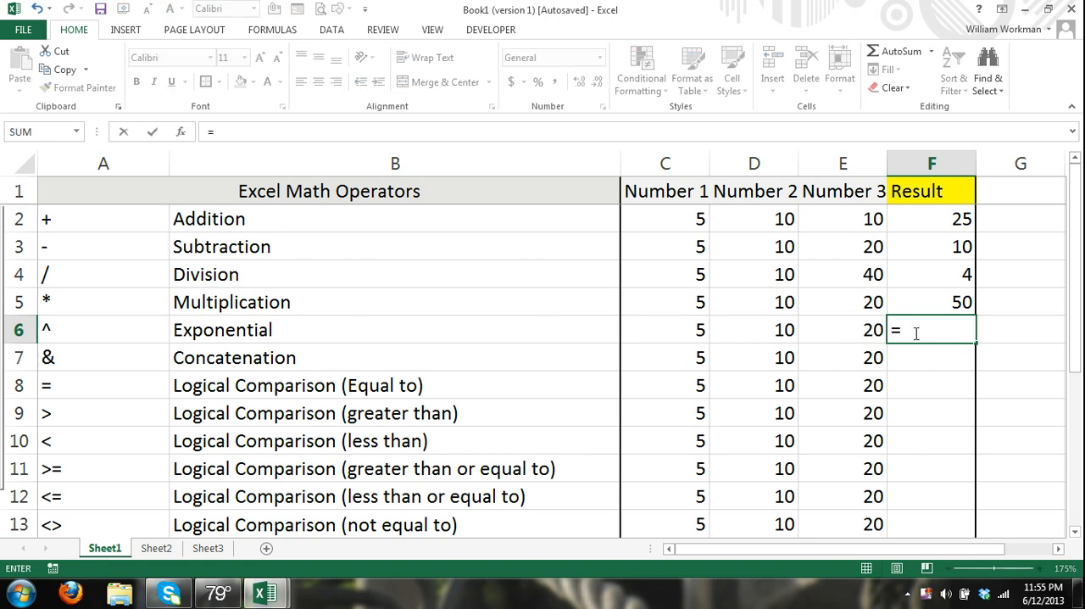
{"action": "left_click", "coordinate": [666, 330]}
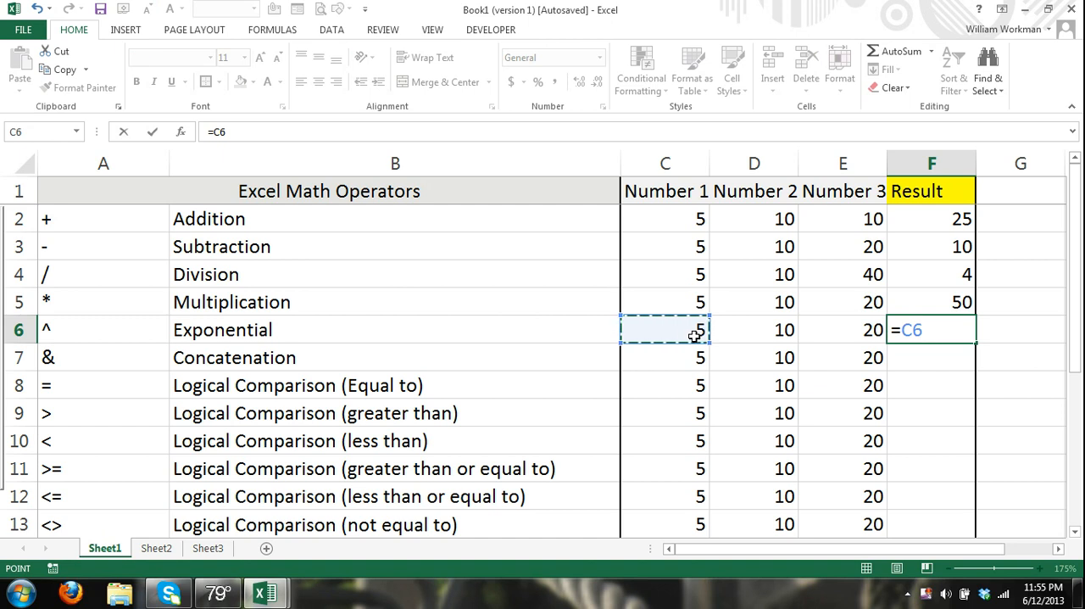
{"action": "type", "text": "^"}
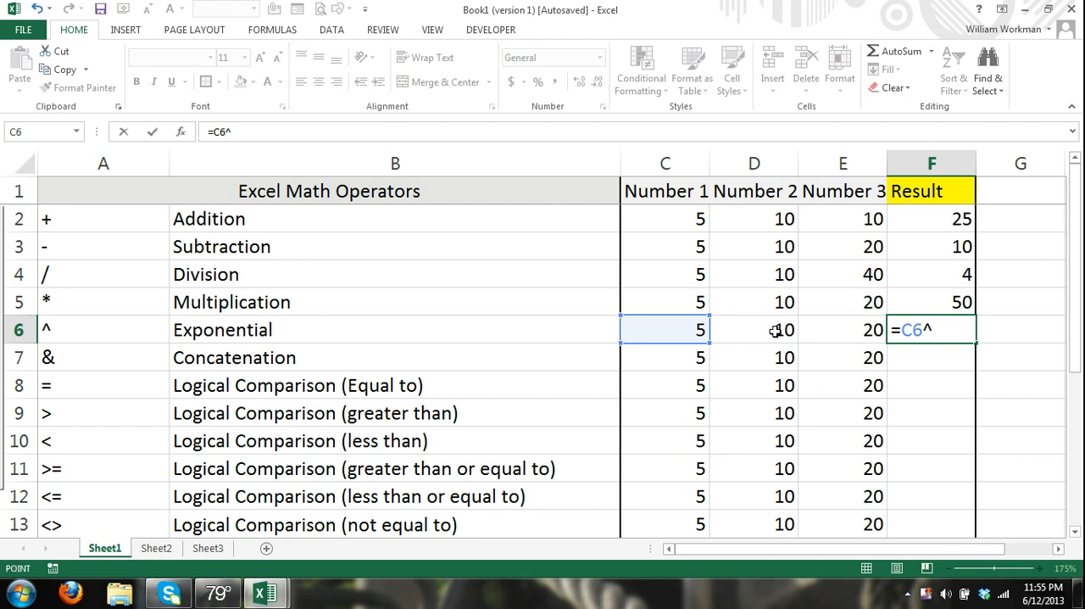
{"action": "left_click", "coordinate": [753, 329]}
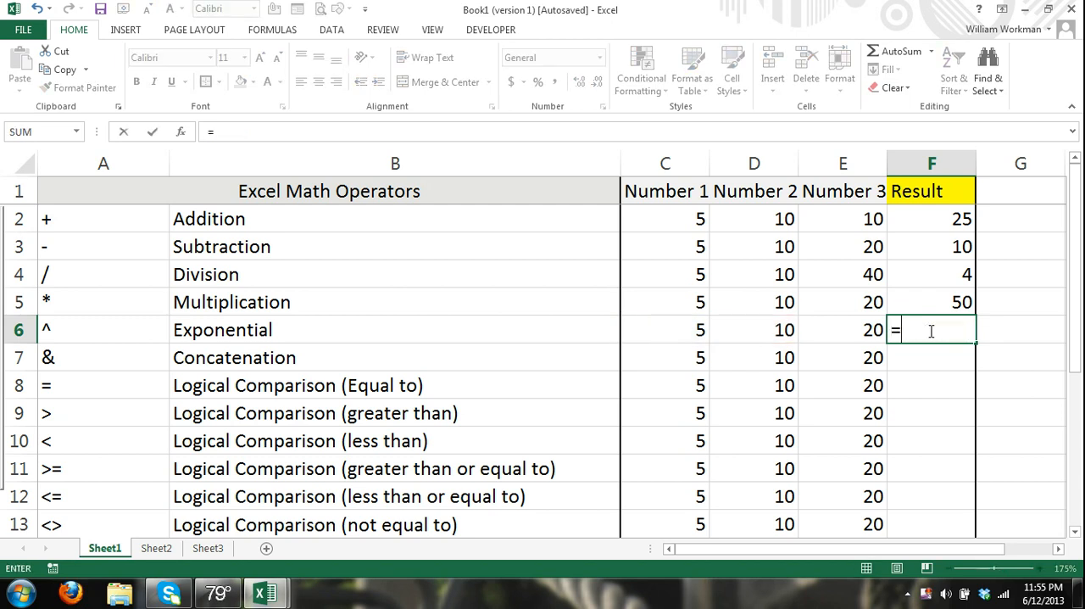
{"action": "type", "text": "5"}
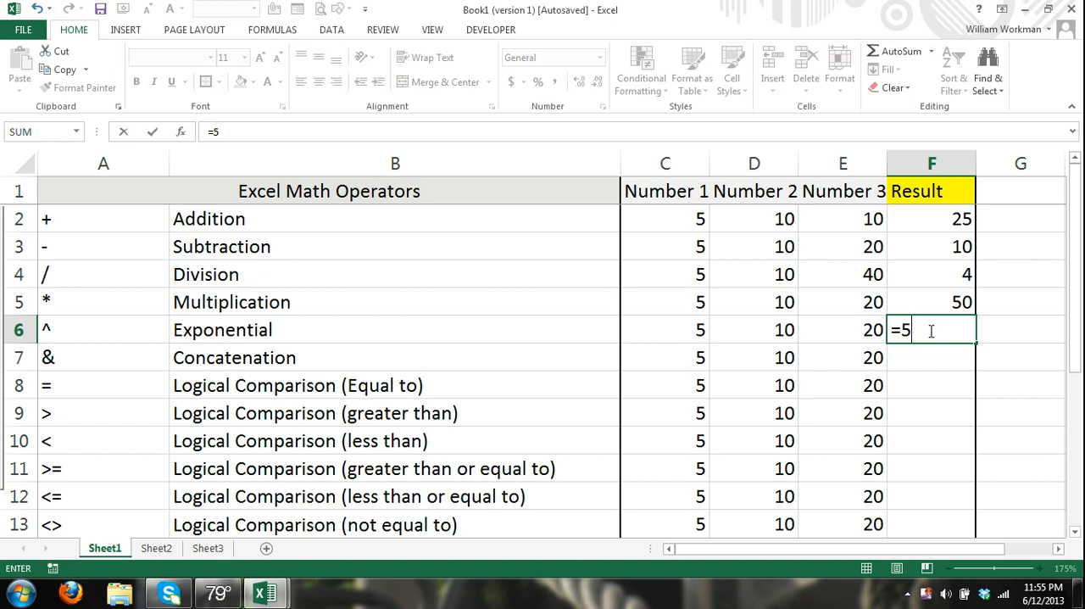
{"action": "type", "text": "^10"}
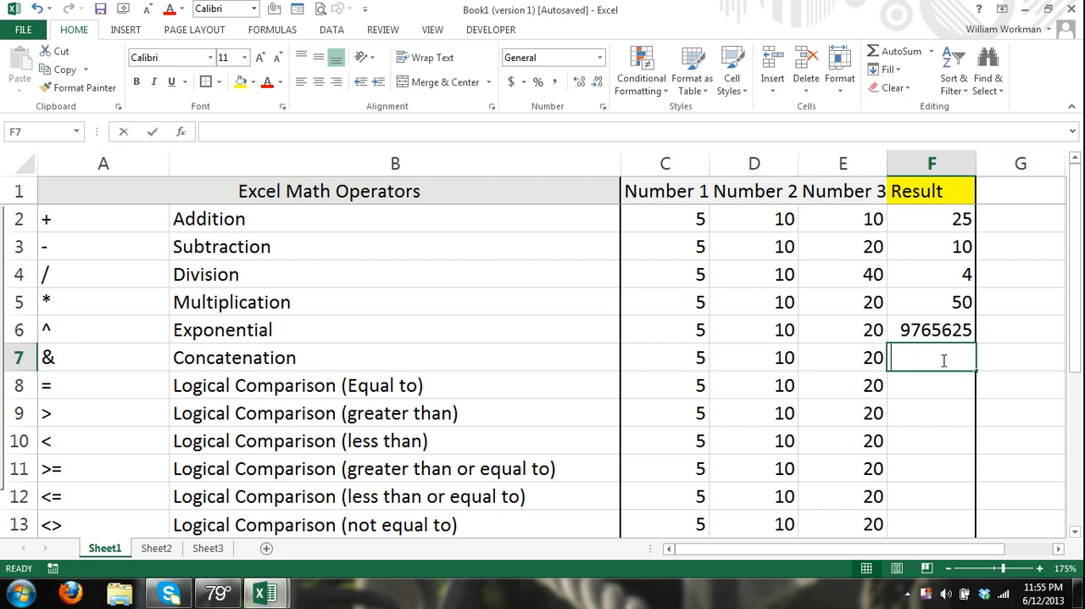
Join C7, D7 and E7 with & in F7 to show 51020.
{"action": "type", "text": "="}
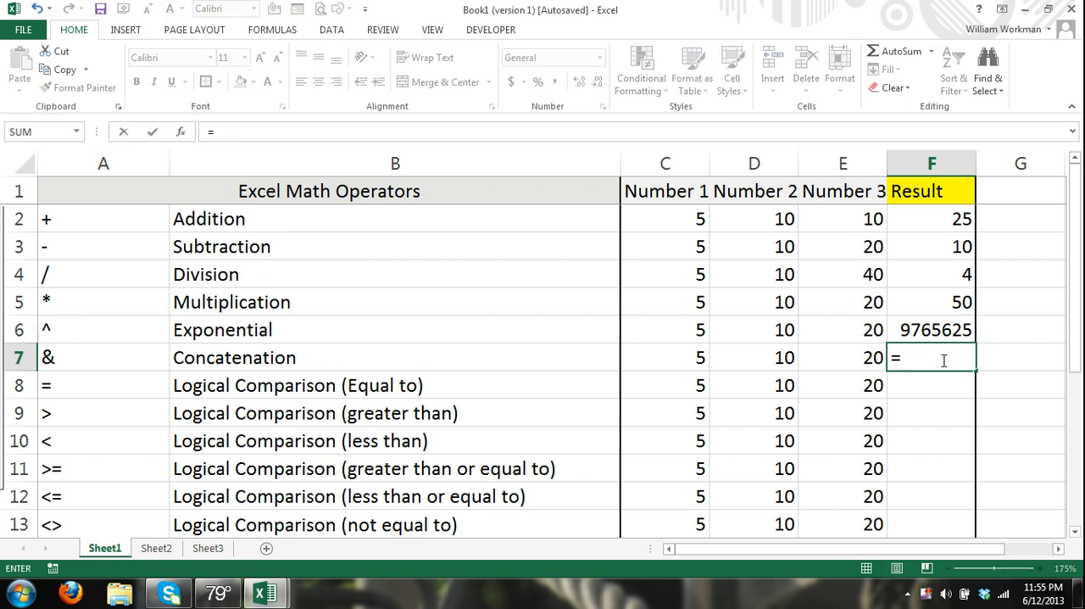
{"action": "left_click", "coordinate": [665, 357]}
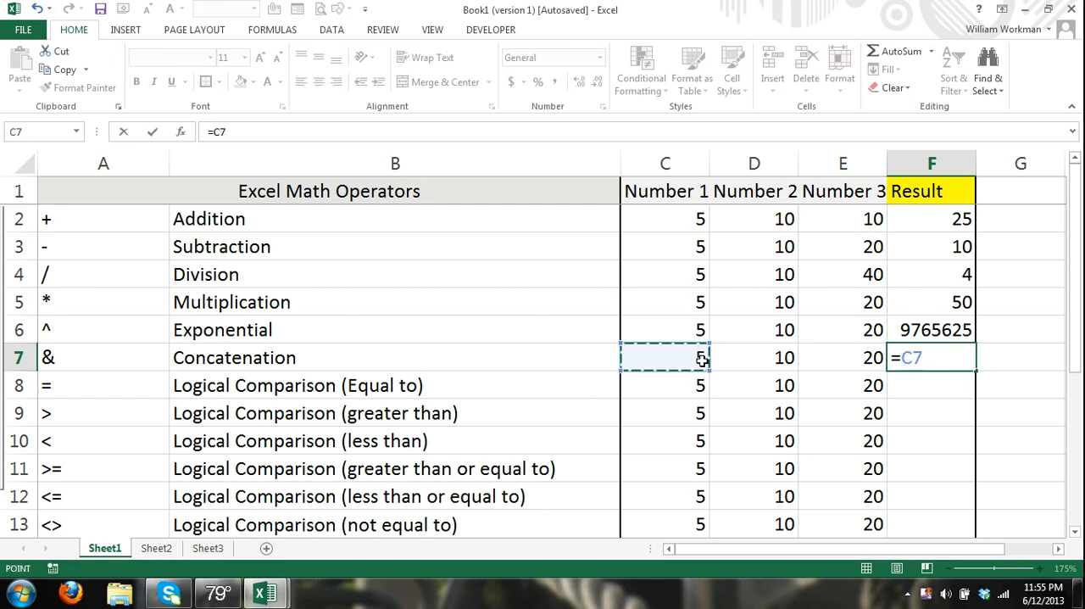
{"action": "type", "text": "&"}
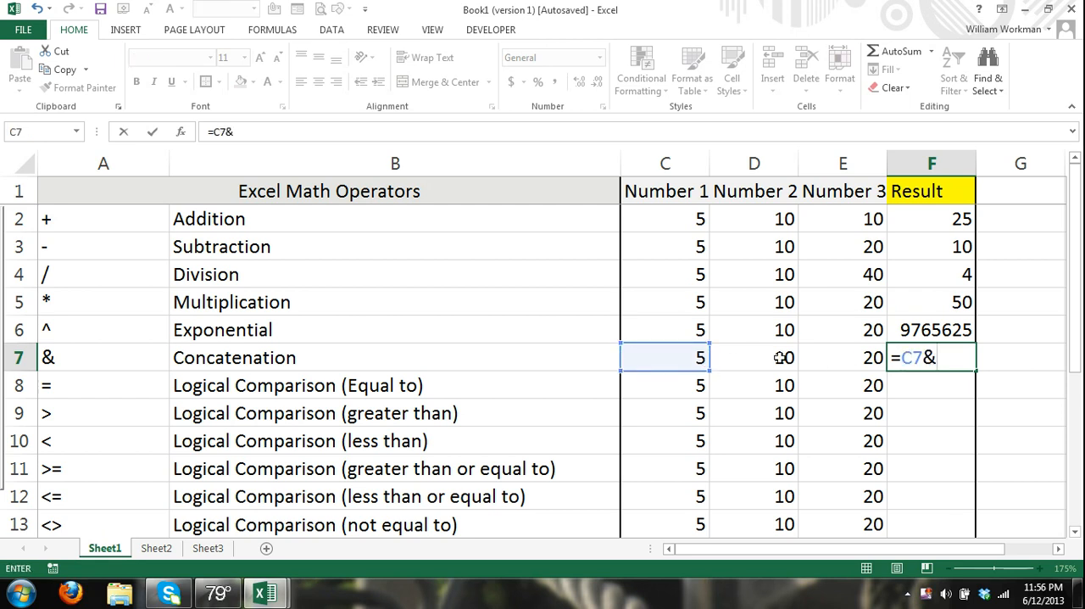
{"action": "left_click", "coordinate": [754, 357]}
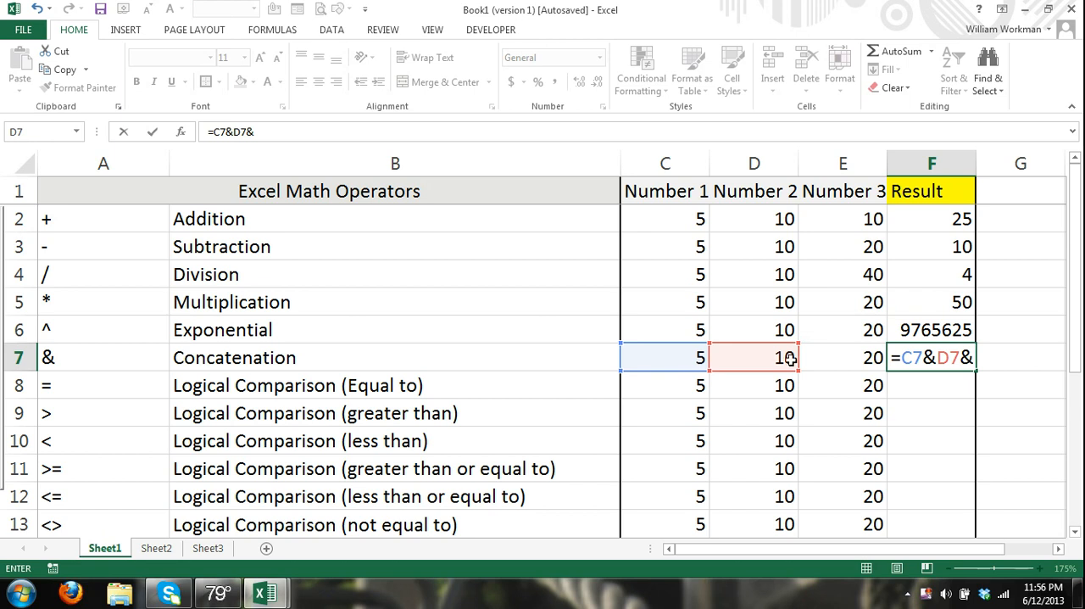
{"action": "mouse_move", "coordinate": [850, 363]}
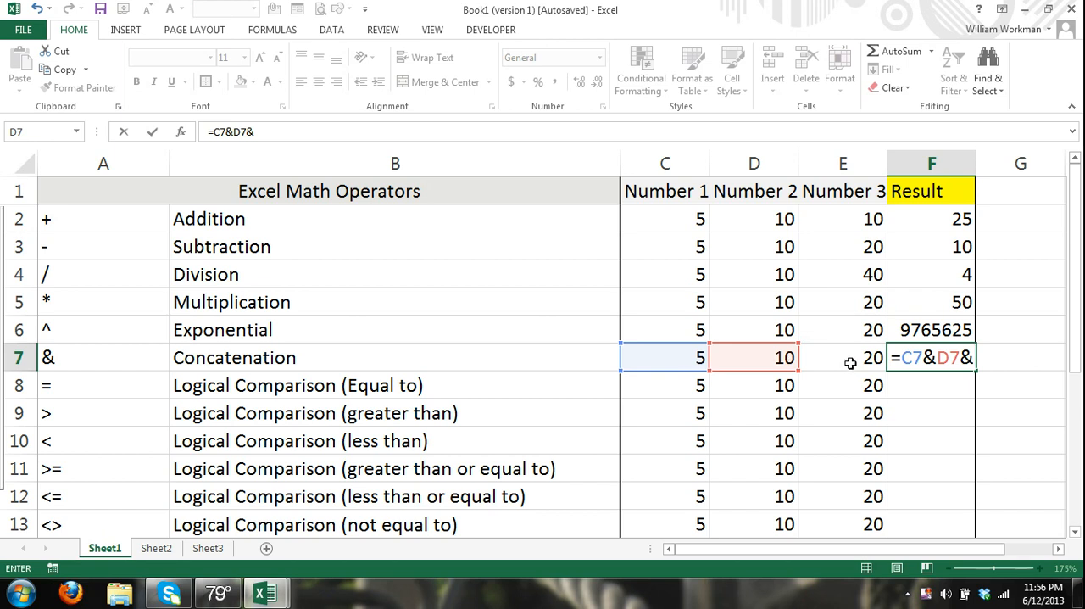
{"action": "mouse_move", "coordinate": [851, 358]}
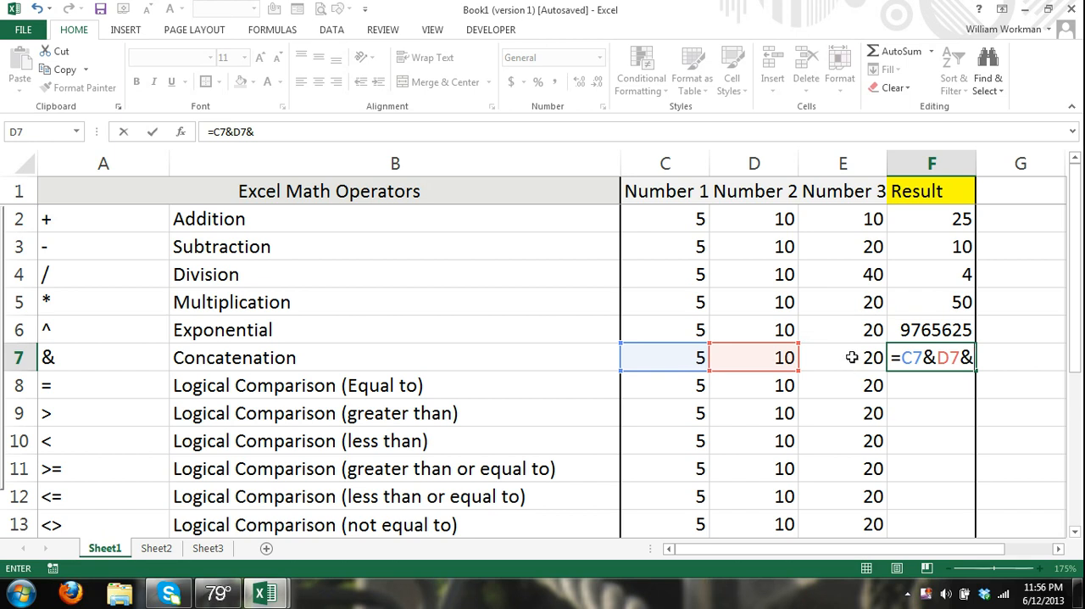
{"action": "left_click", "coordinate": [842, 357]}
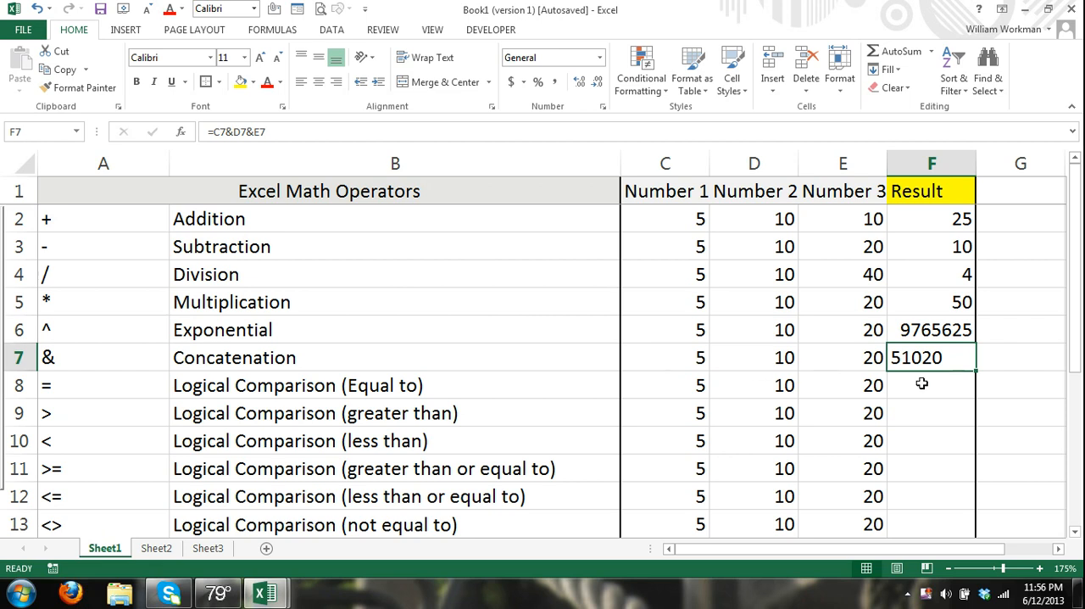
{"action": "left_click", "coordinate": [922, 384]}
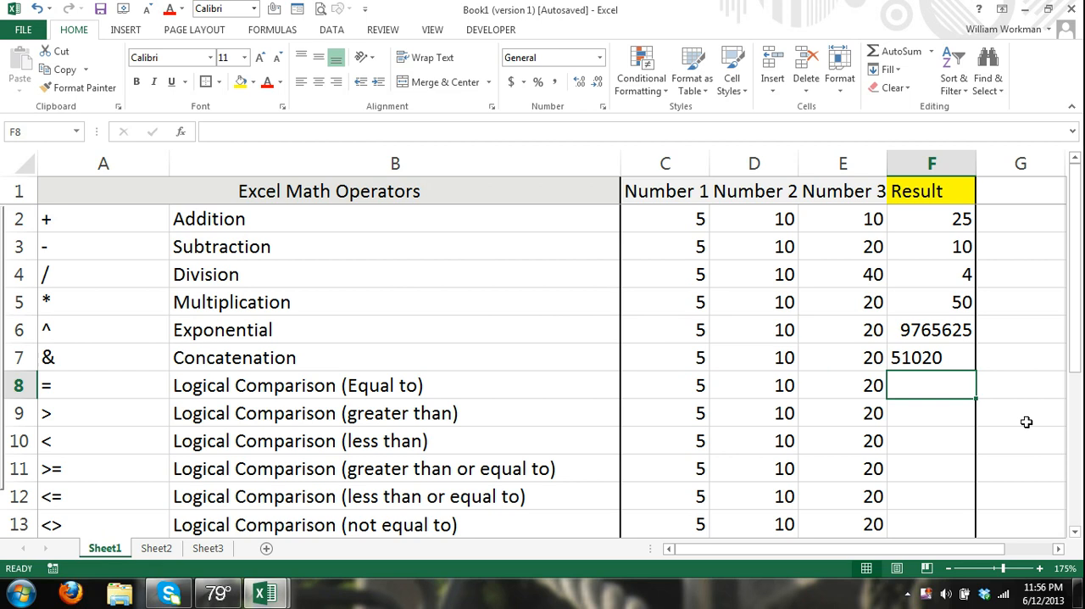
Enter the constant comparison =5=5 in F8.
{"action": "type", "text": "="}
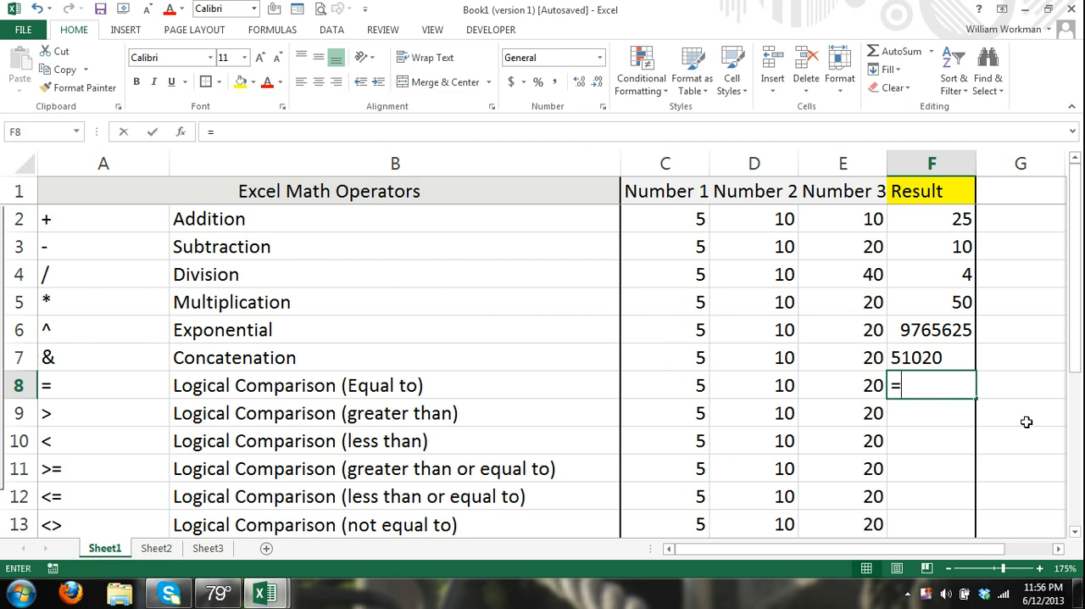
{"action": "type", "text": "5="}
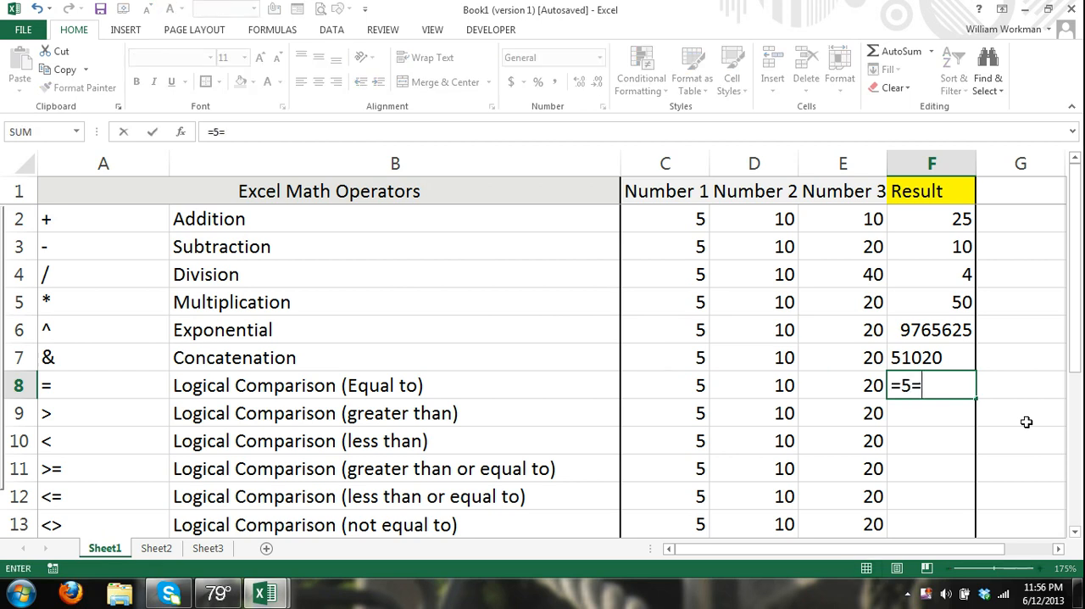
{"action": "type", "text": "5"}
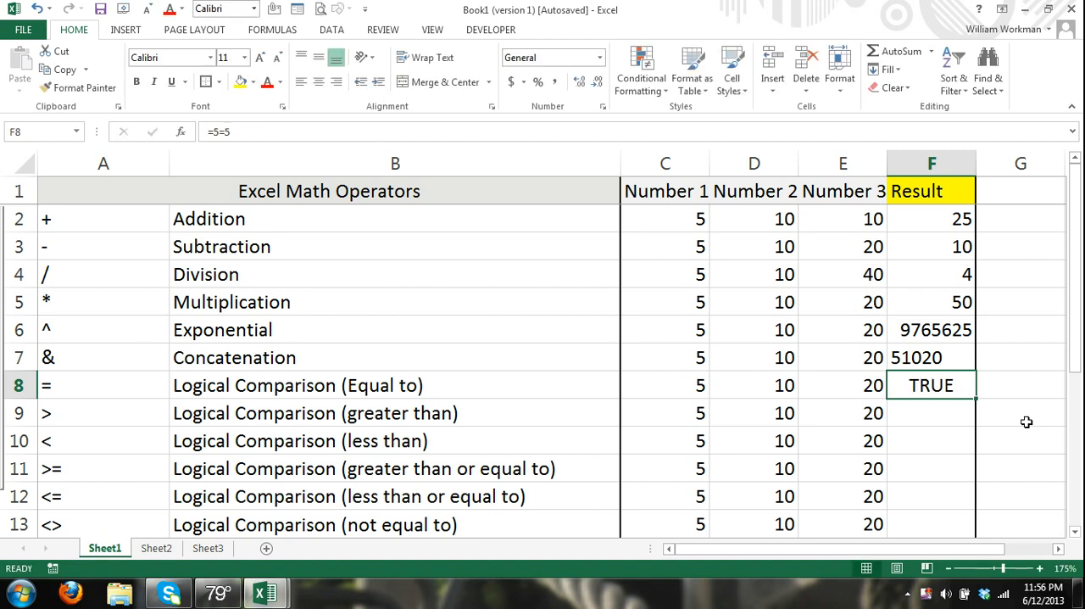
{"action": "double_click", "coordinate": [932, 384]}
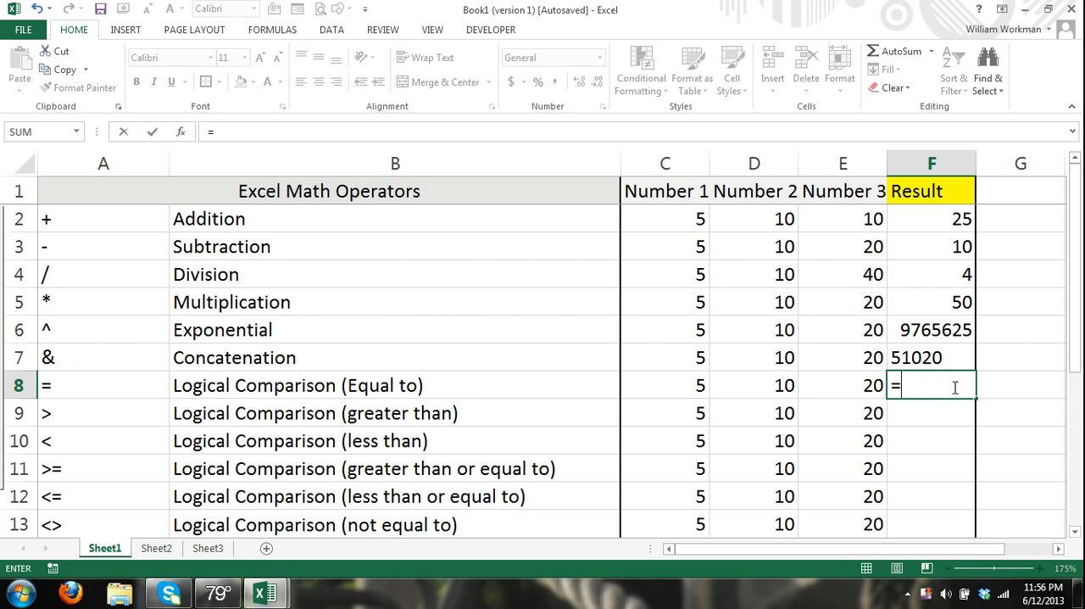
{"action": "type", "text": "5="}
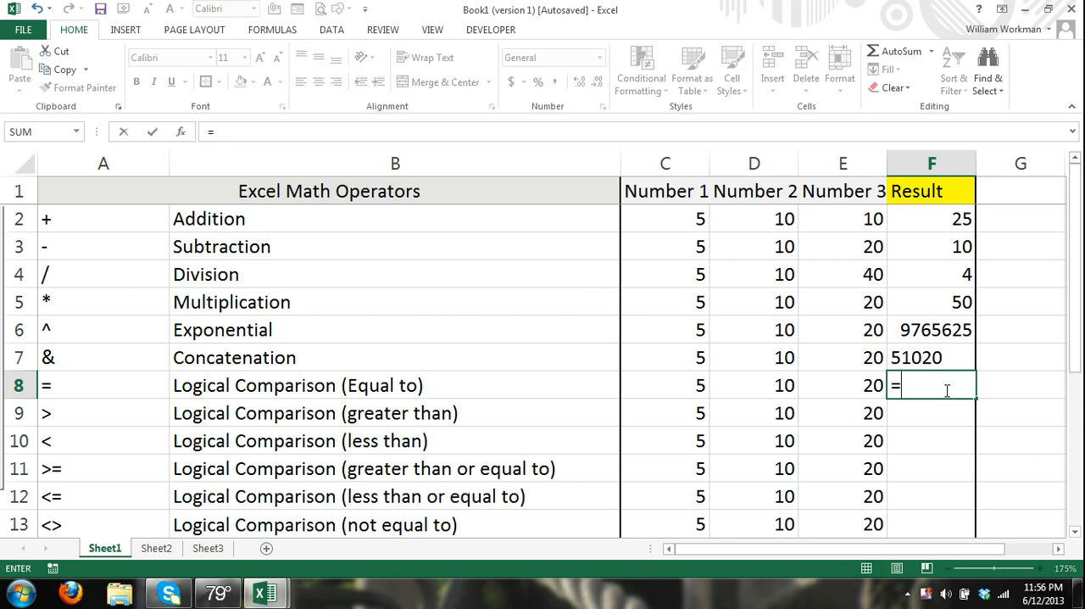
Rewrite F8 as =C8=D8 and set C8 to 10 so it shows TRUE.
{"action": "left_click", "coordinate": [665, 384]}
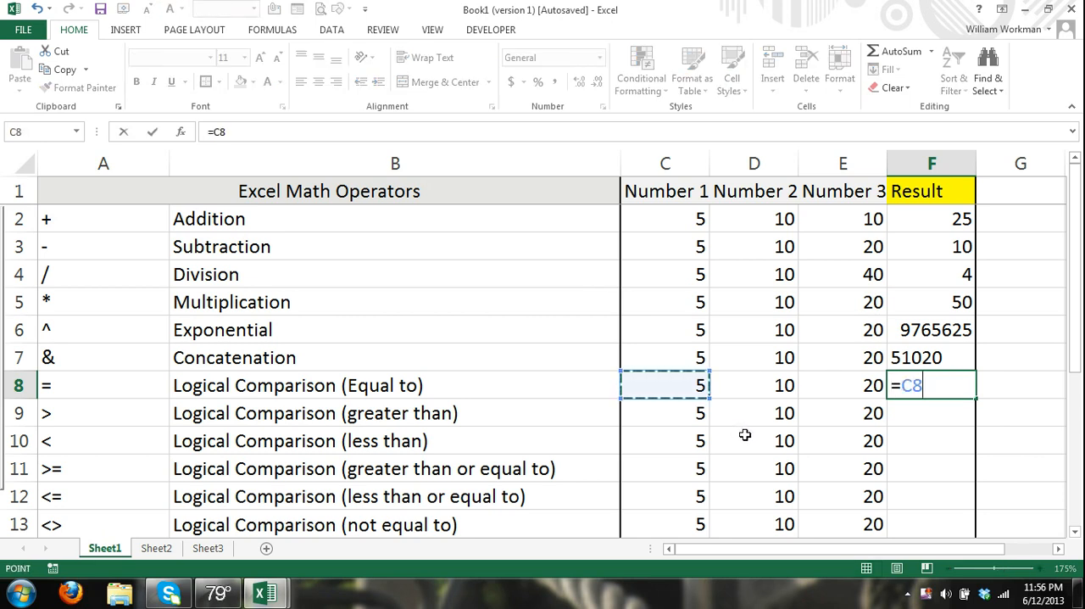
{"action": "type", "text": "=D8"}
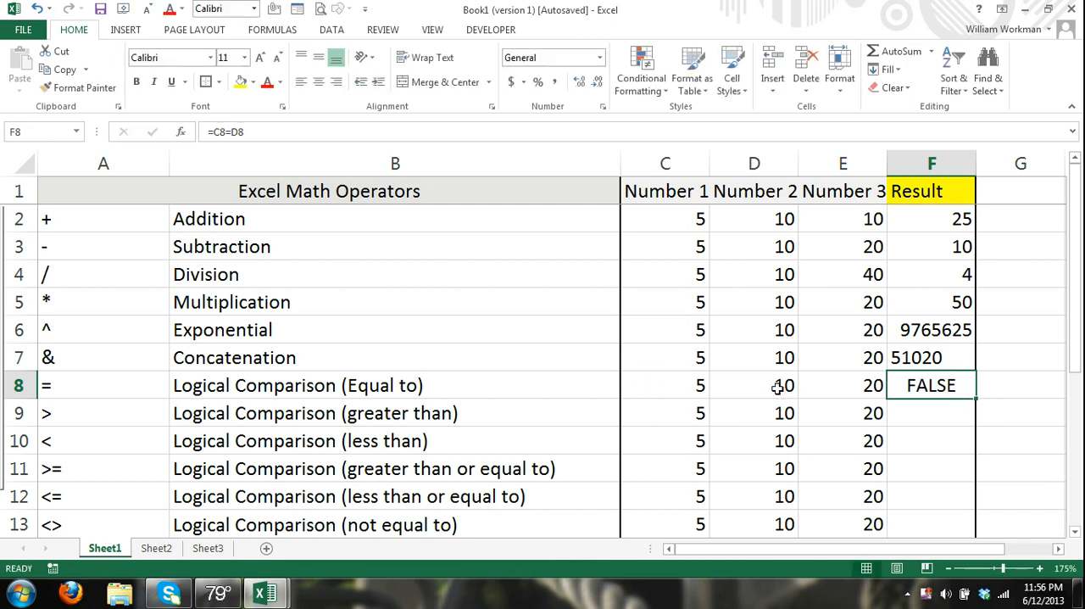
{"action": "left_click", "coordinate": [664, 385]}
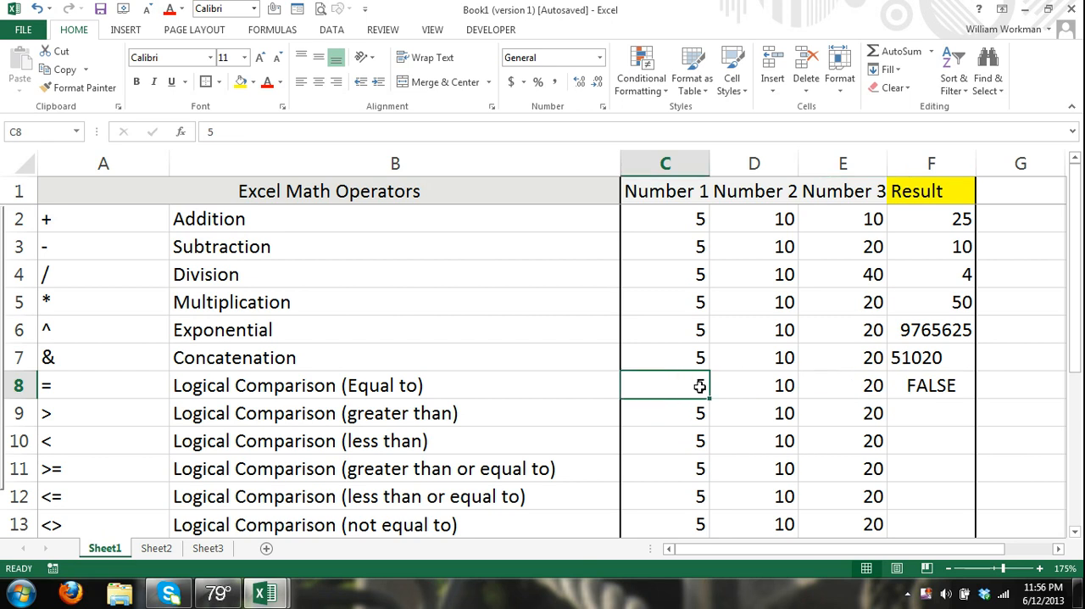
{"action": "type", "text": "10"}
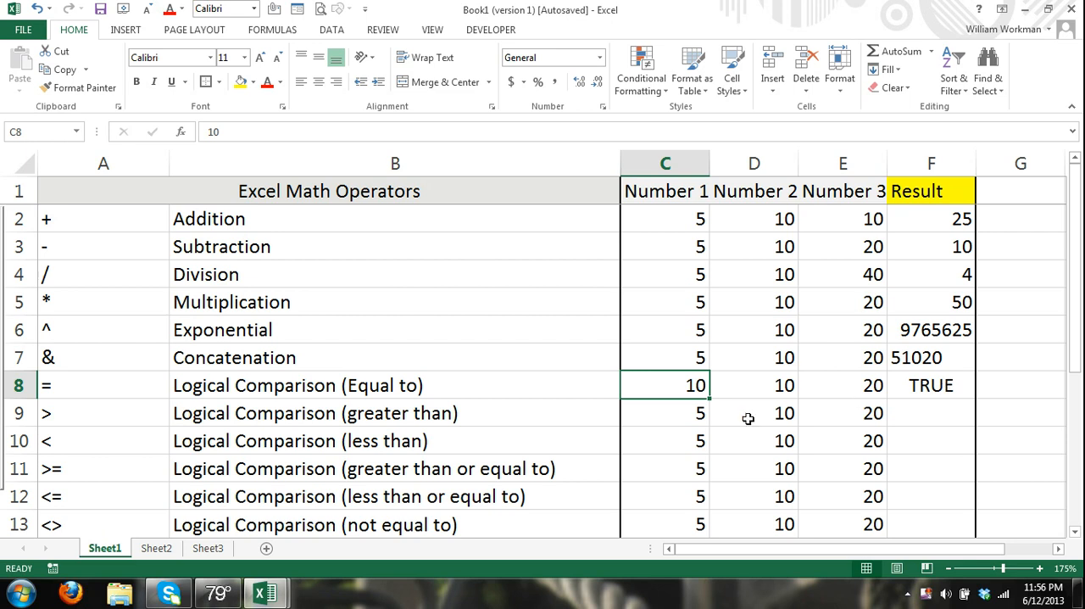
{"action": "mouse_move", "coordinate": [690, 384]}
{"action": "type", "text": "="}
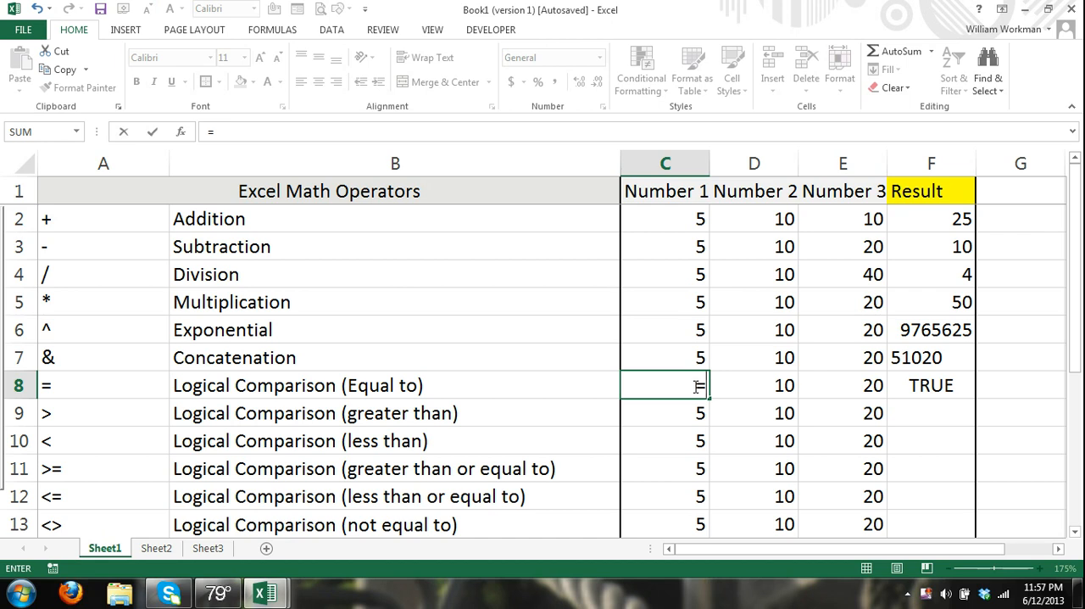
Enter =5+5 in C8 and =4+6 in D8, then confirm F8 shows TRUE.
{"action": "type", "text": "5+5"}
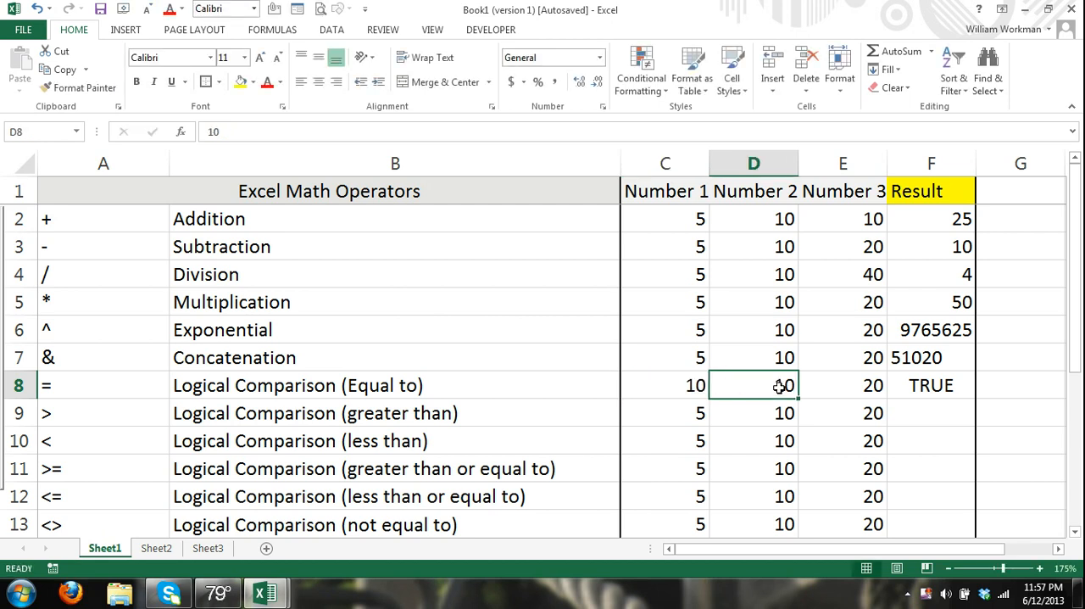
{"action": "type", "text": "="}
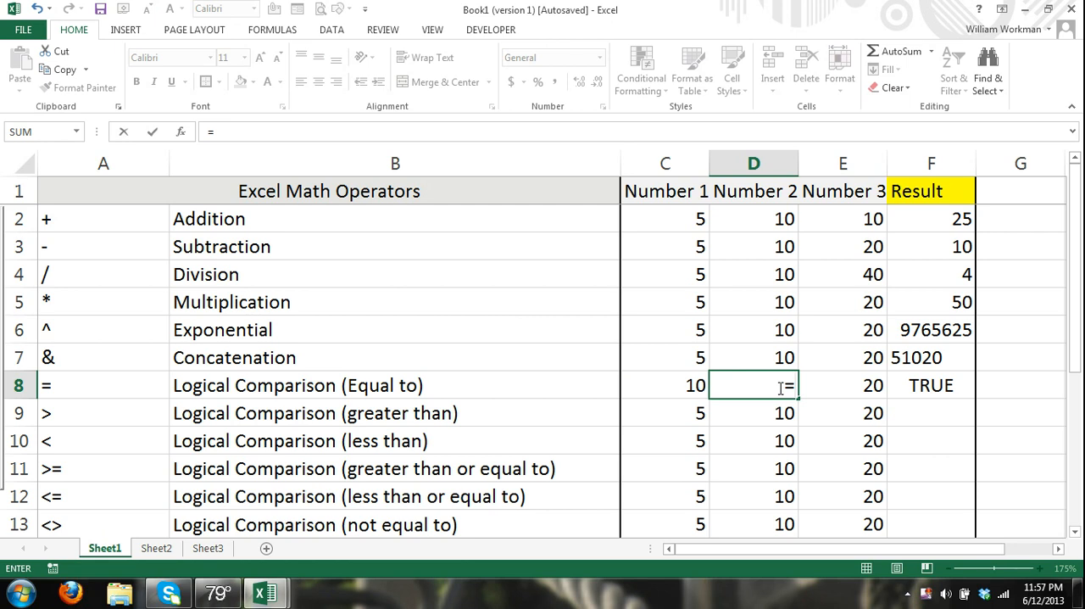
{"action": "type", "text": "4+6"}
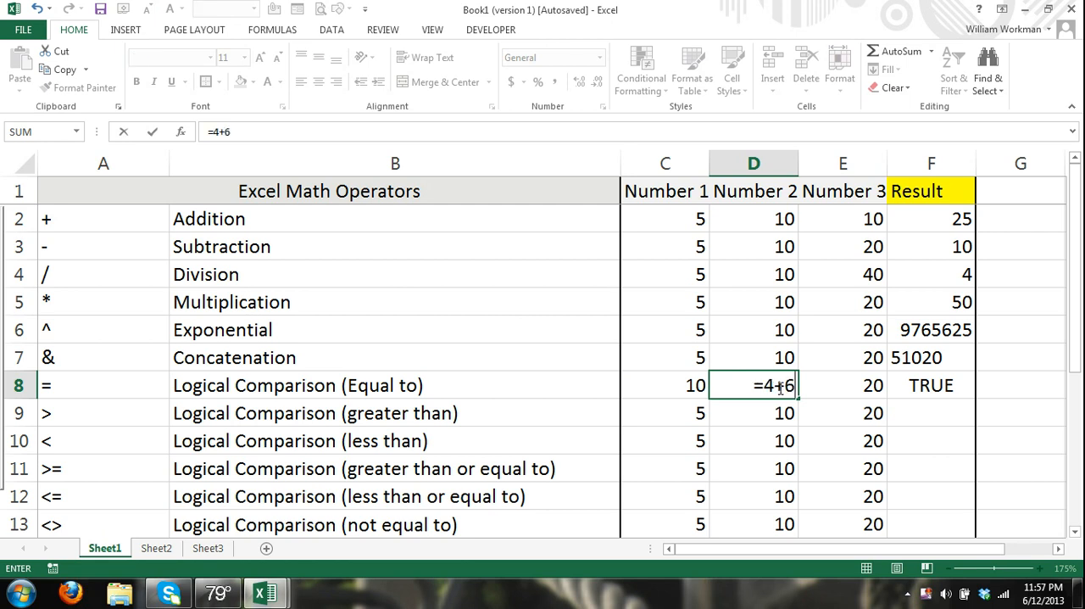
{"action": "key", "text": "Enter"}
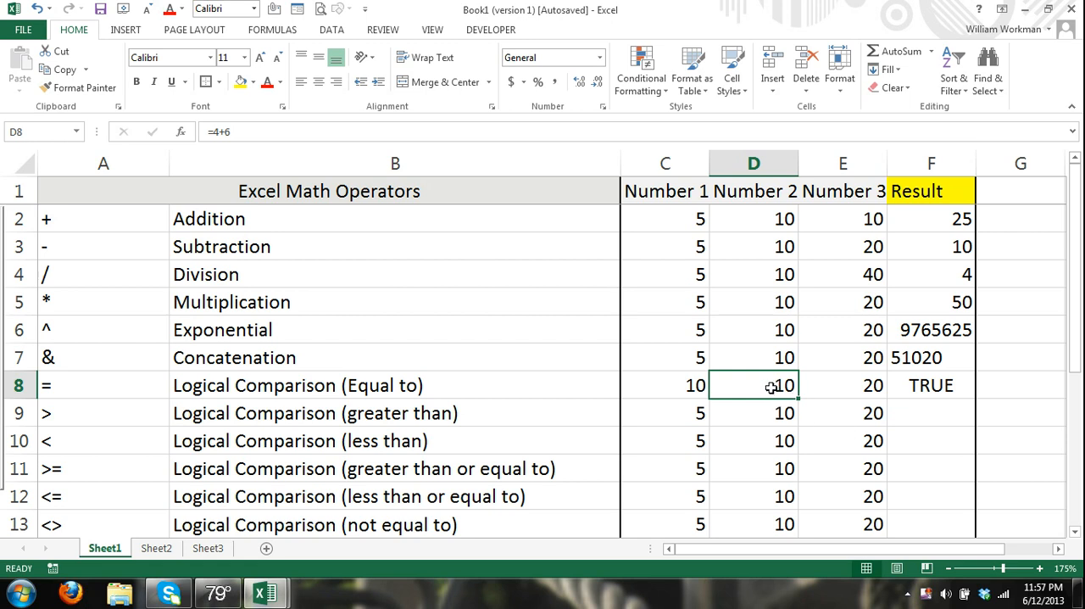
{"action": "left_click", "coordinate": [931, 385]}
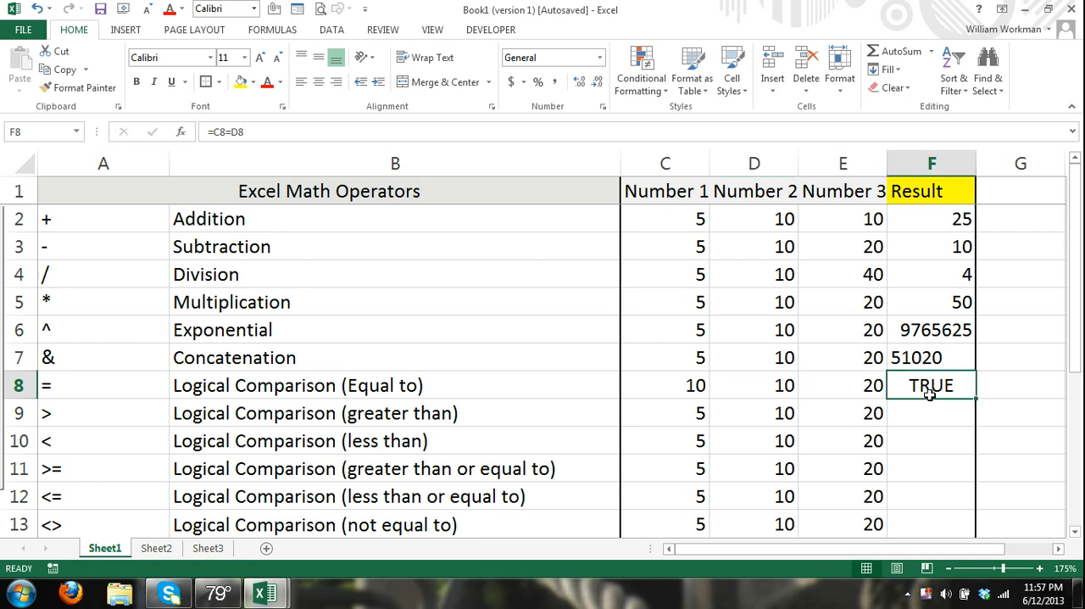
{"action": "mouse_move", "coordinate": [937, 390]}
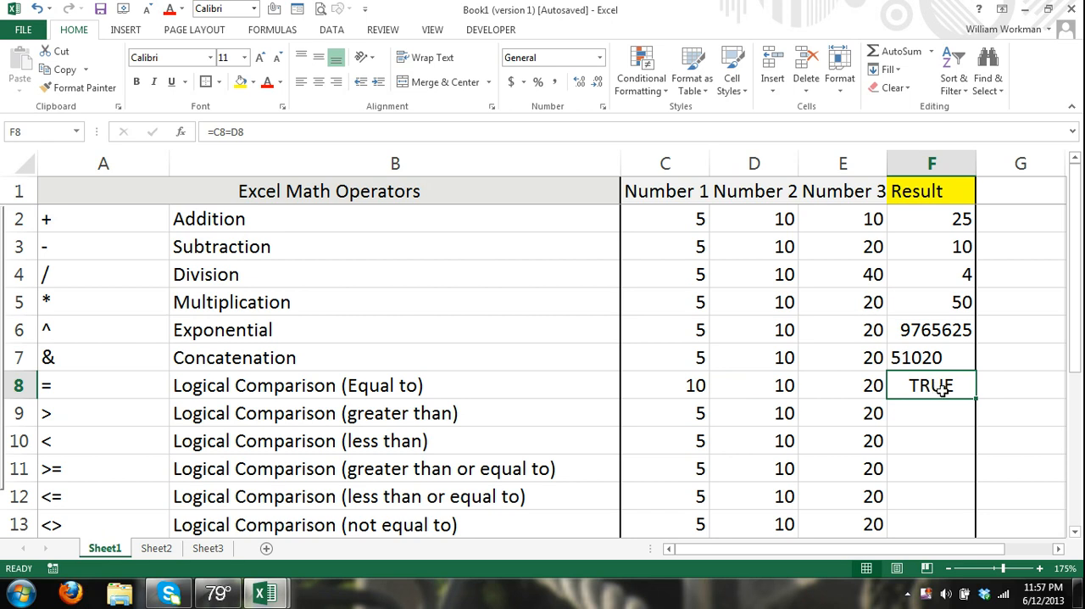
{"action": "mouse_move", "coordinate": [939, 389]}
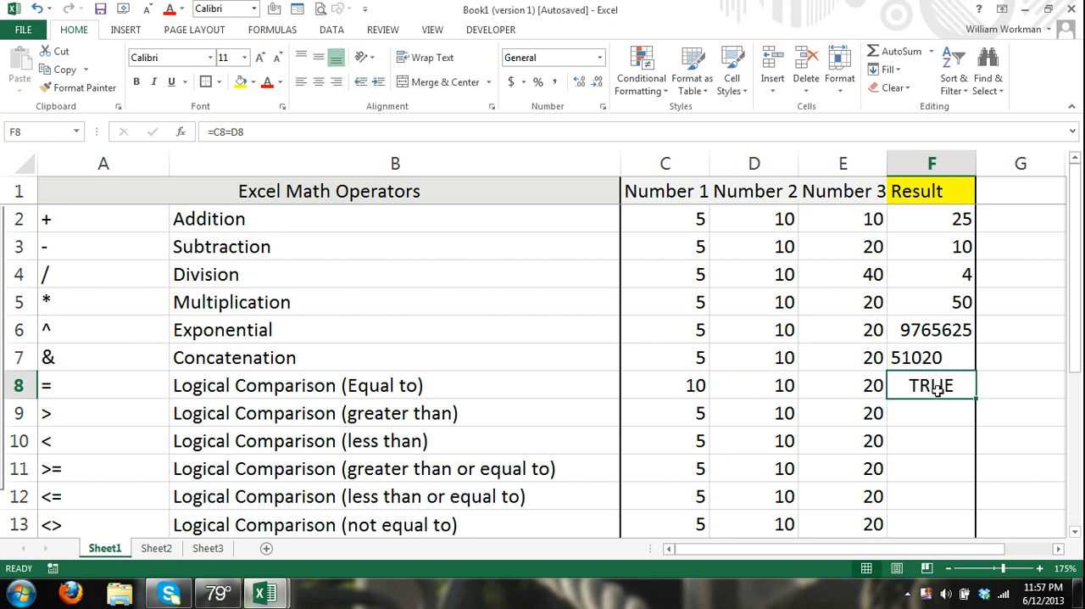
Enter =E9>D9 in F9, returning TRUE.
{"action": "left_click", "coordinate": [931, 413]}
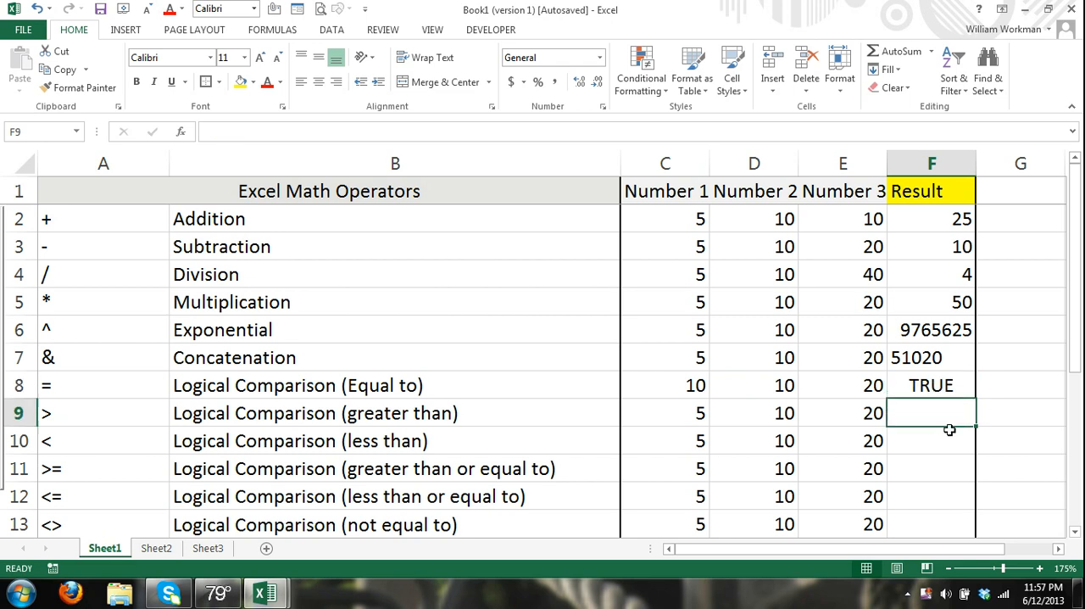
{"action": "type", "text": "="}
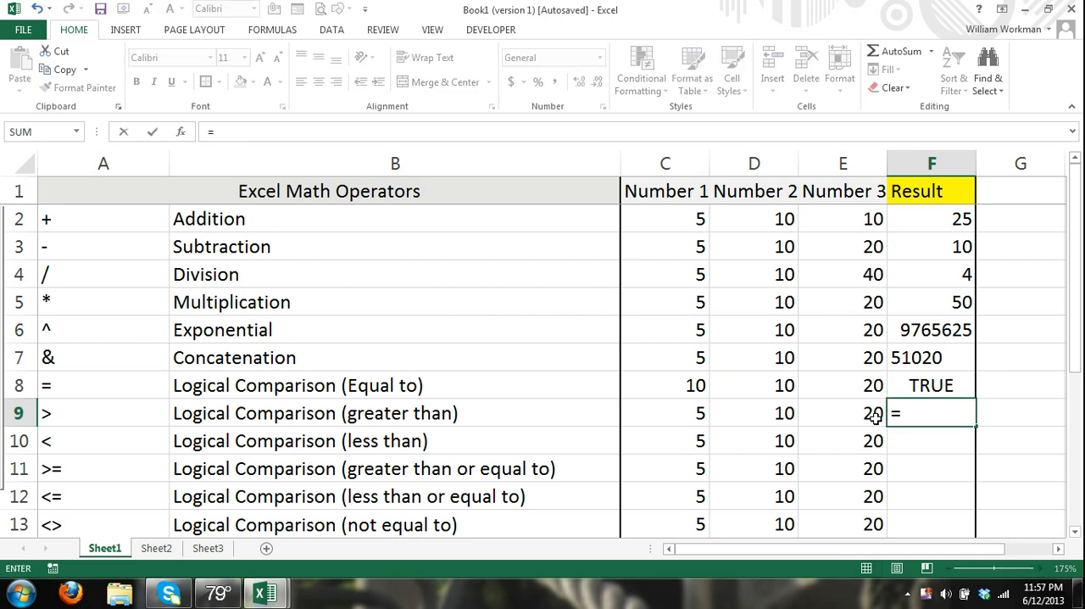
{"action": "left_click", "coordinate": [843, 413]}
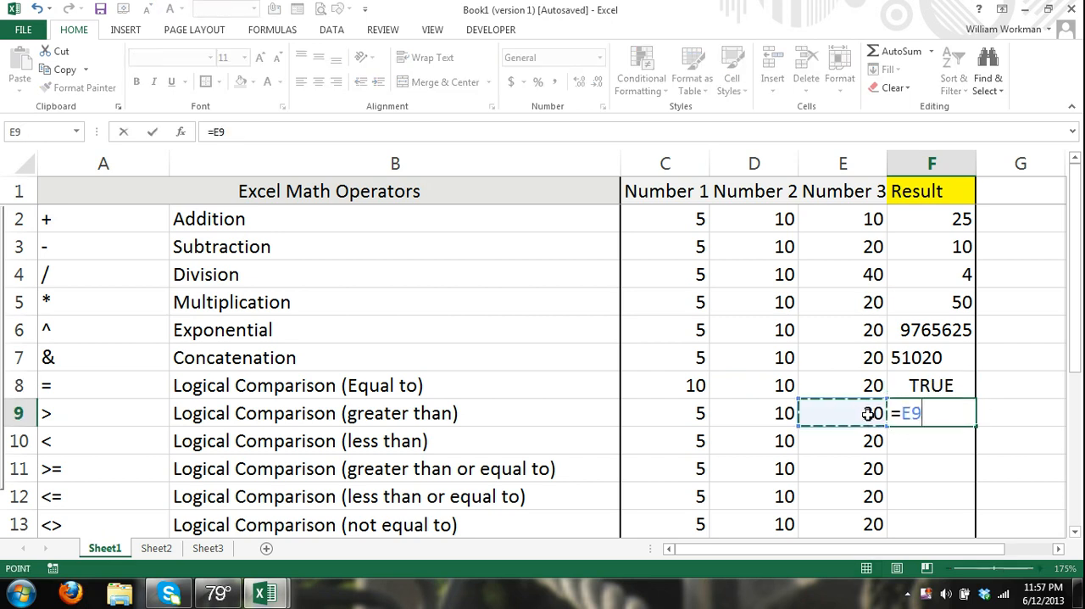
{"action": "type", "text": ">"}
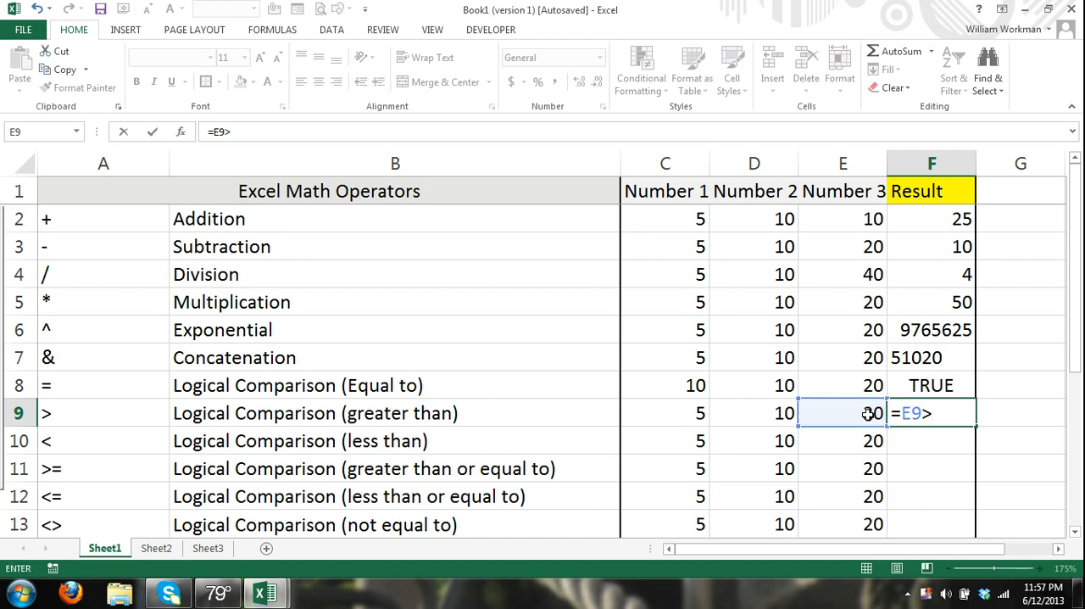
{"action": "left_click", "coordinate": [754, 413]}
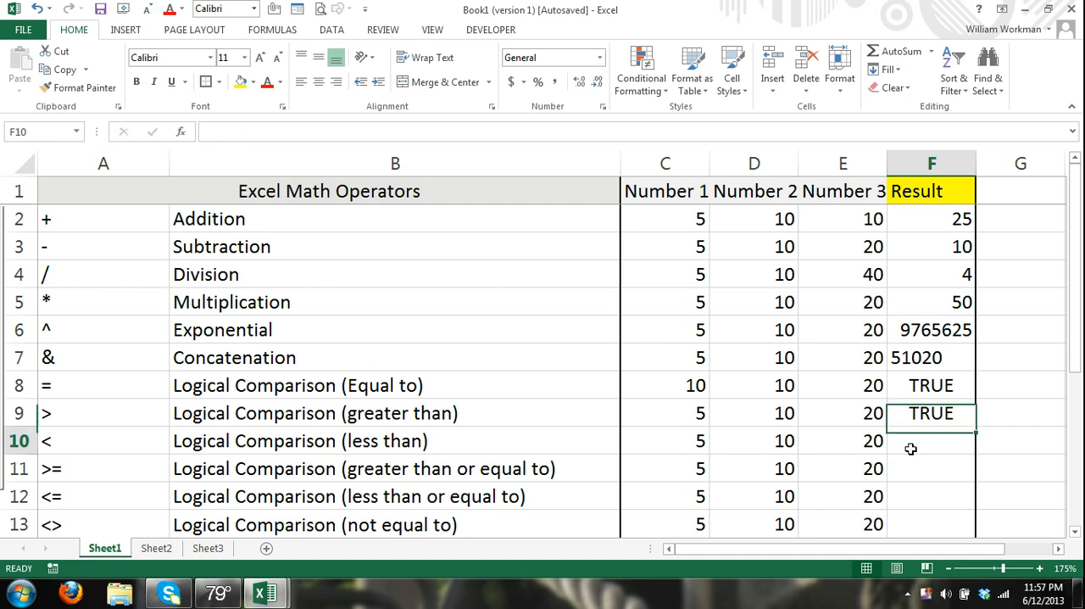
Enter the formula =D10<E10 in F10, correcting a misplaced operator along the way.
{"action": "type", "text": "="}
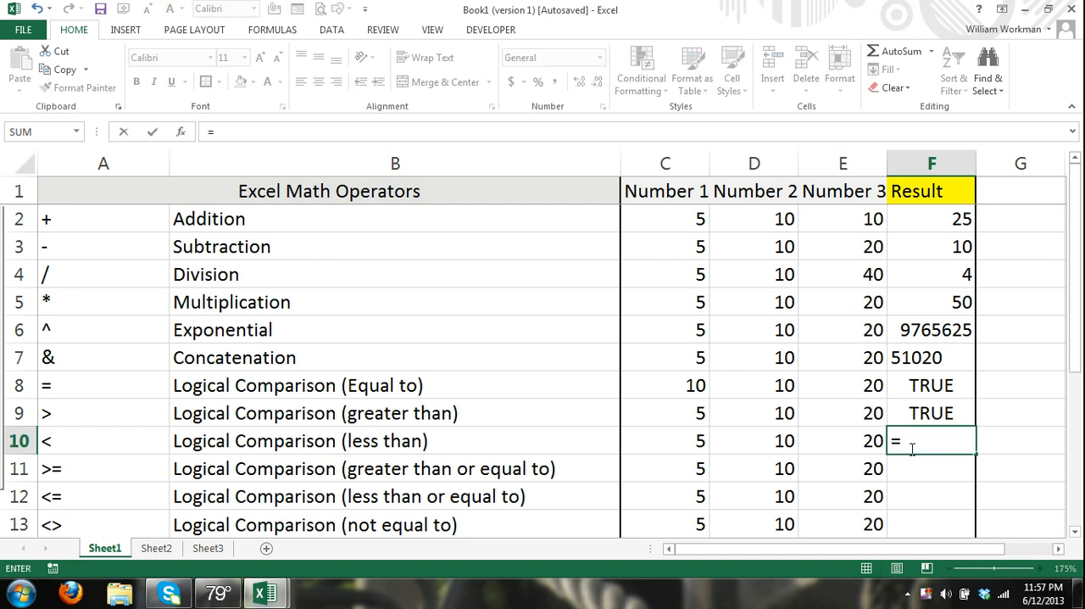
{"action": "left_click", "coordinate": [754, 440]}
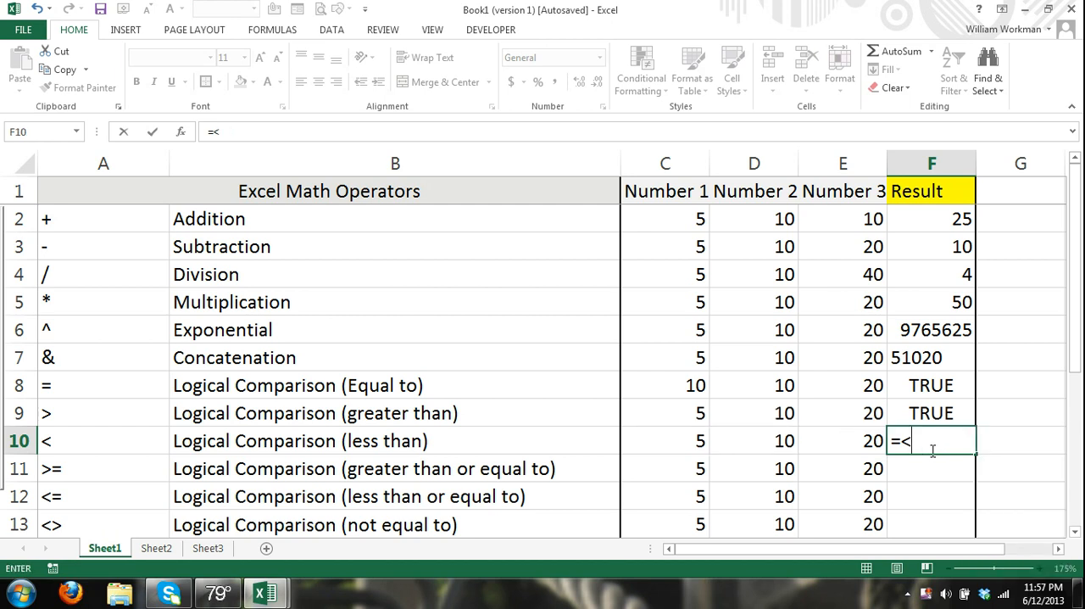
{"action": "key", "text": "backspace"}
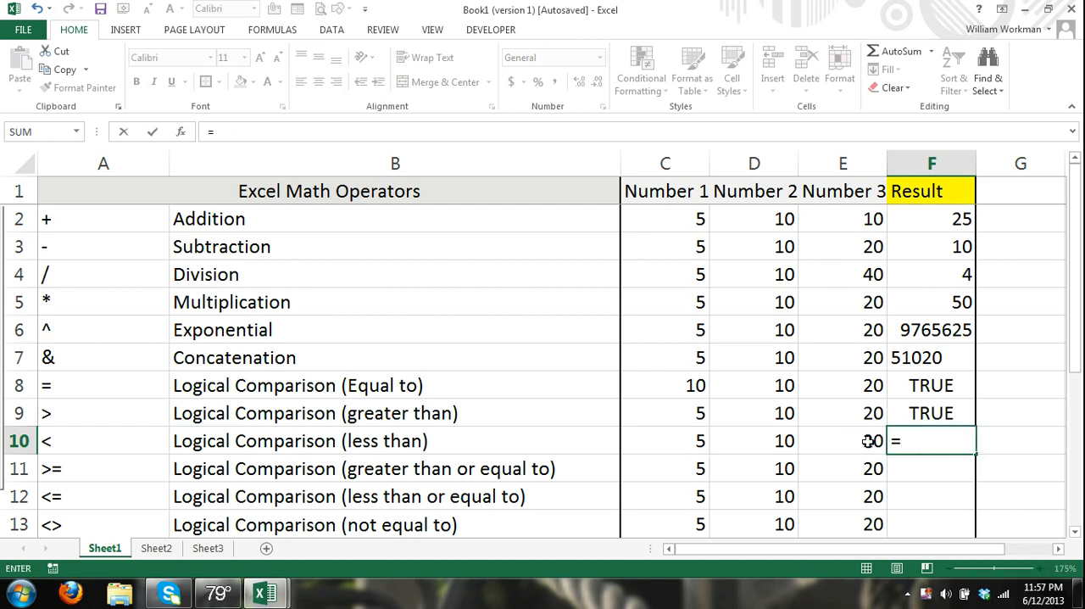
{"action": "left_click", "coordinate": [843, 440]}
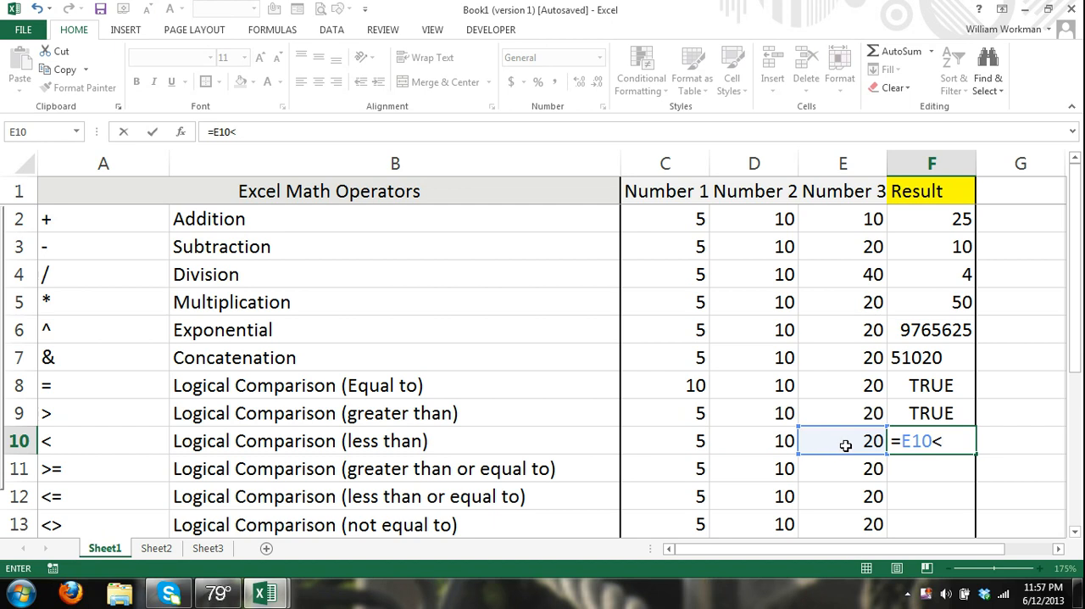
{"action": "left_click", "coordinate": [754, 440]}
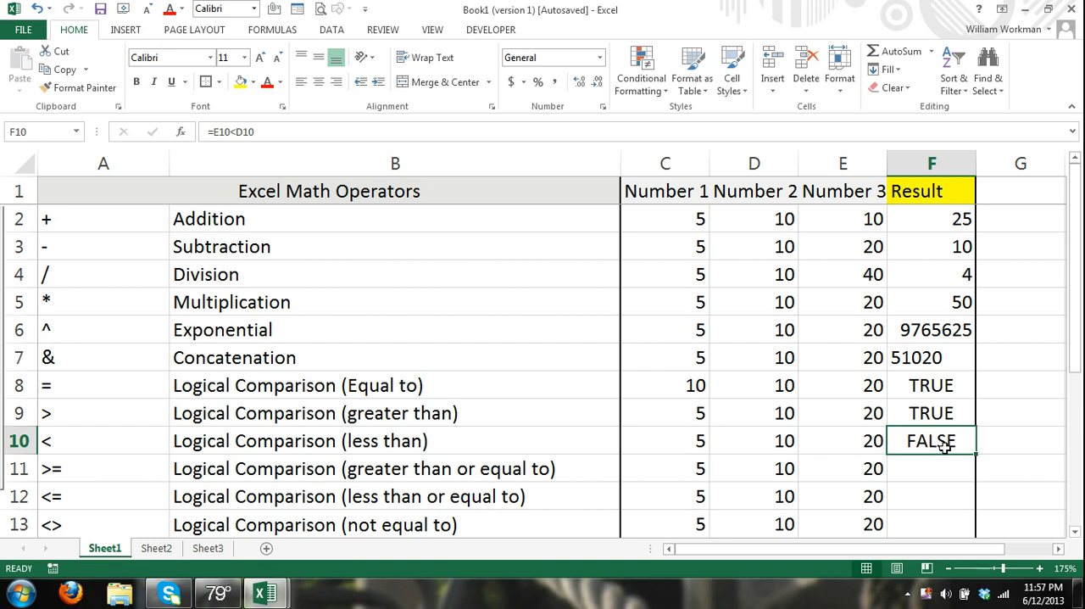
{"action": "type", "text": "+"}
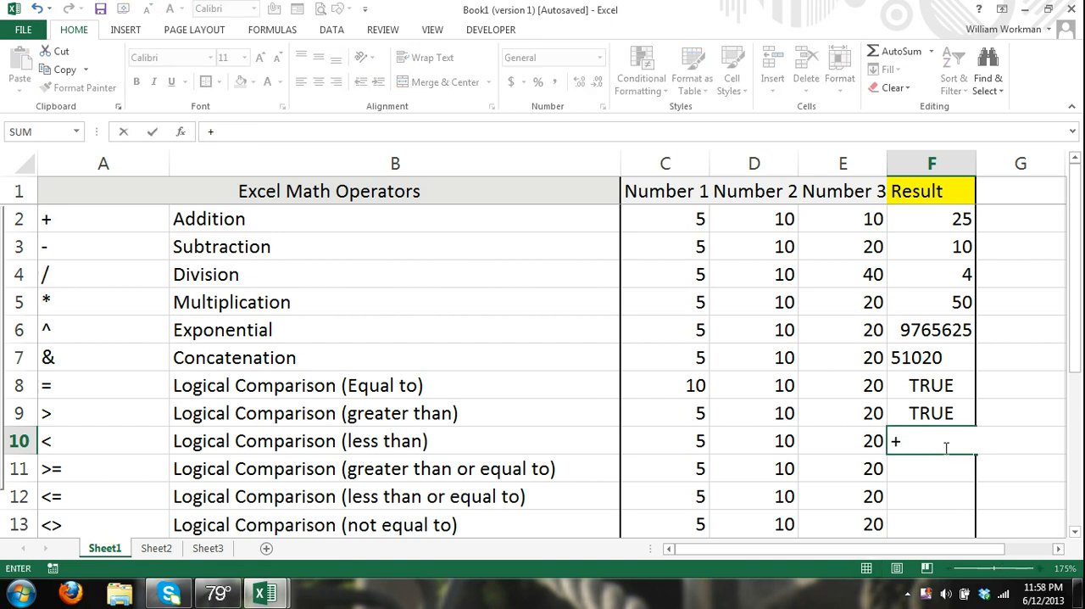
{"action": "left_click", "coordinate": [754, 440]}
{"action": "type", "text": "="}
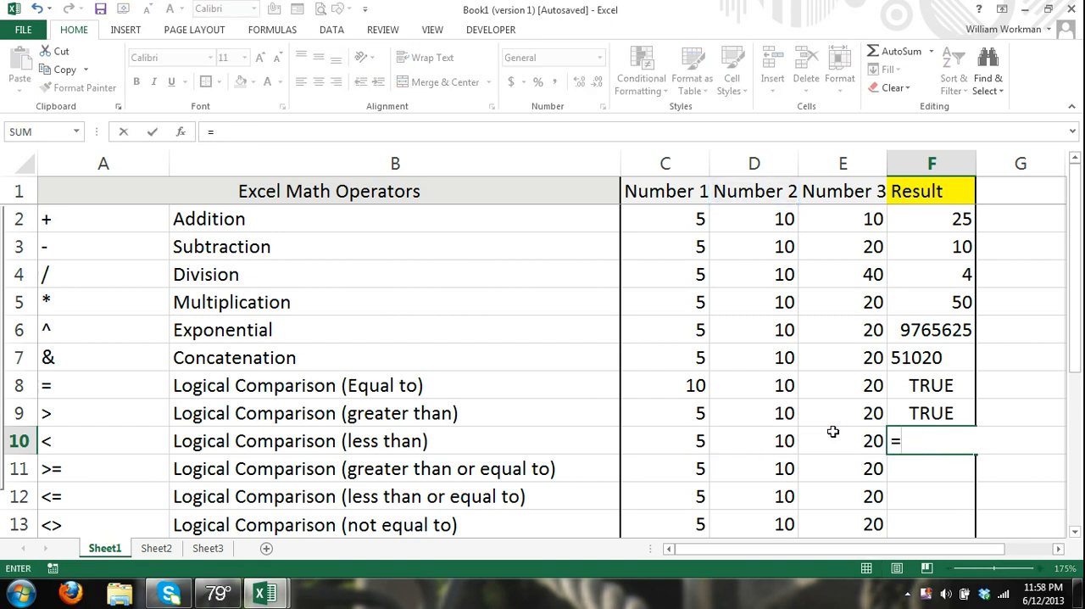
{"action": "left_click", "coordinate": [754, 440]}
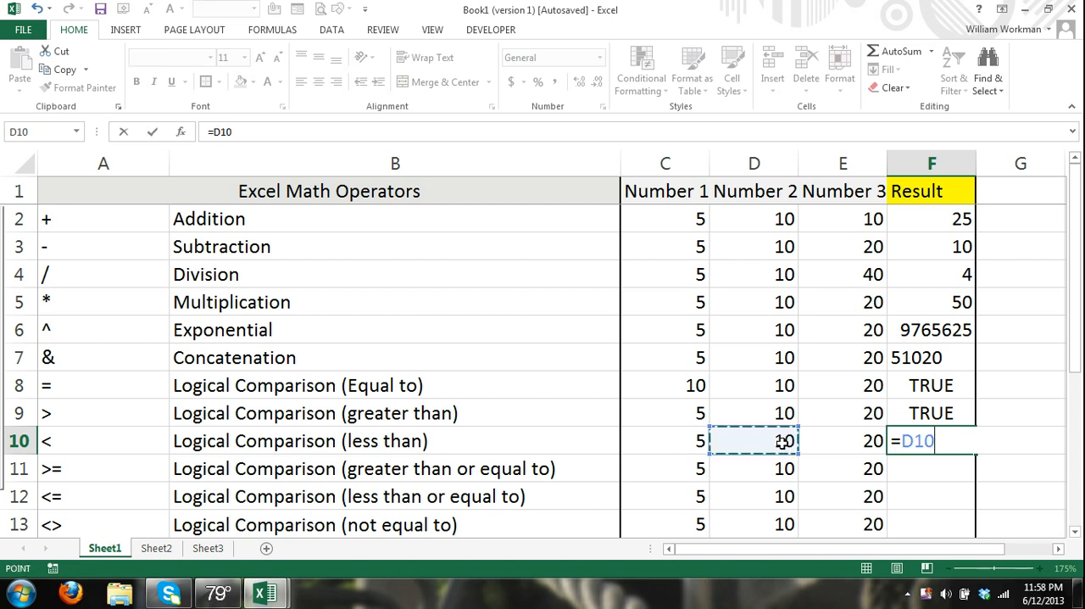
{"action": "left_click", "coordinate": [843, 440]}
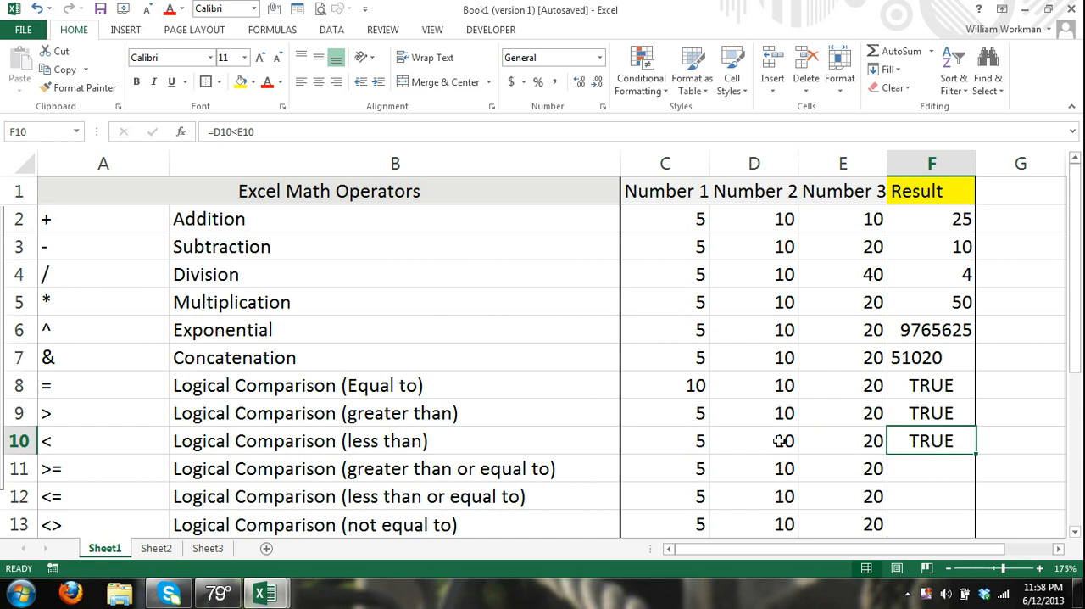
Change D10 to 21, then to 20, so F10 shows FALSE.
{"action": "type", "text": "21"}
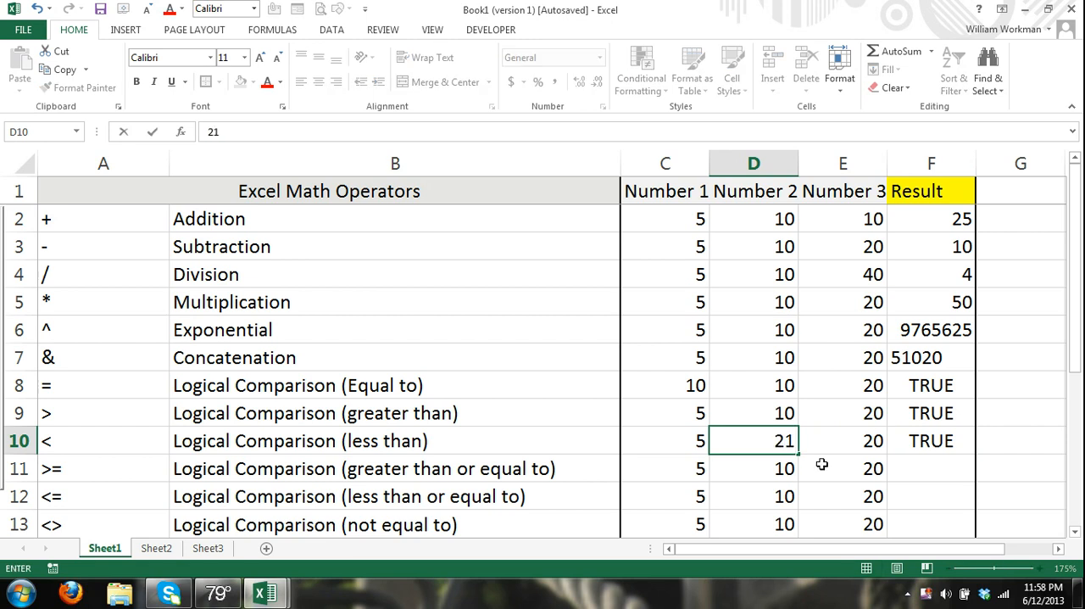
{"action": "key", "text": "Enter"}
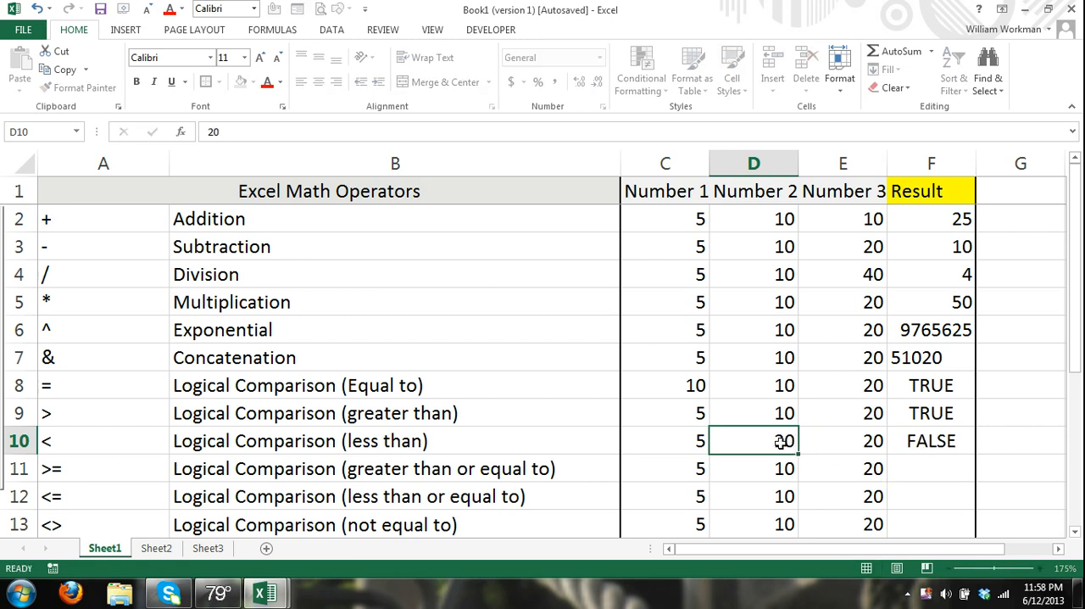
{"action": "type", "text": "20"}
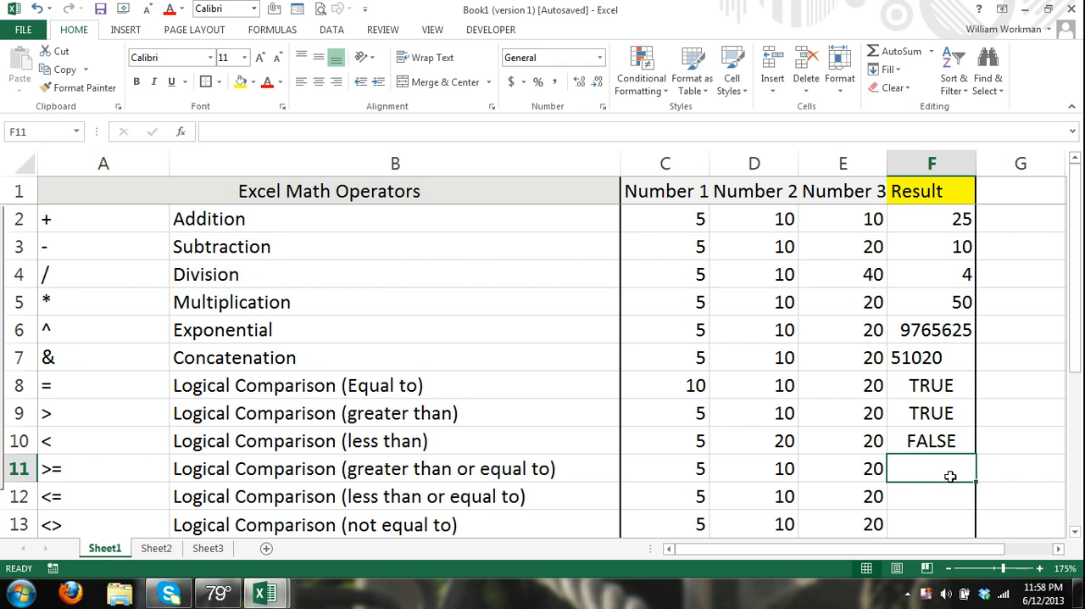
Enter =D11>=E11 in F11 and test it with D11 at 21, then 19.
{"action": "left_click", "coordinate": [754, 468]}
{"action": "type", "text": "20"}
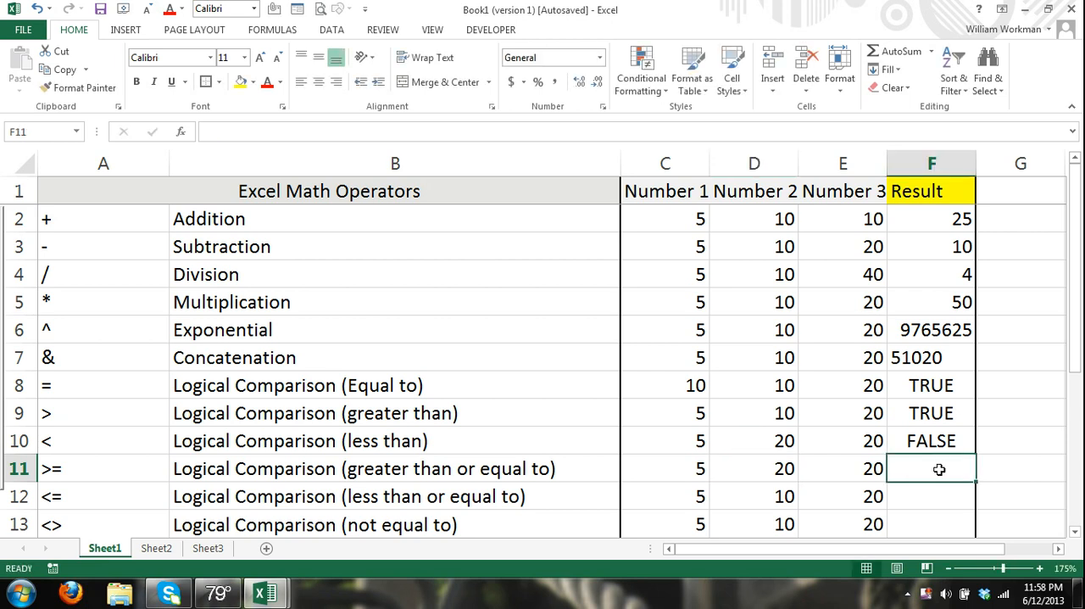
{"action": "type", "text": "="}
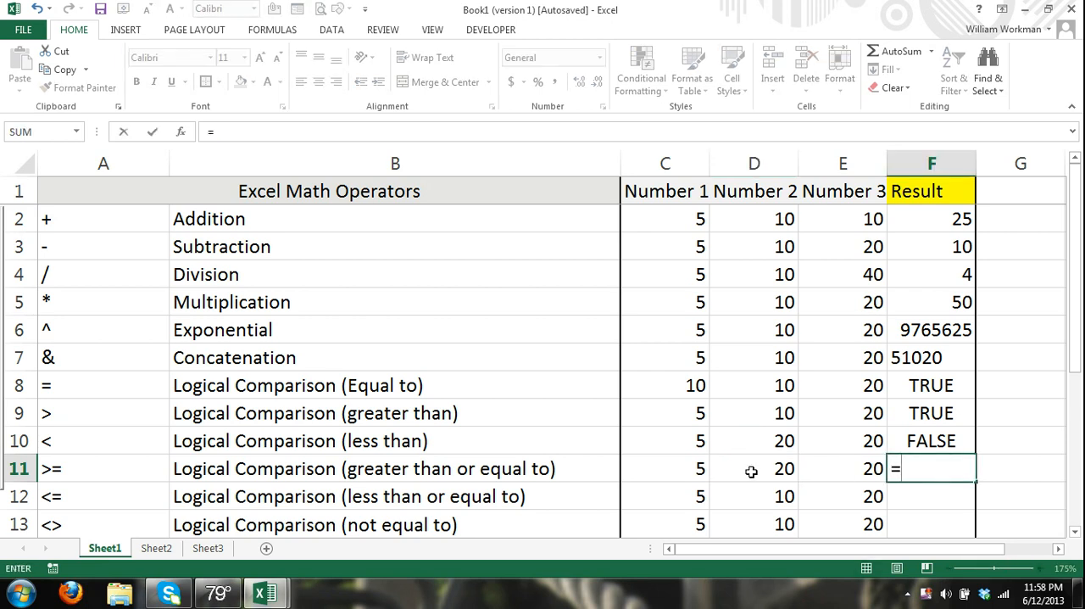
{"action": "left_click", "coordinate": [754, 468]}
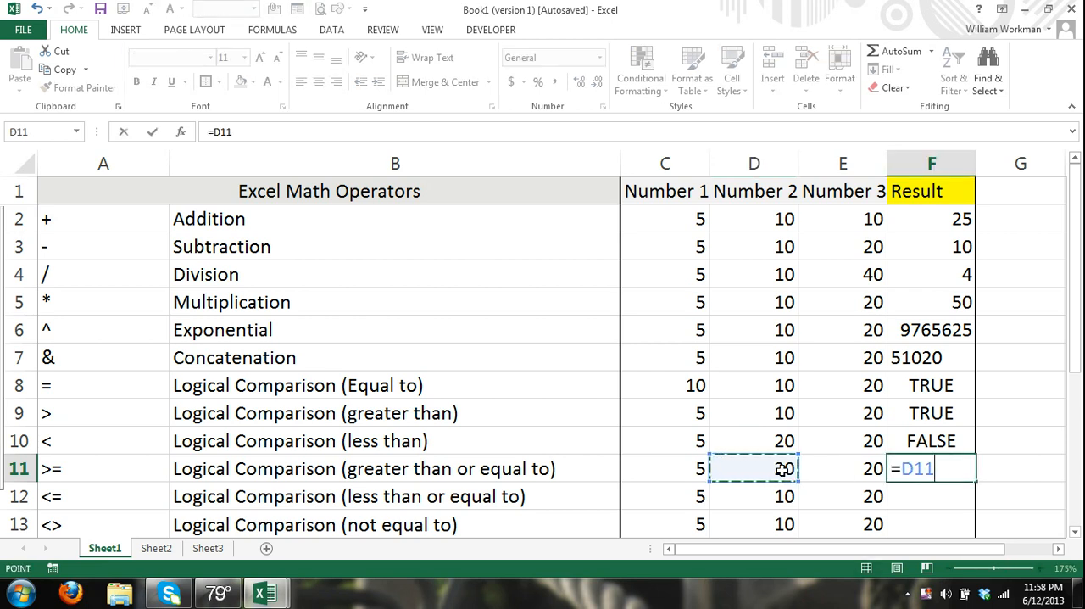
{"action": "type", "text": ">"}
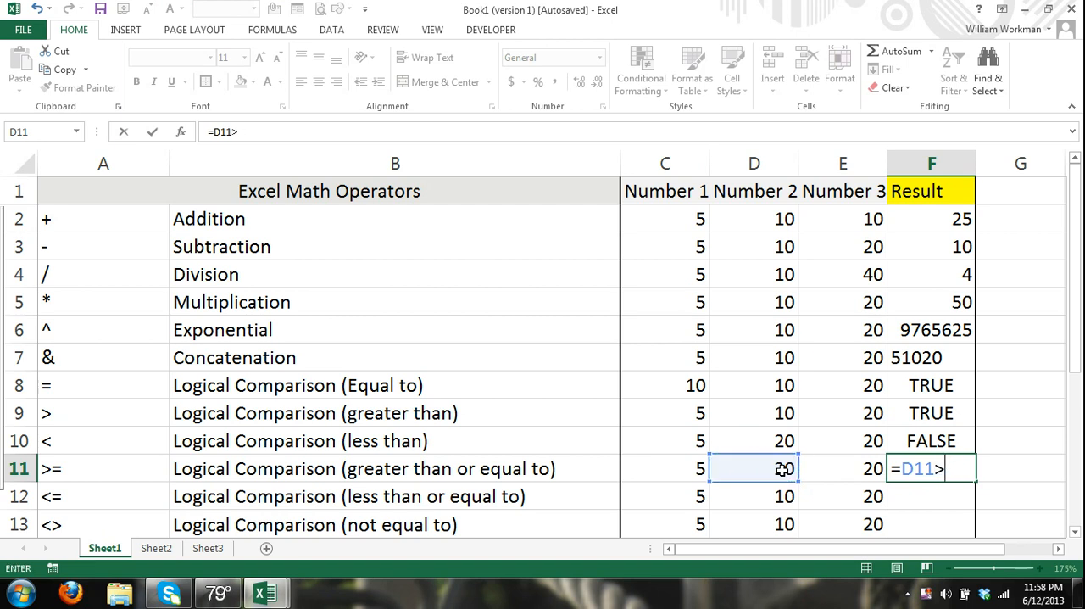
{"action": "type", "text": "="}
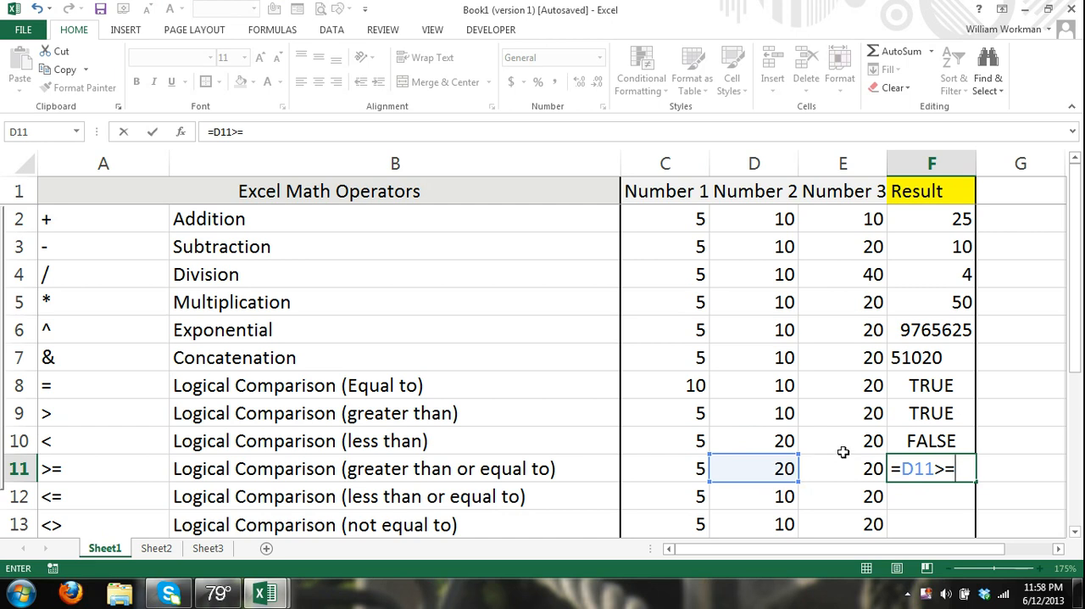
{"action": "left_click", "coordinate": [843, 468]}
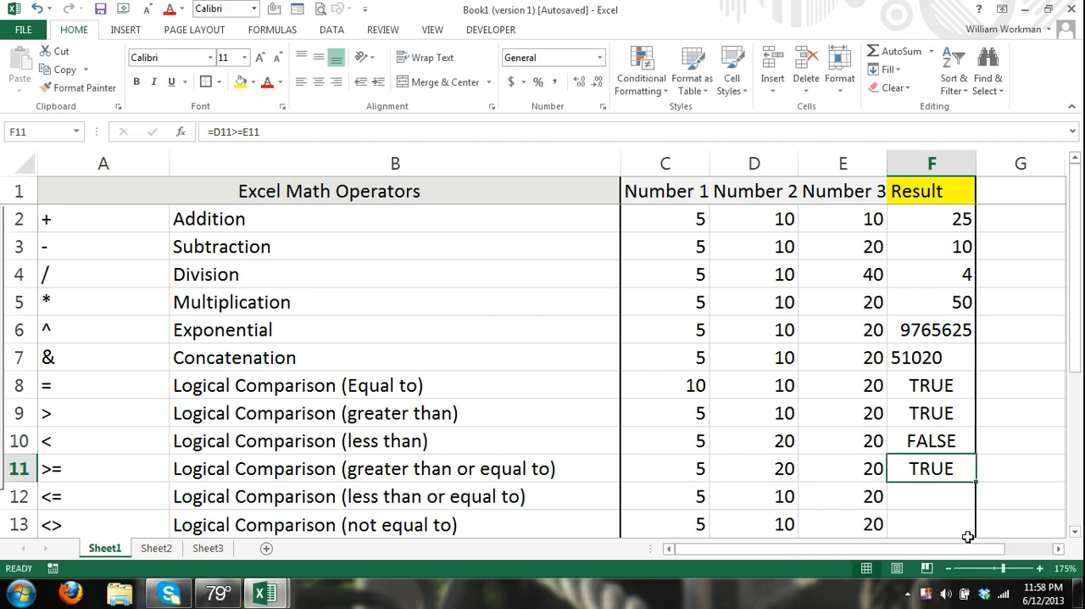
{"action": "type", "text": "21"}
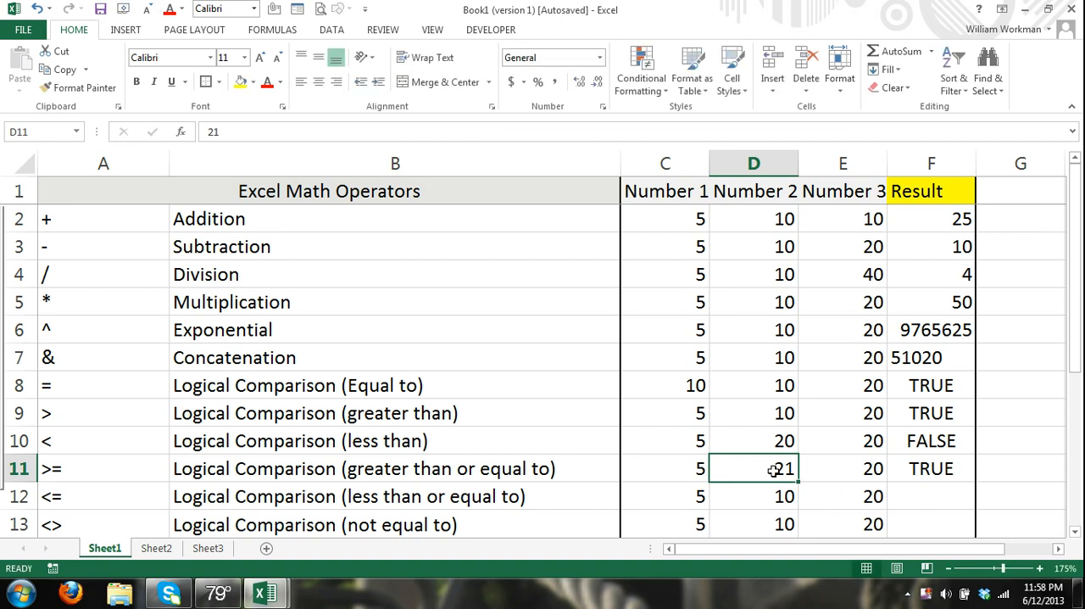
{"action": "type", "text": "19"}
{"action": "left_click", "coordinate": [932, 496]}
{"action": "type", "text": "="}
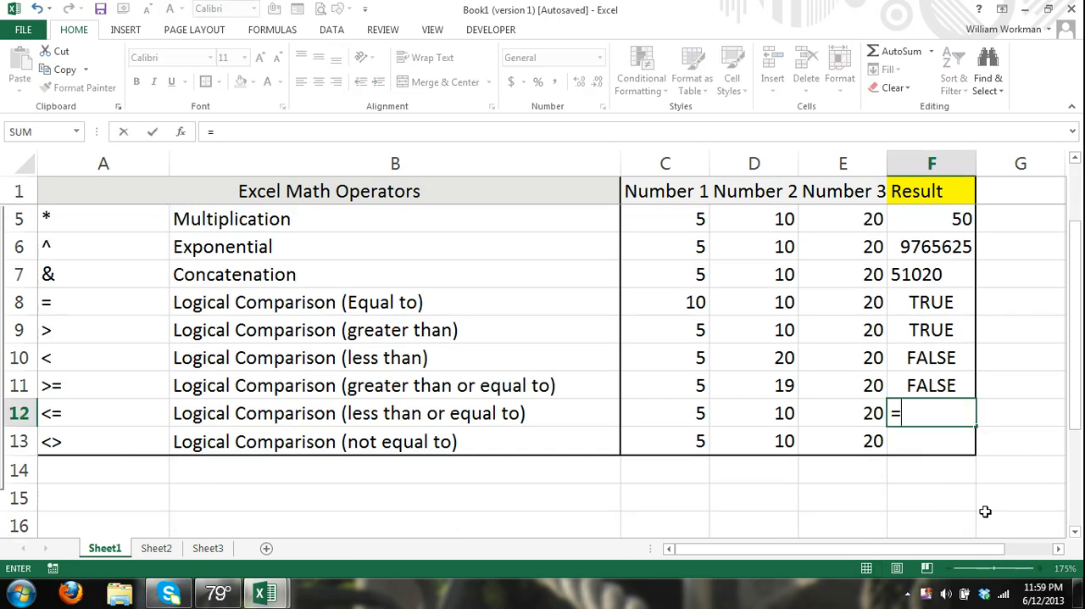
Enter =E12<=D12 in F12 and set D12 to 21 so it shows TRUE.
{"action": "left_click", "coordinate": [843, 413]}
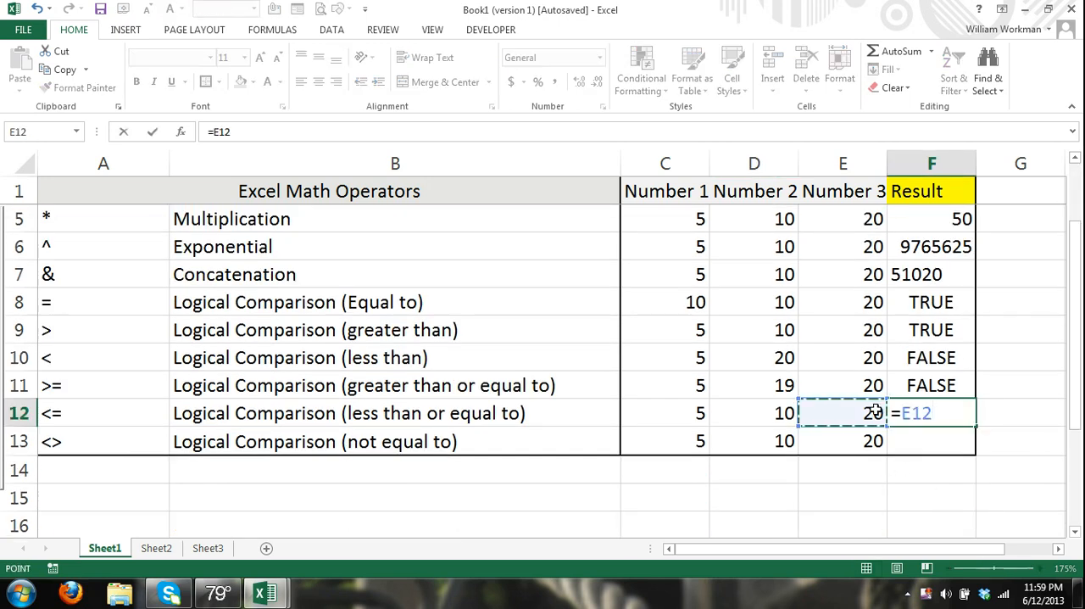
{"action": "type", "text": "<+"}
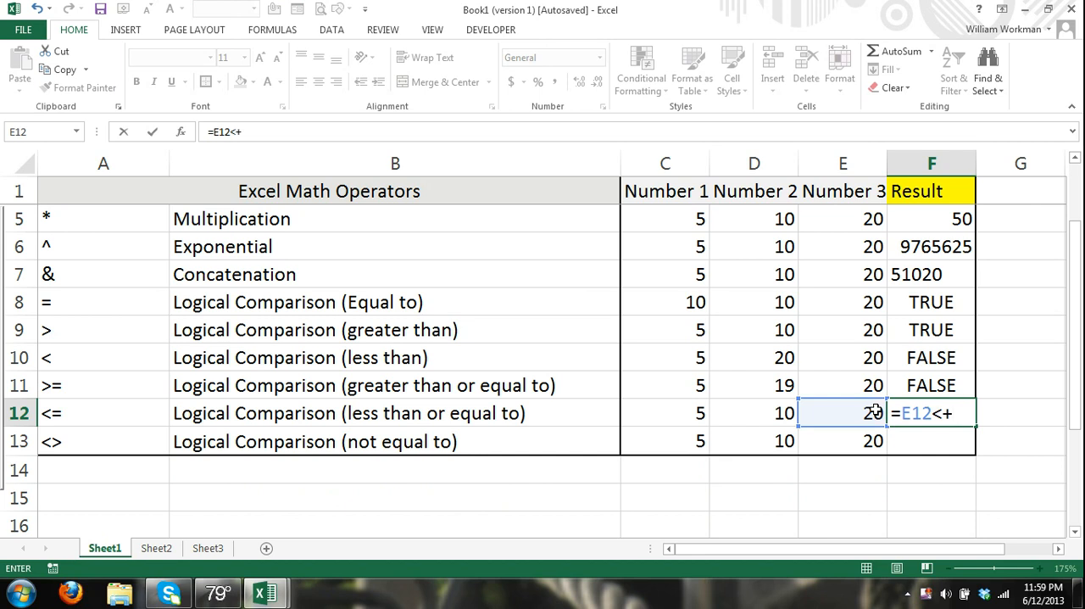
{"action": "left_click", "coordinate": [754, 413]}
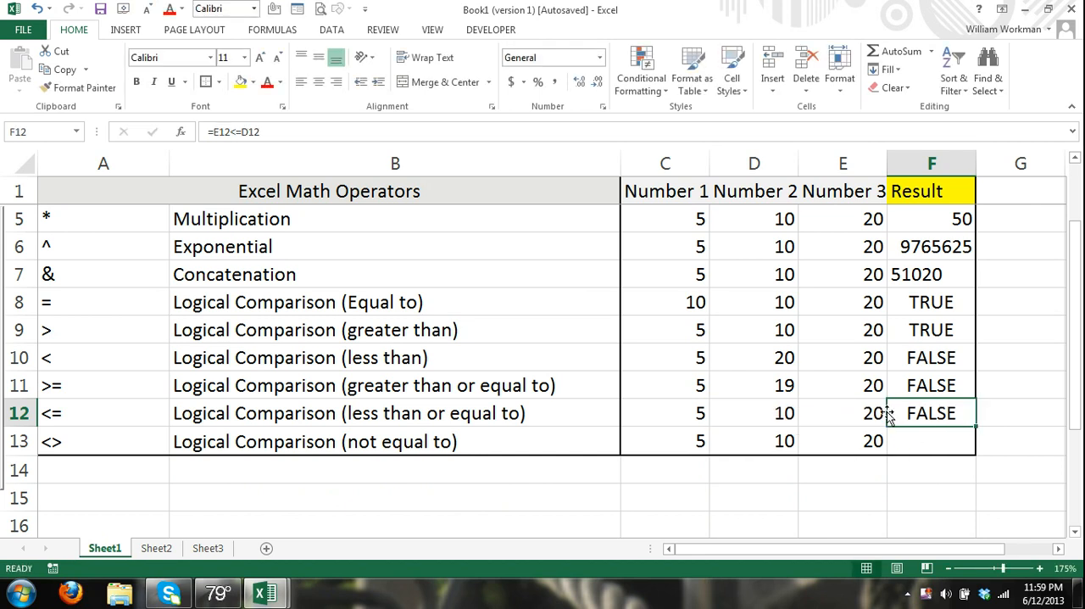
{"action": "type", "text": "21"}
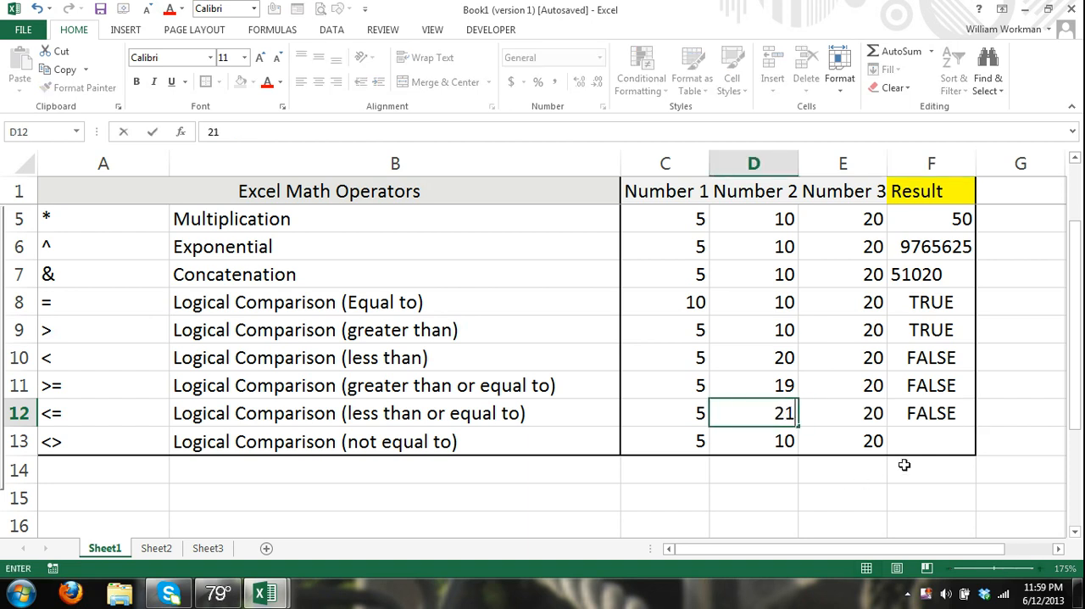
{"action": "key", "text": "enter"}
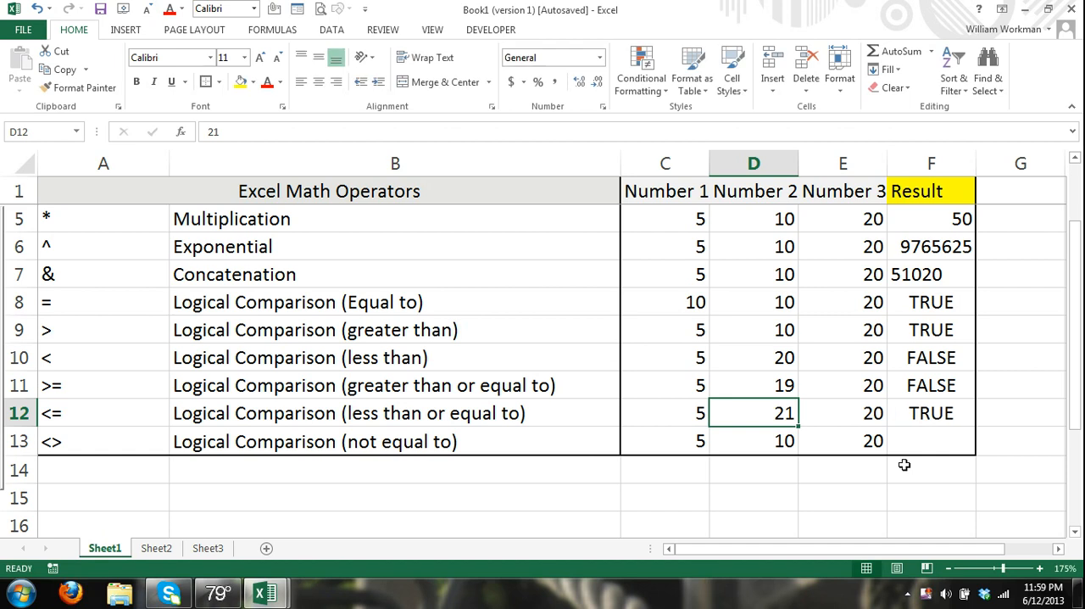
{"action": "left_click", "coordinate": [931, 441]}
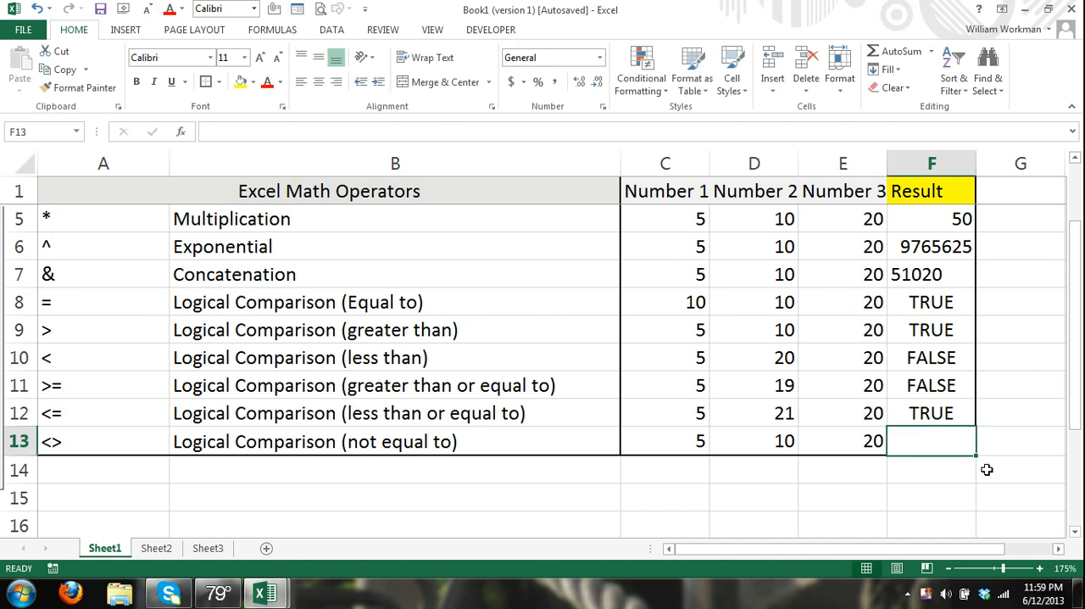
Enter =D13<>E13 in F13 and change D13 to 20 so it shows FALSE.
{"action": "type", "text": "=D13"}
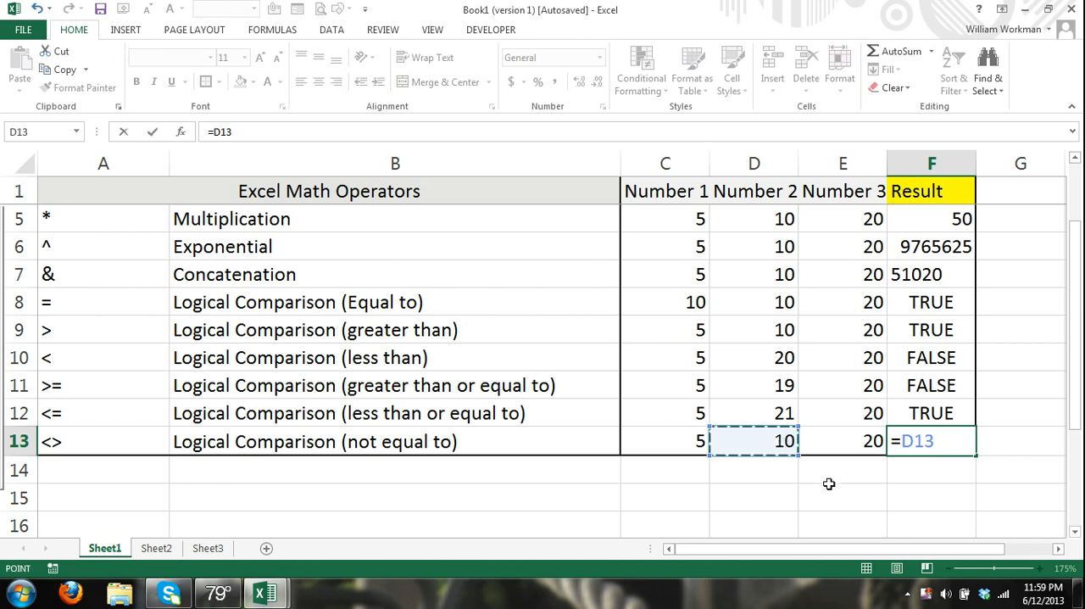
{"action": "type", "text": "<>"}
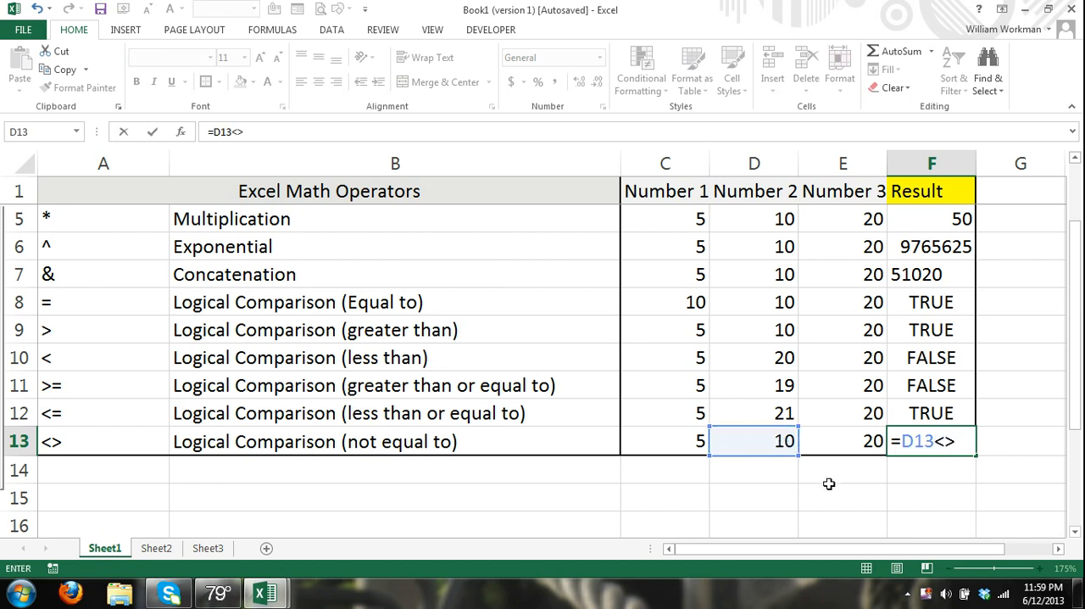
{"action": "left_click", "coordinate": [843, 441]}
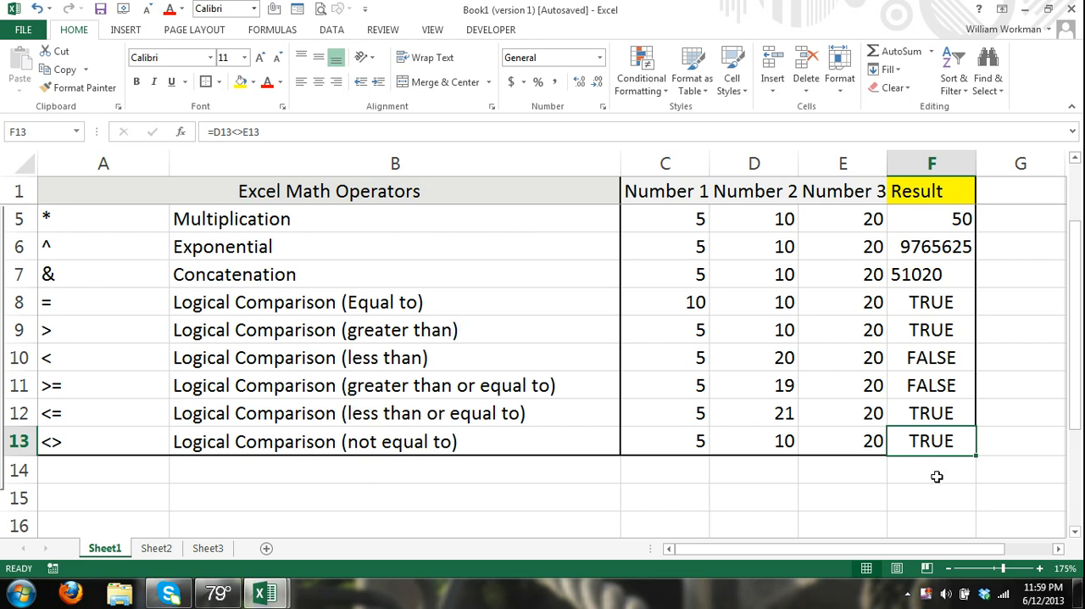
{"action": "mouse_move", "coordinate": [780, 440]}
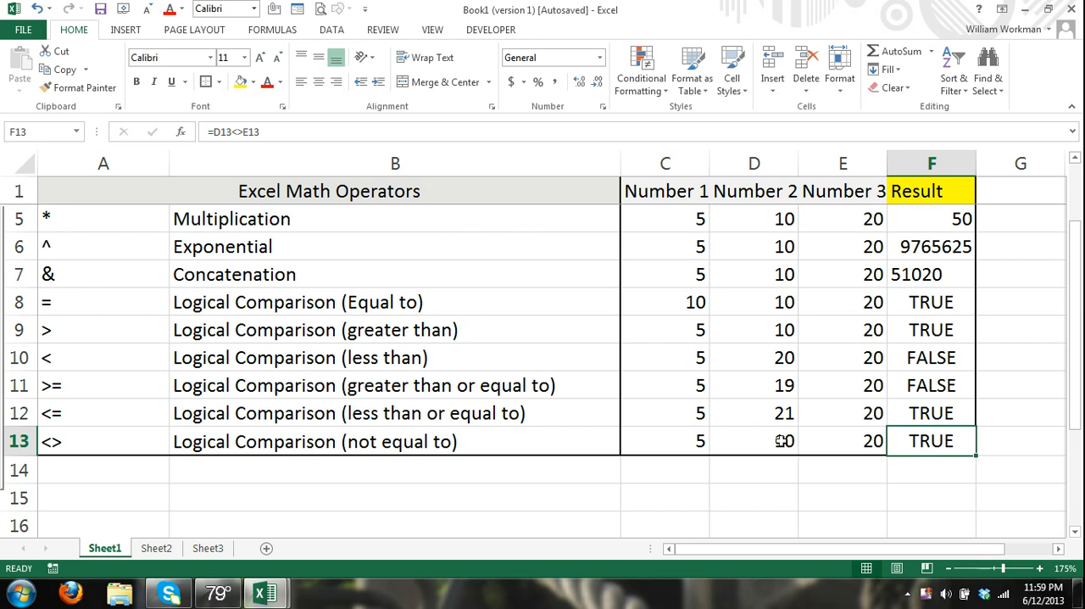
{"action": "left_click", "coordinate": [754, 441]}
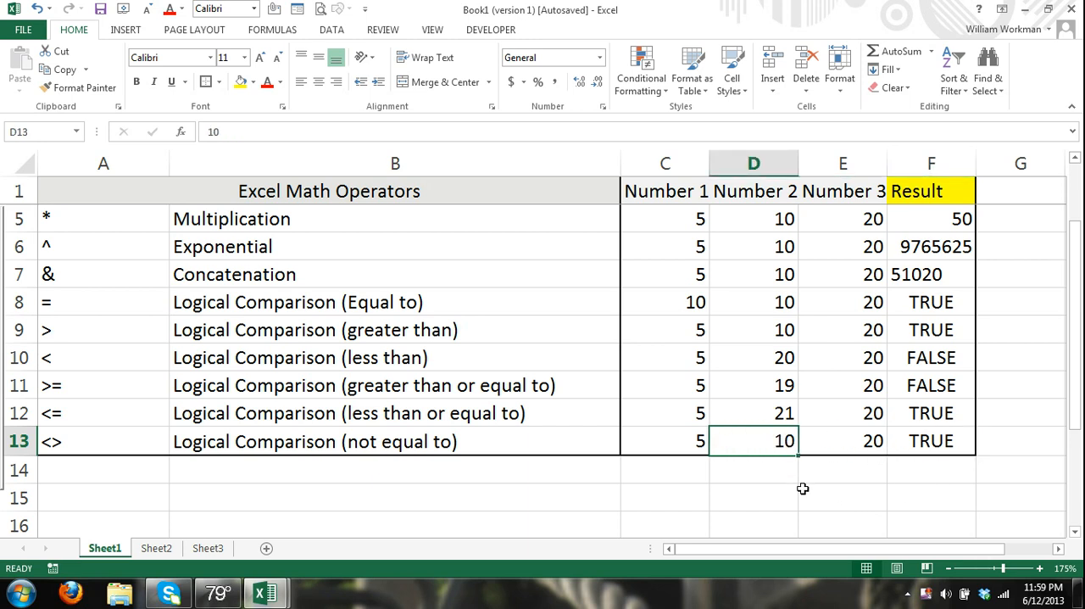
{"action": "type", "text": "20"}
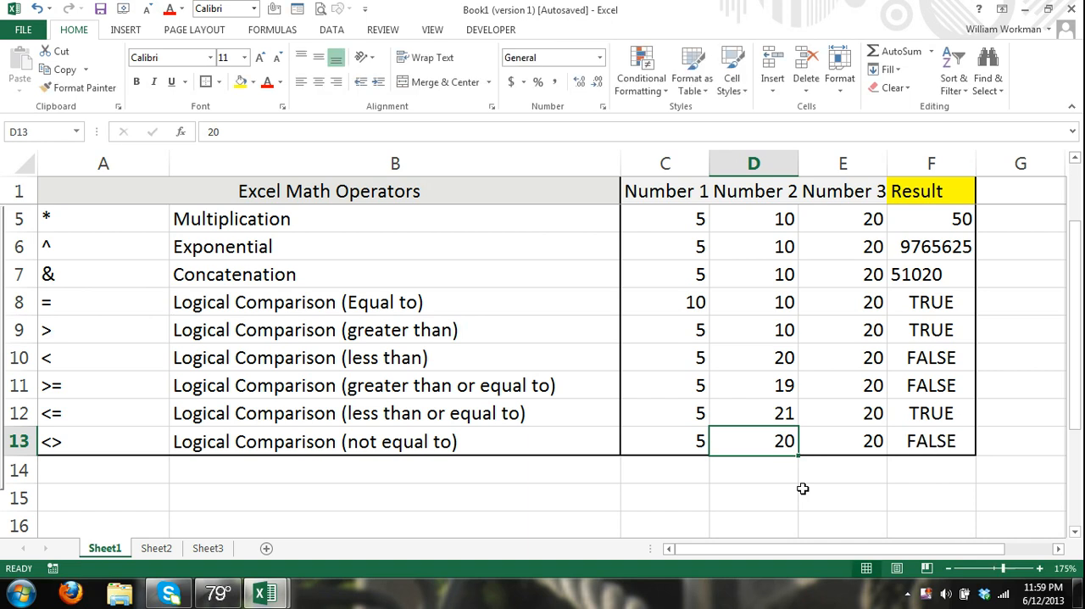
{"action": "mouse_move", "coordinate": [773, 449]}
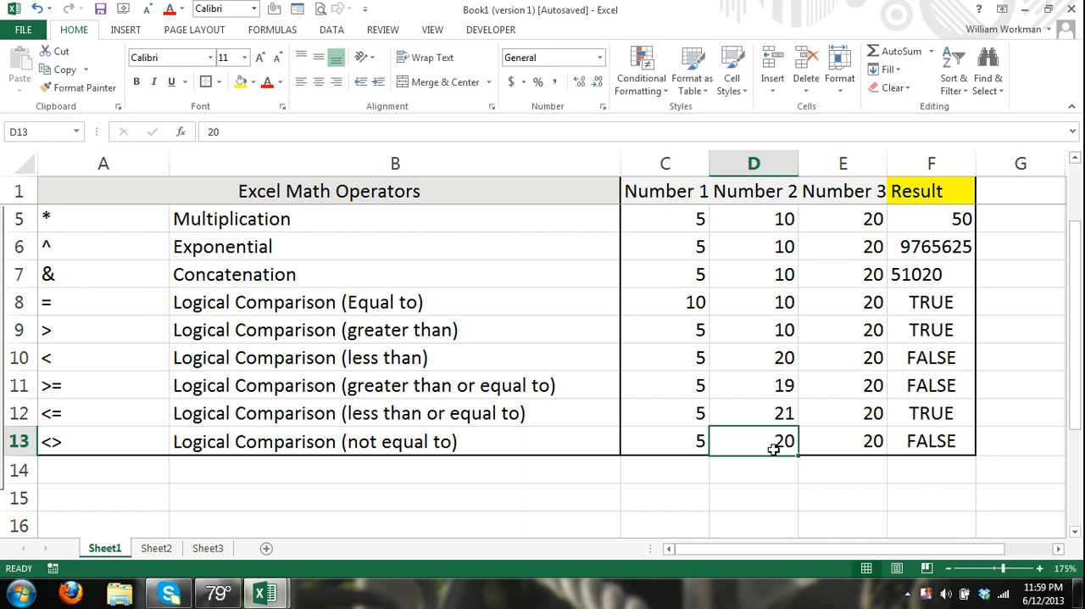
{"action": "mouse_move", "coordinate": [760, 444]}
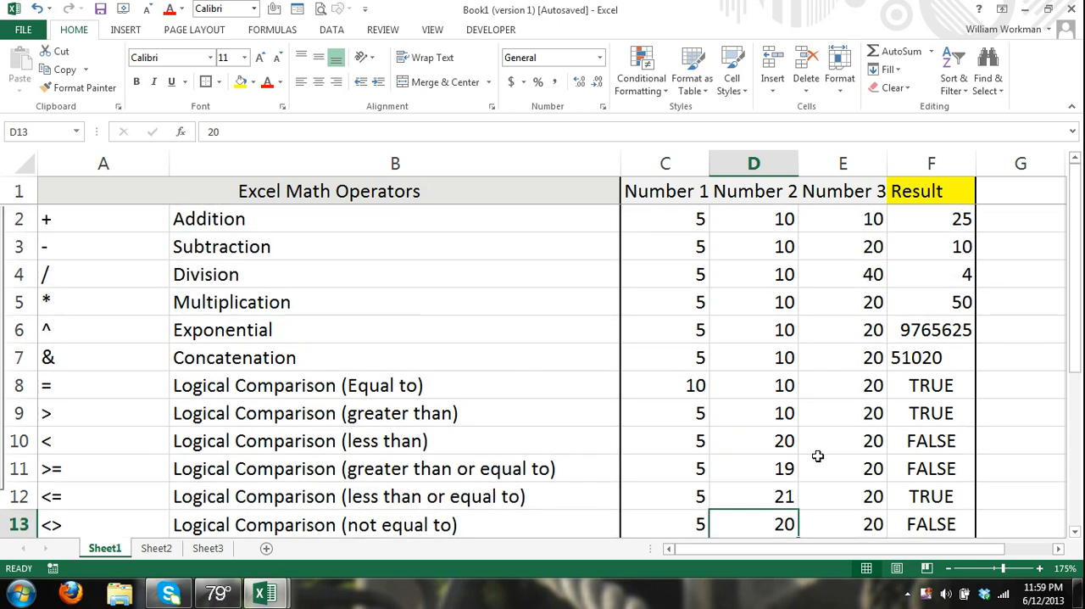
{"action": "mouse_move", "coordinate": [820, 451]}
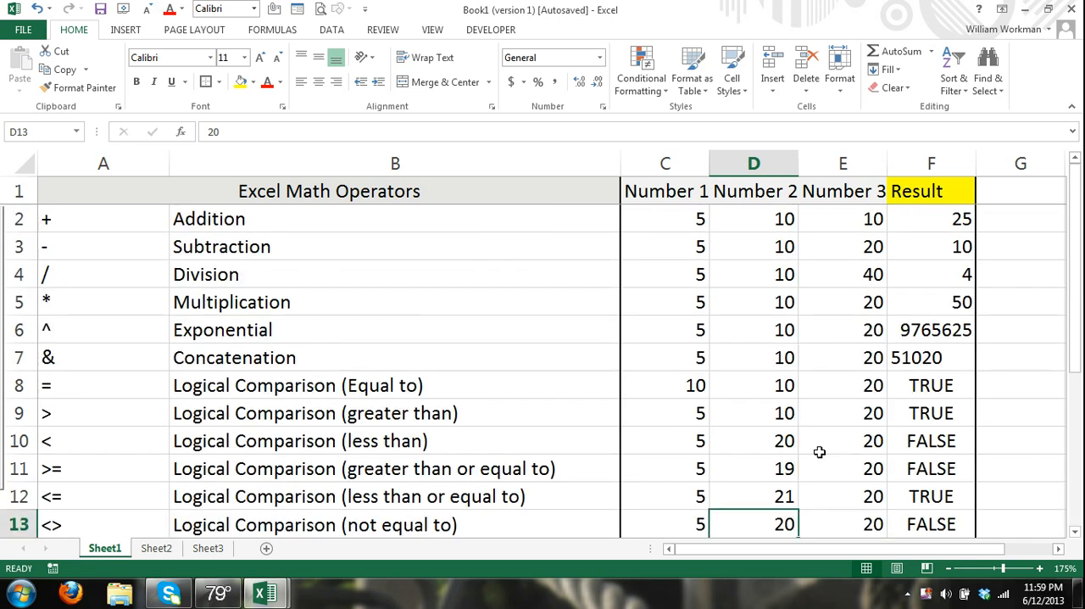
Scroll through the operator results and select F15 below the table.
{"action": "scroll", "scroll_direction": "down", "scroll_amount": 3}
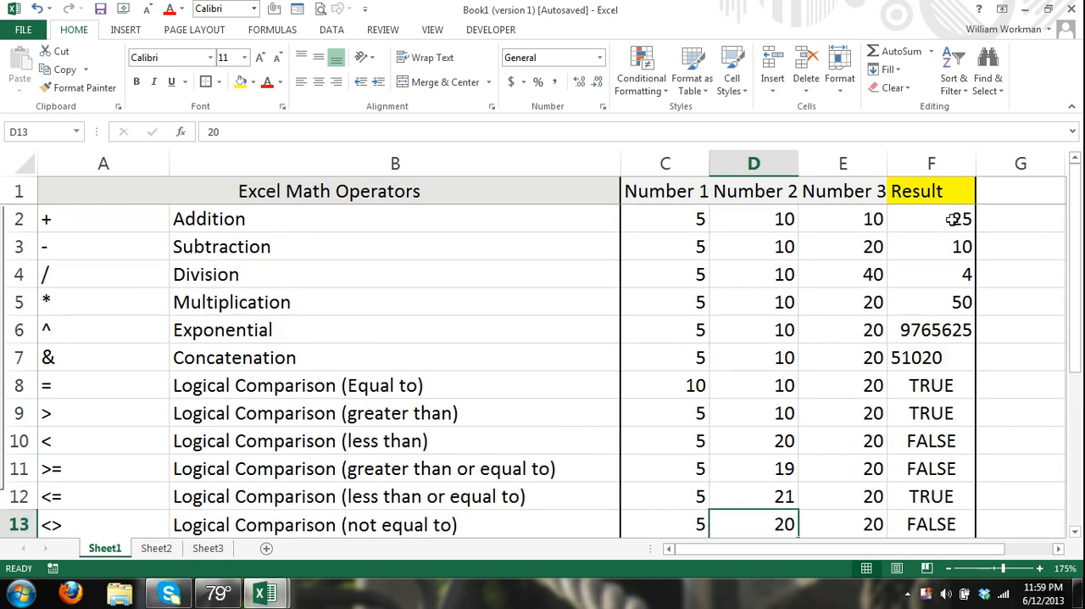
{"action": "scroll", "scroll_direction": "down", "scroll_amount": 3}
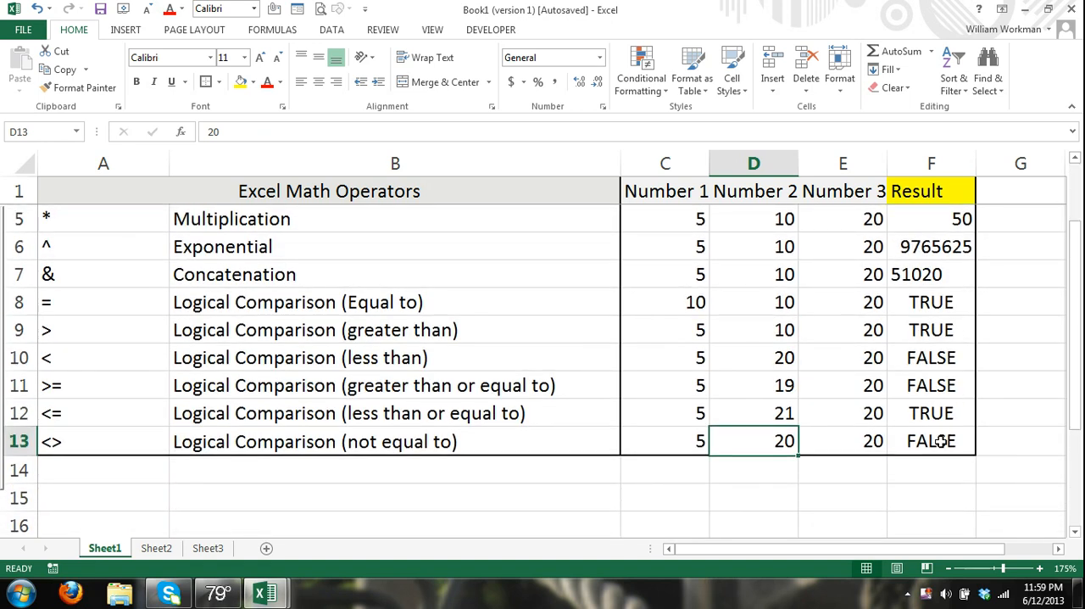
{"action": "left_click", "coordinate": [931, 440]}
{"action": "type", "text": "="}
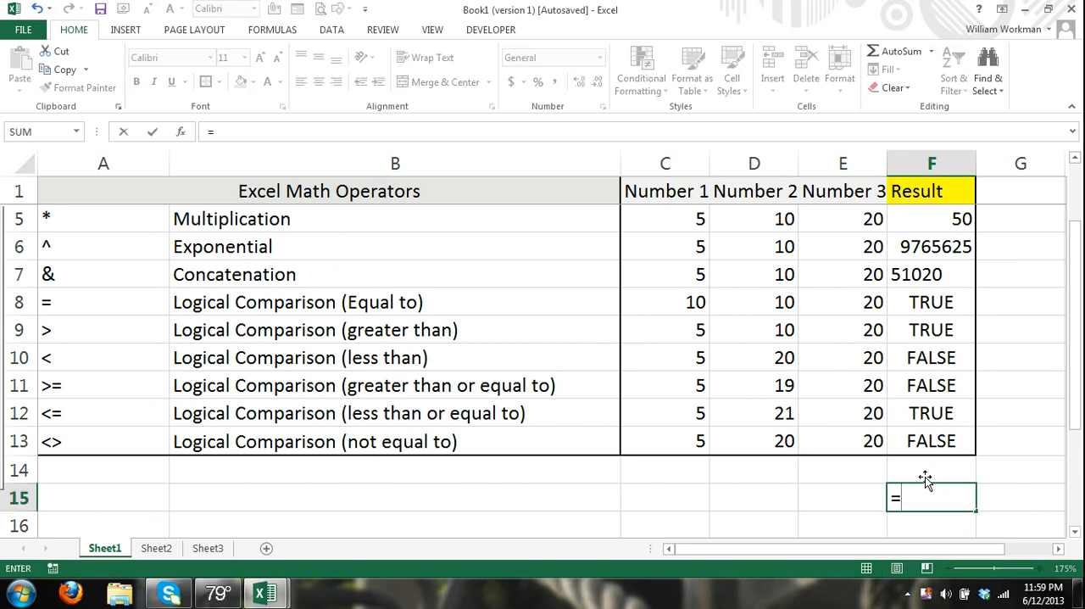
Start the F15 formula with references E13, D12, D10 and D7 joined by operators.
{"action": "left_click", "coordinate": [842, 440]}
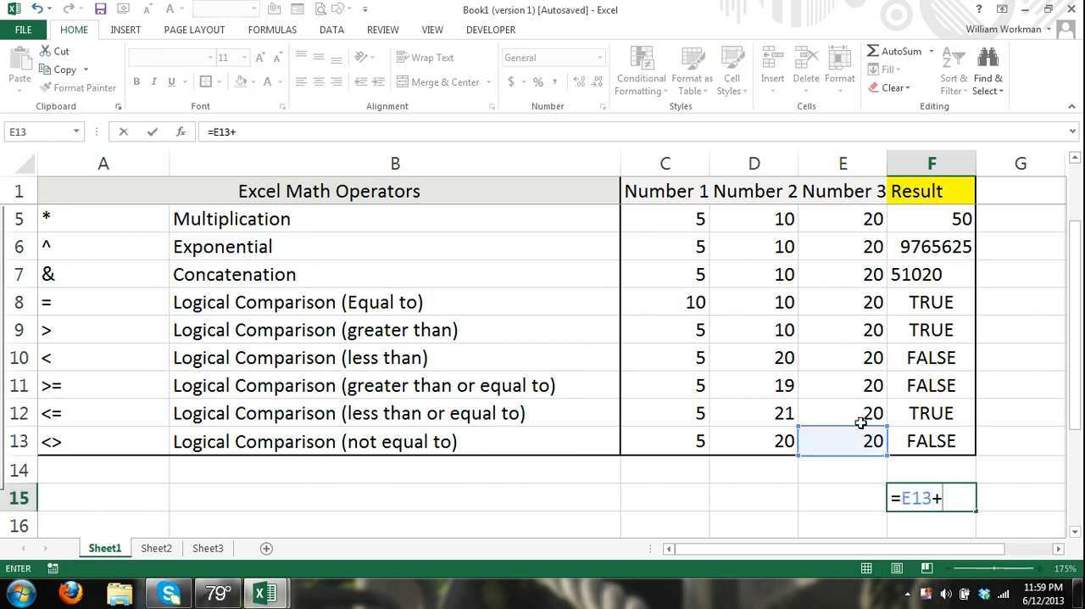
{"action": "left_click", "coordinate": [754, 413]}
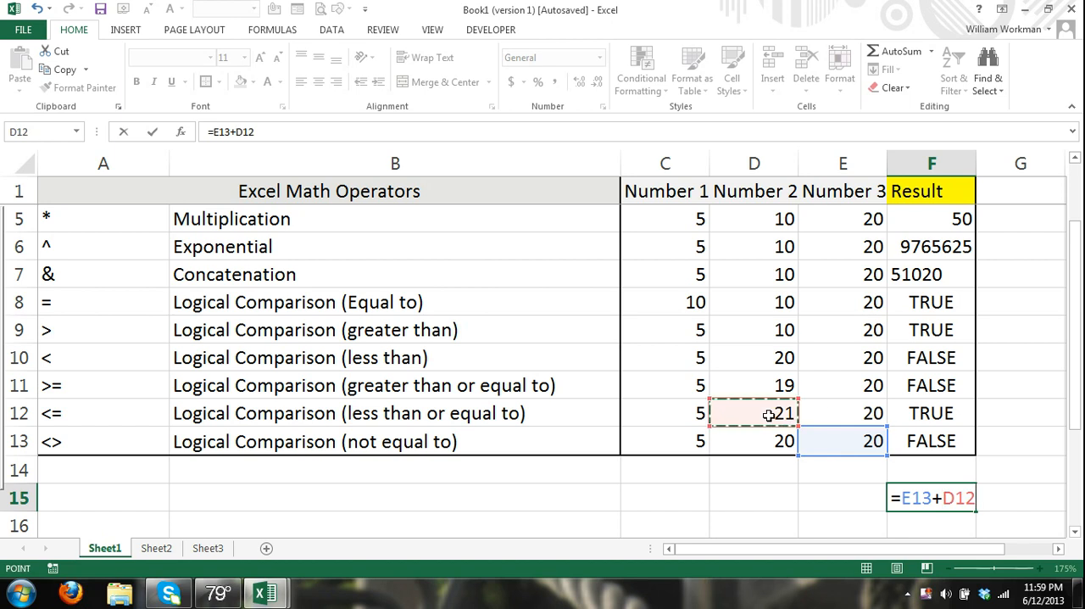
{"action": "left_click", "coordinate": [754, 357]}
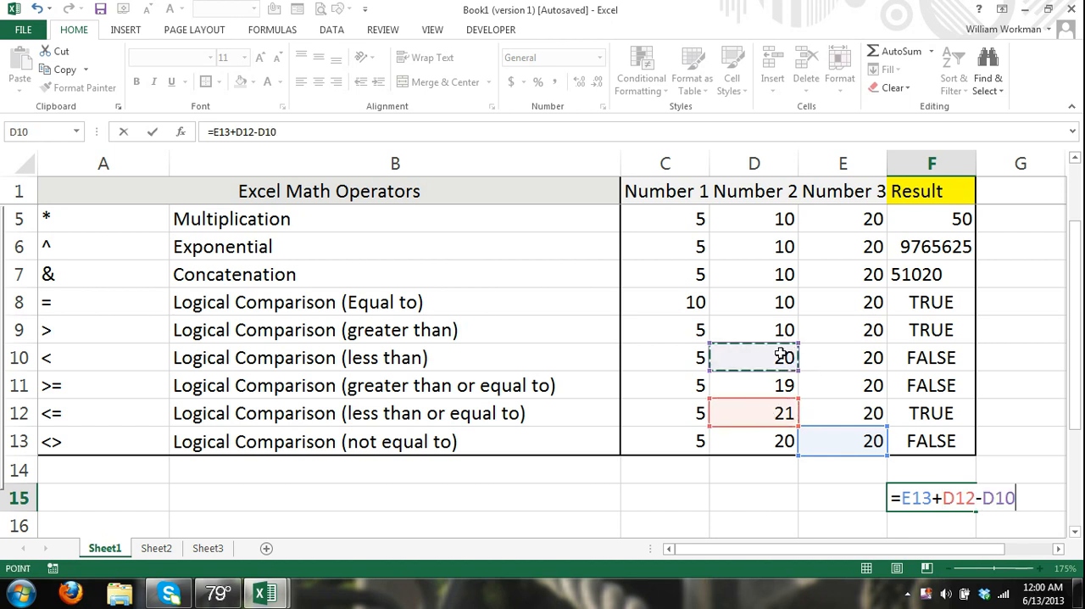
{"action": "type", "text": "/"}
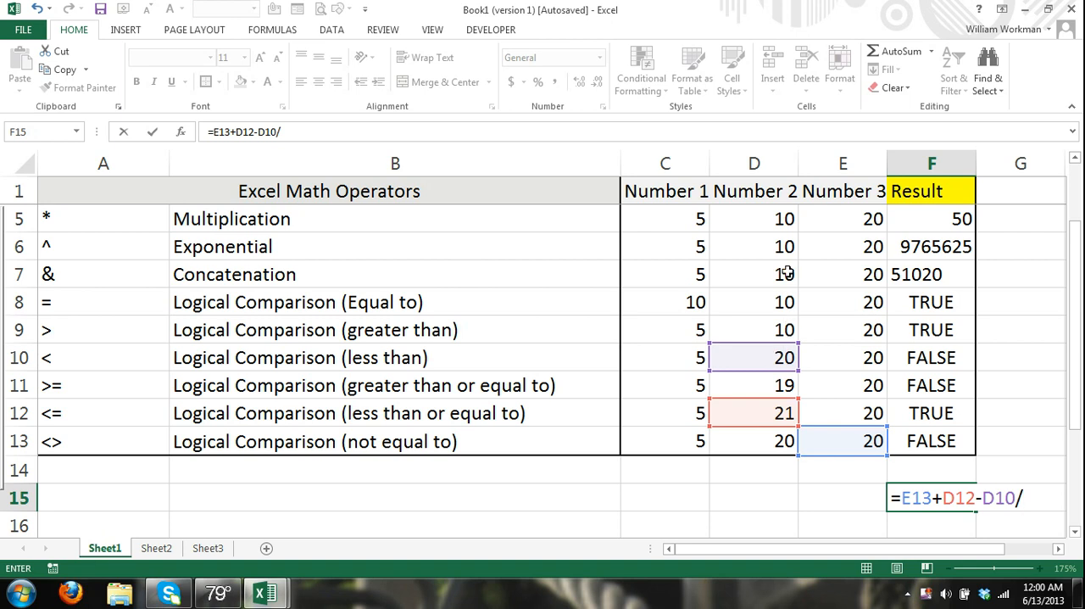
{"action": "left_click", "coordinate": [754, 274]}
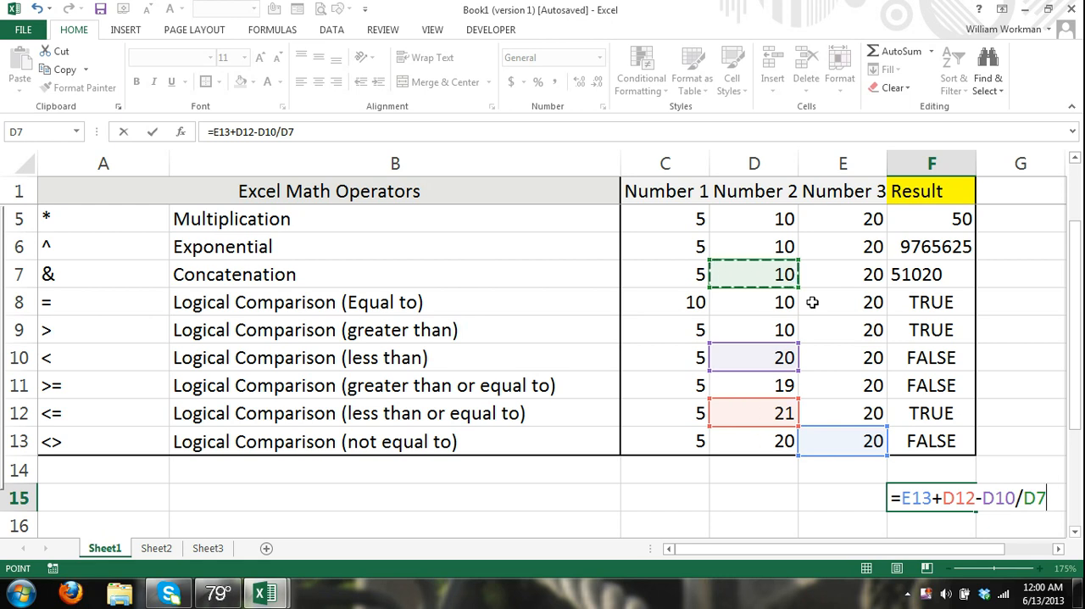
{"action": "type", "text": "("}
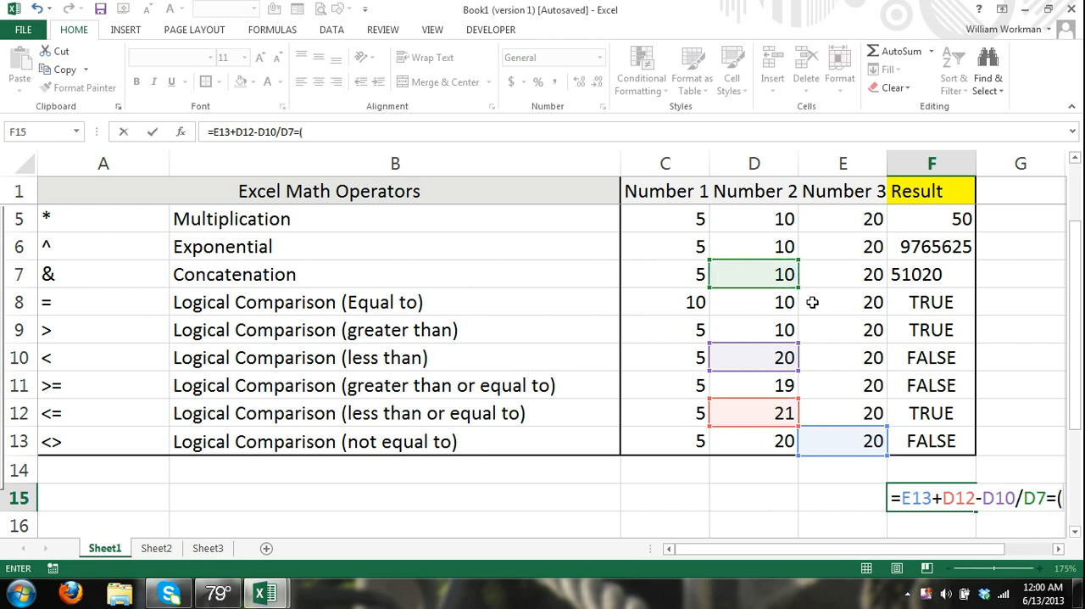
{"action": "mouse_move", "coordinate": [840, 310]}
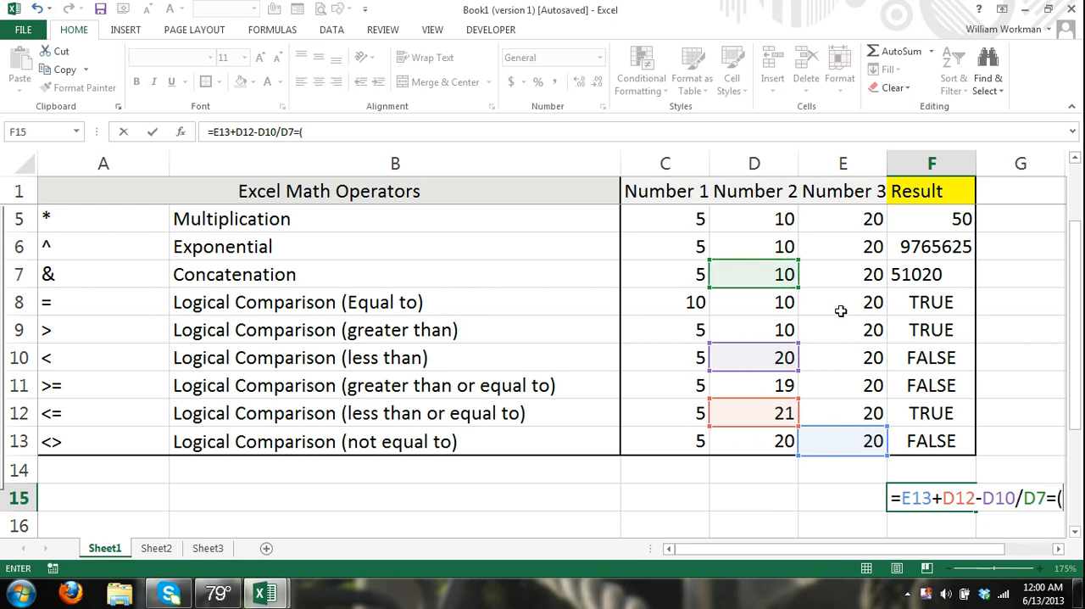
{"action": "mouse_move", "coordinate": [846, 301]}
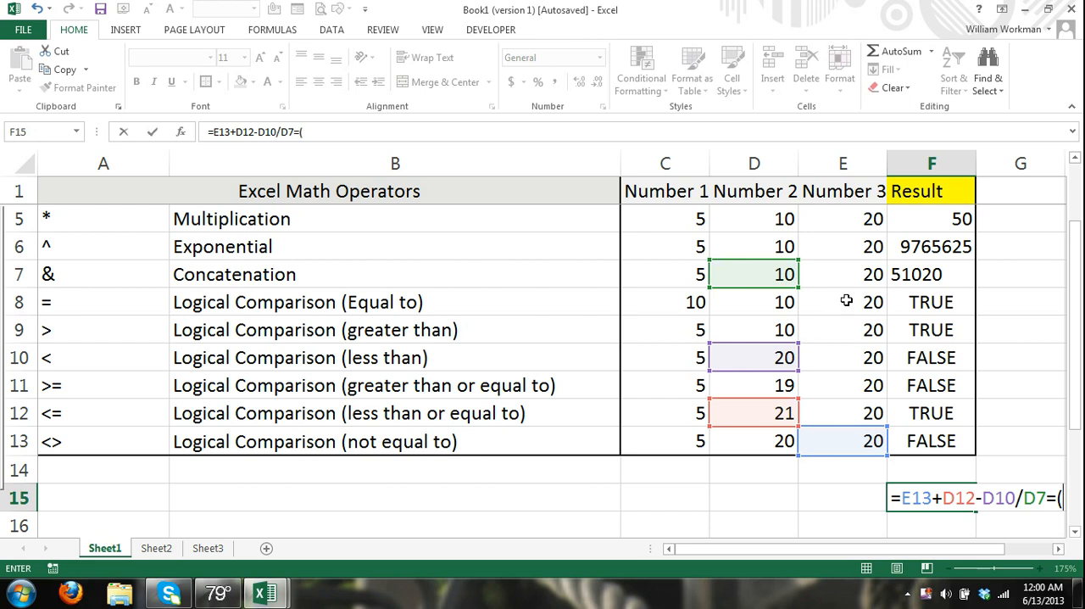
{"action": "key", "text": "Backspace"}
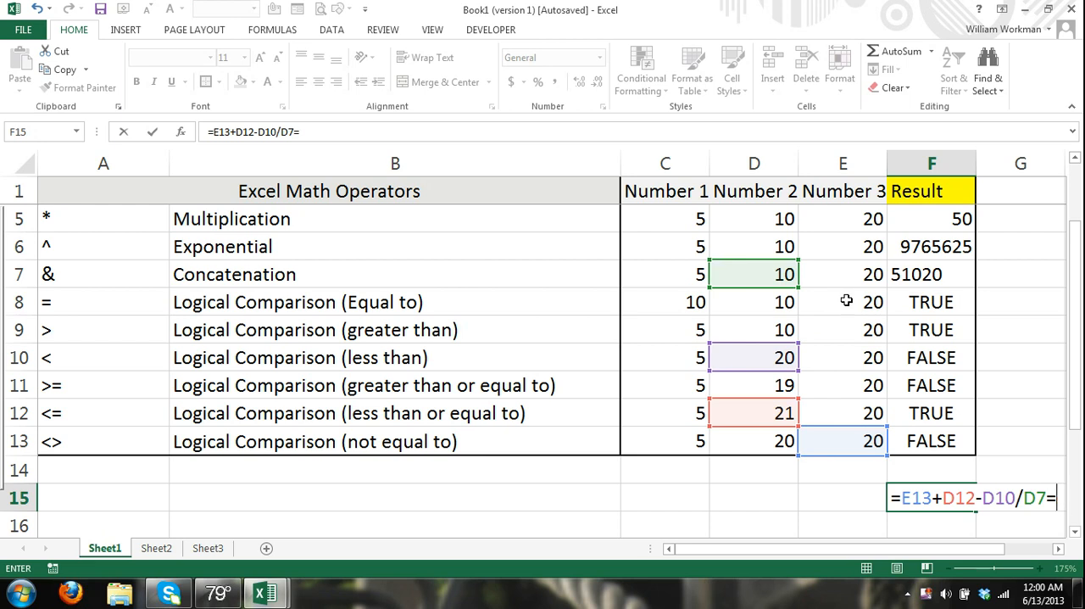
Append +(1+3*E9^3)/5 to complete the combined formula.
{"action": "type", "text": "+"}
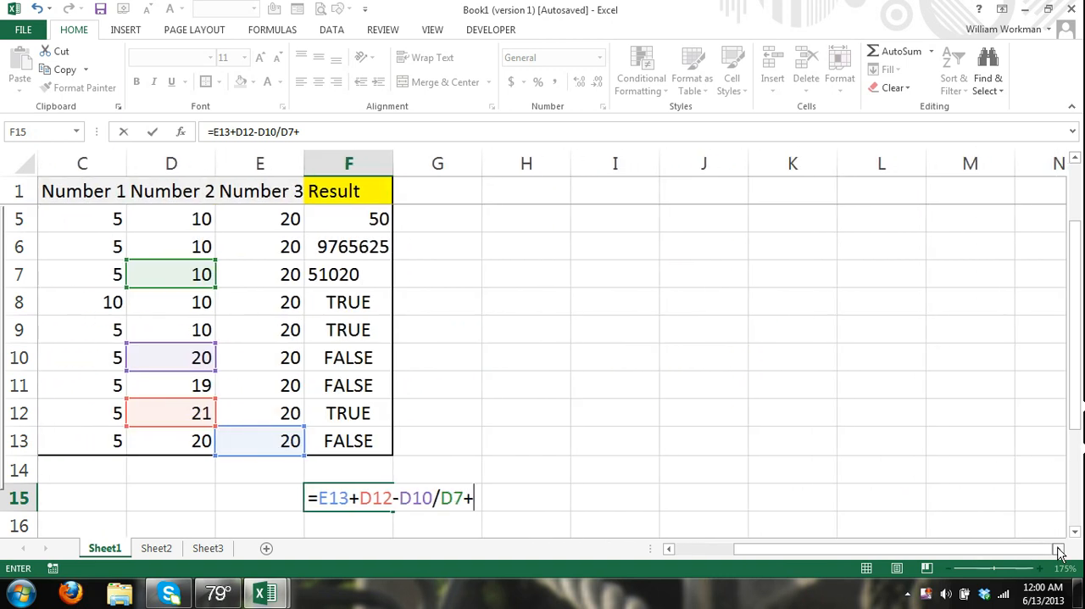
{"action": "type", "text": "(1+"}
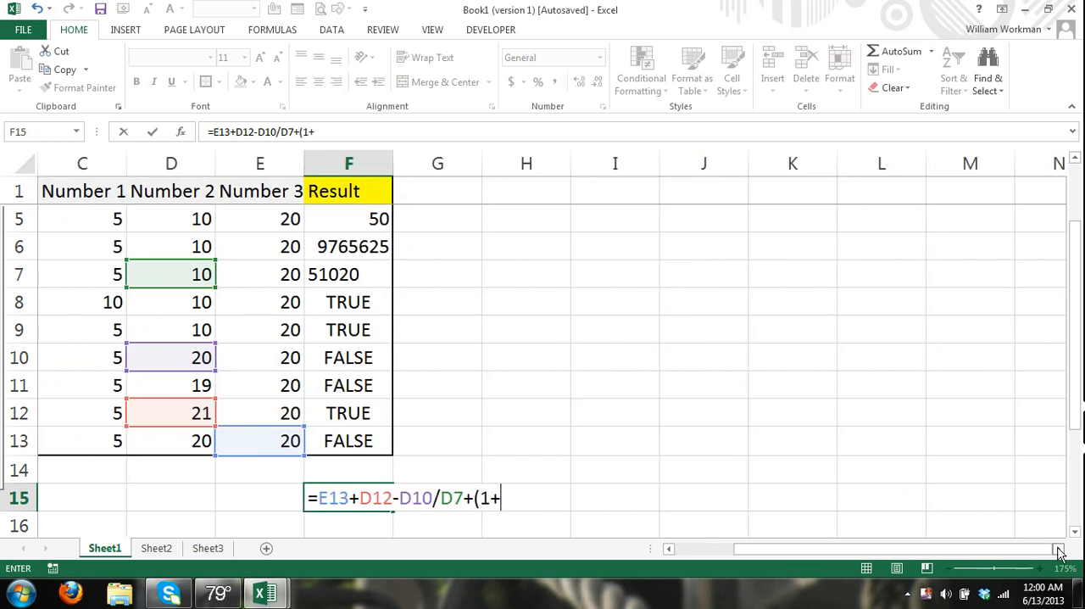
{"action": "type", "text": "3*E9"}
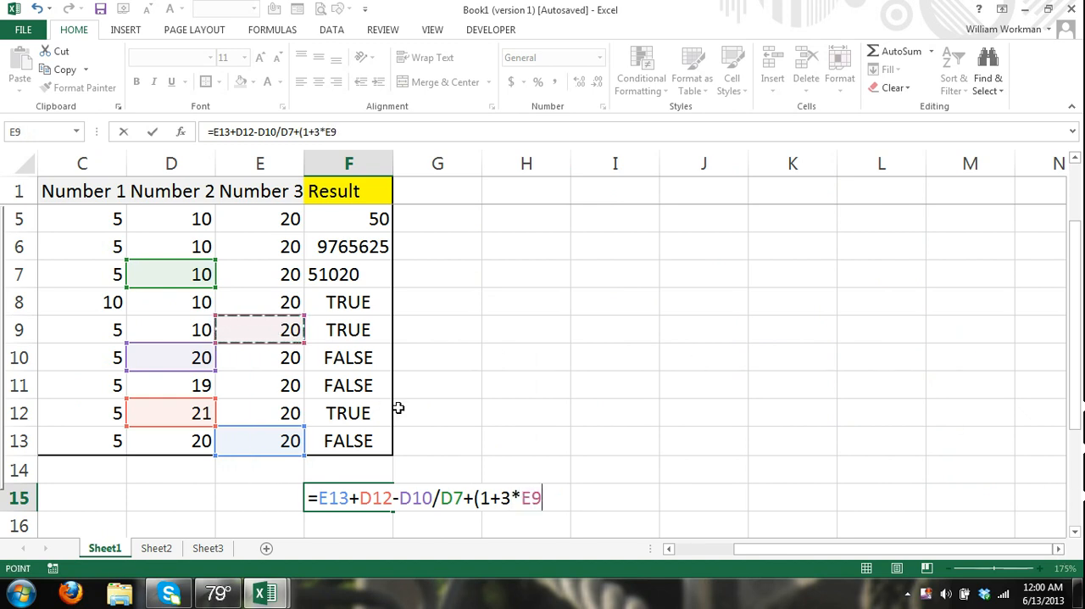
{"action": "type", "text": "^"}
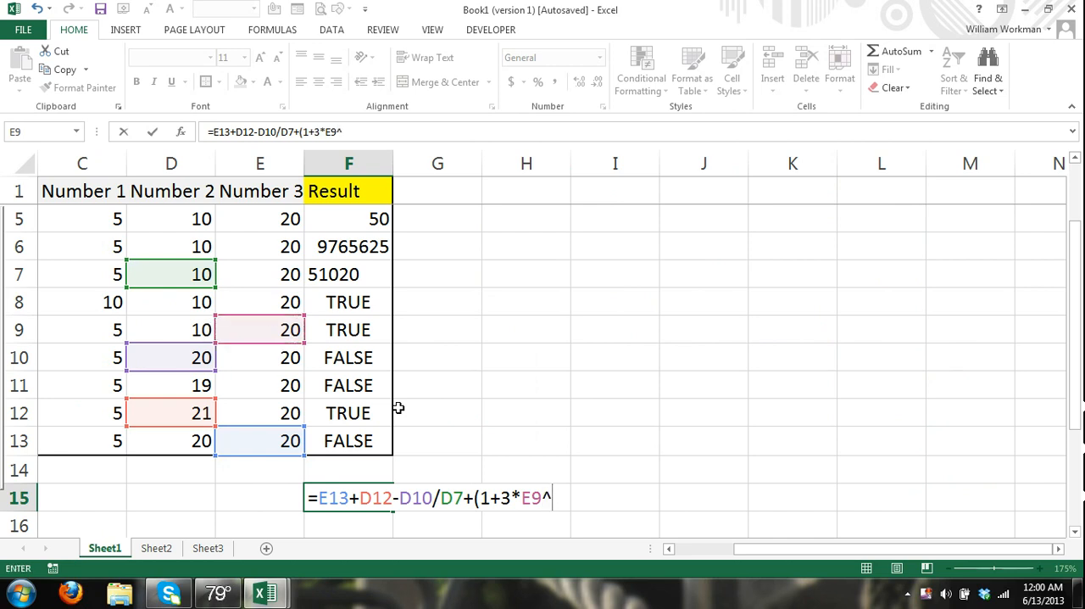
{"action": "type", "text": "3)"}
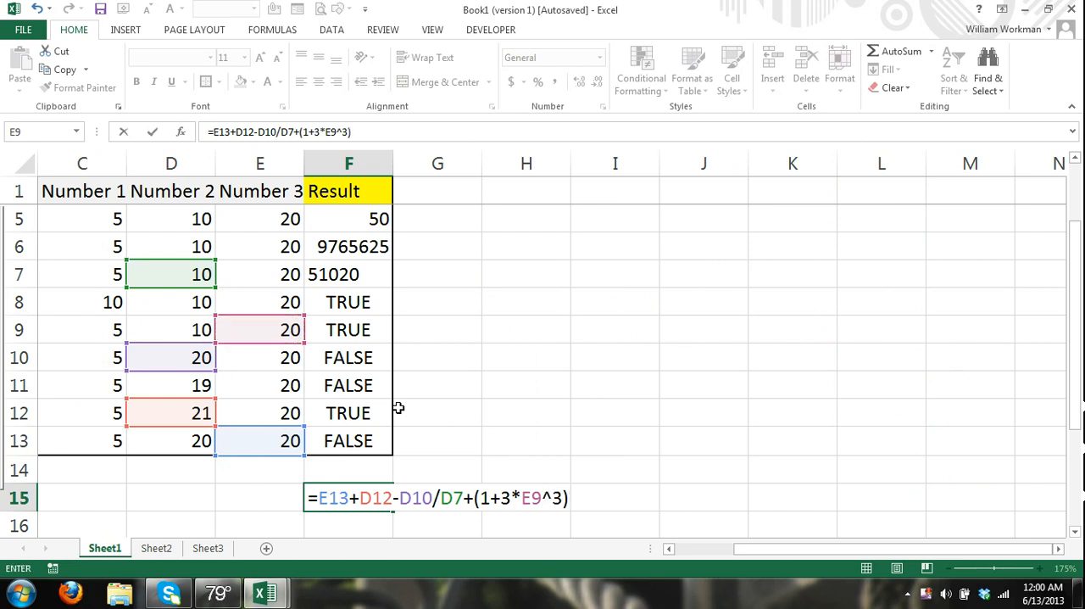
{"action": "type", "text": "/"}
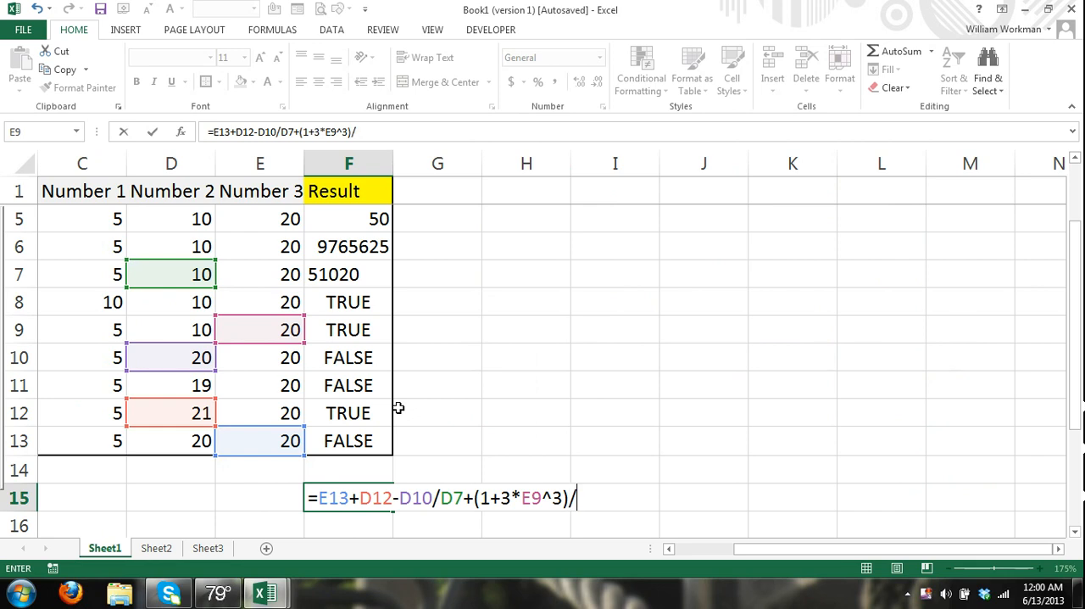
{"action": "type", "text": "5"}
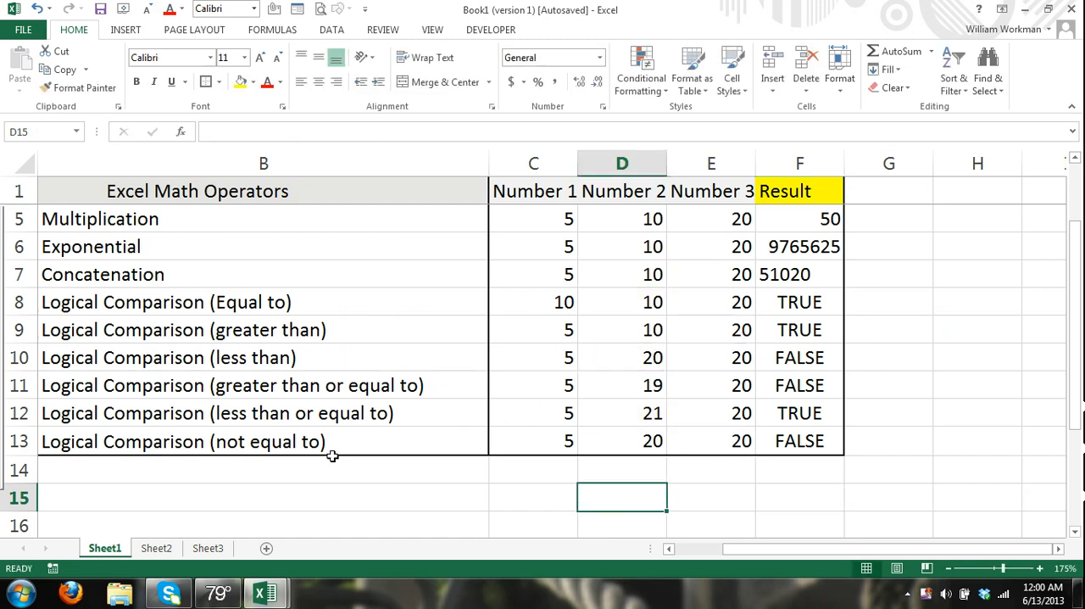
On Sheet2, merge C3:H3 into one heading cell with Merge & Center.
{"action": "left_click", "coordinate": [156, 547]}
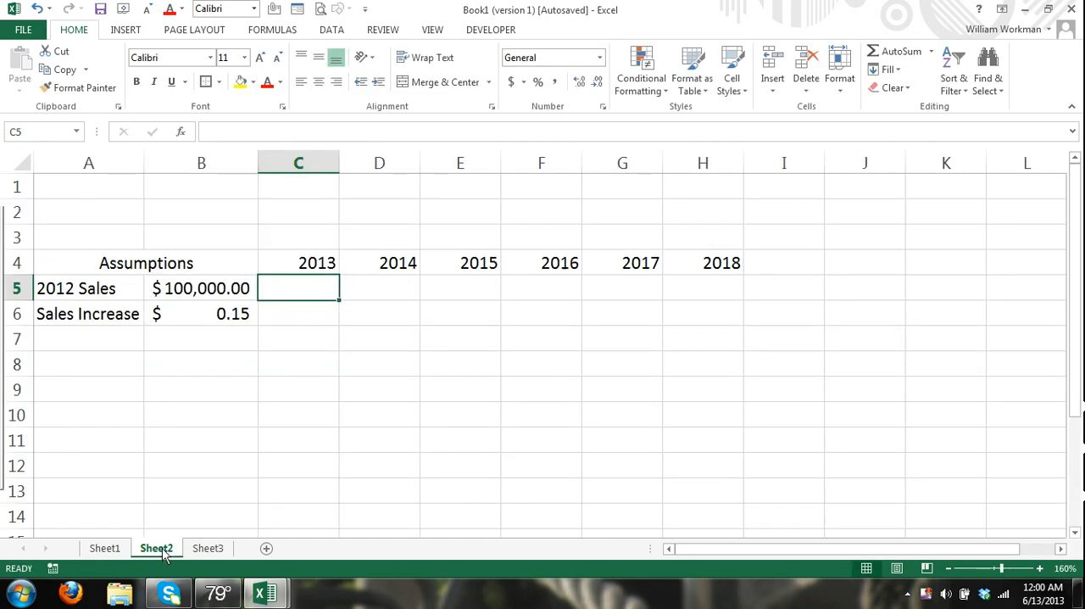
{"action": "left_click", "coordinate": [298, 414]}
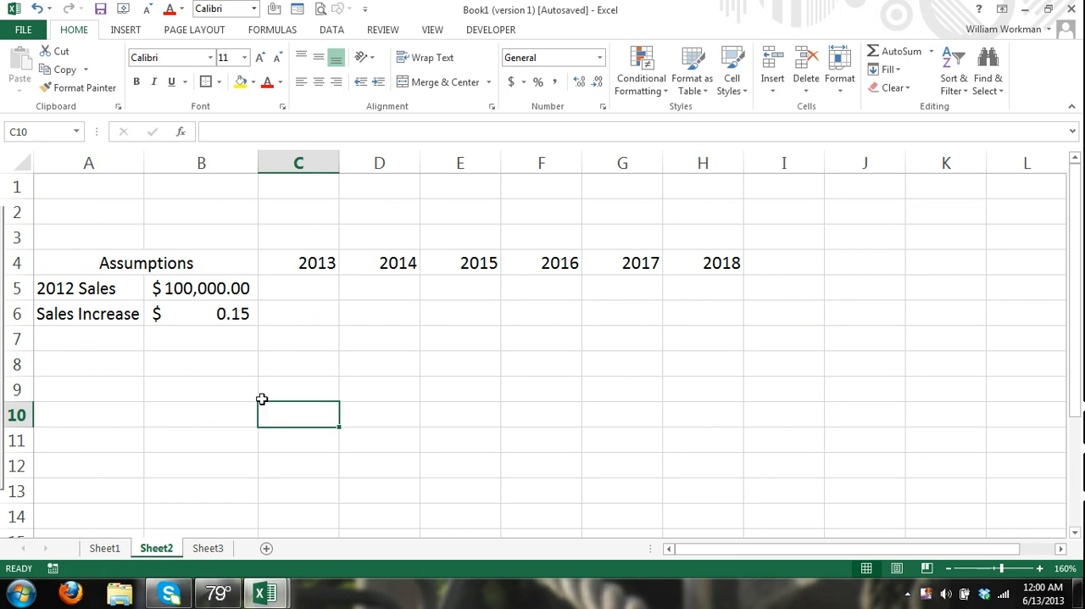
{"action": "mouse_move", "coordinate": [288, 274]}
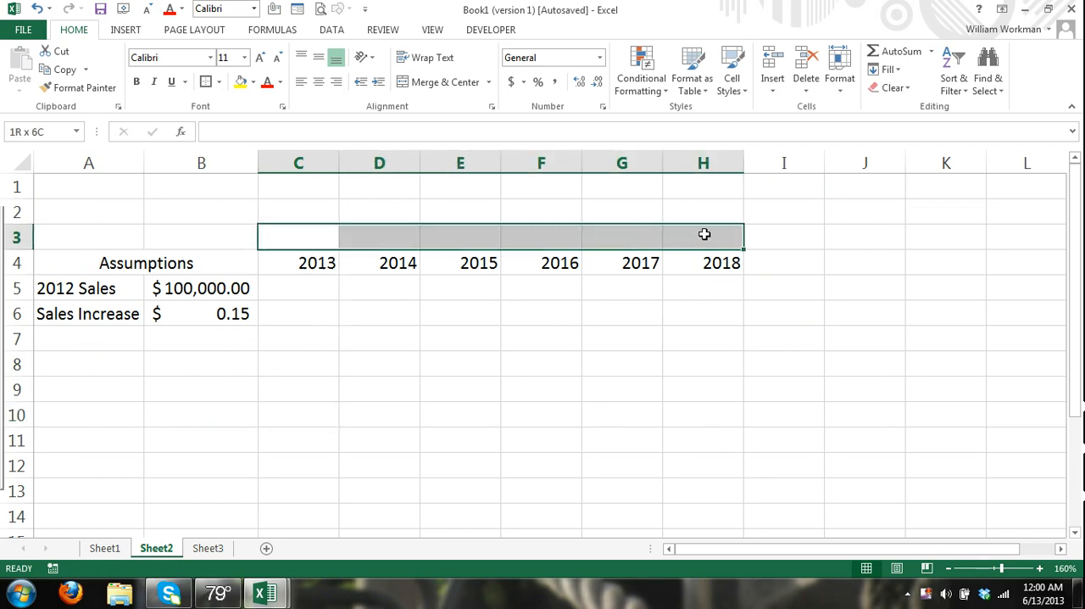
{"action": "left_click", "coordinate": [439, 81]}
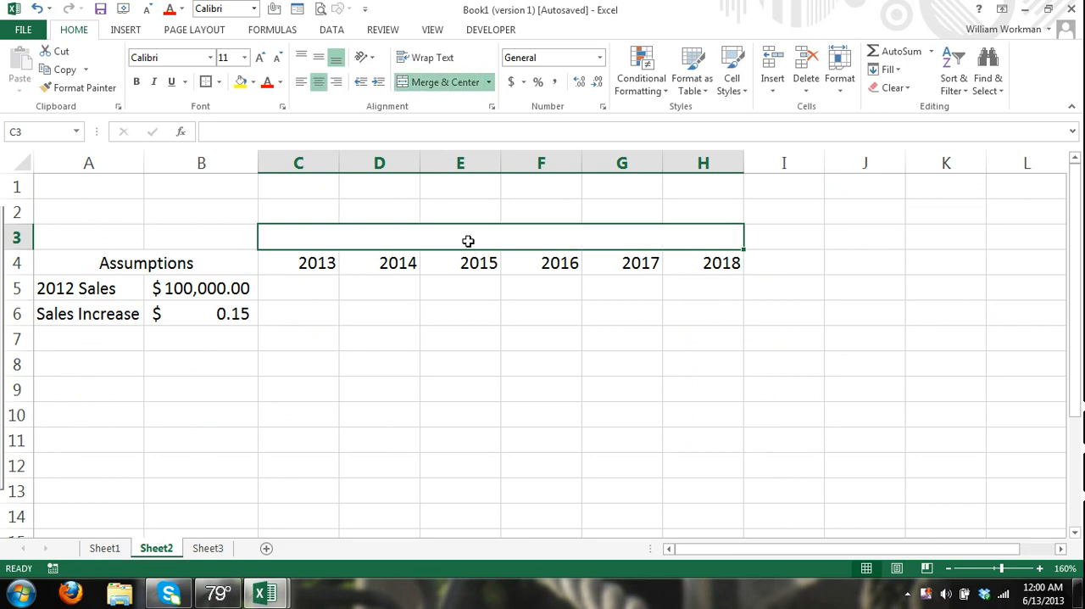